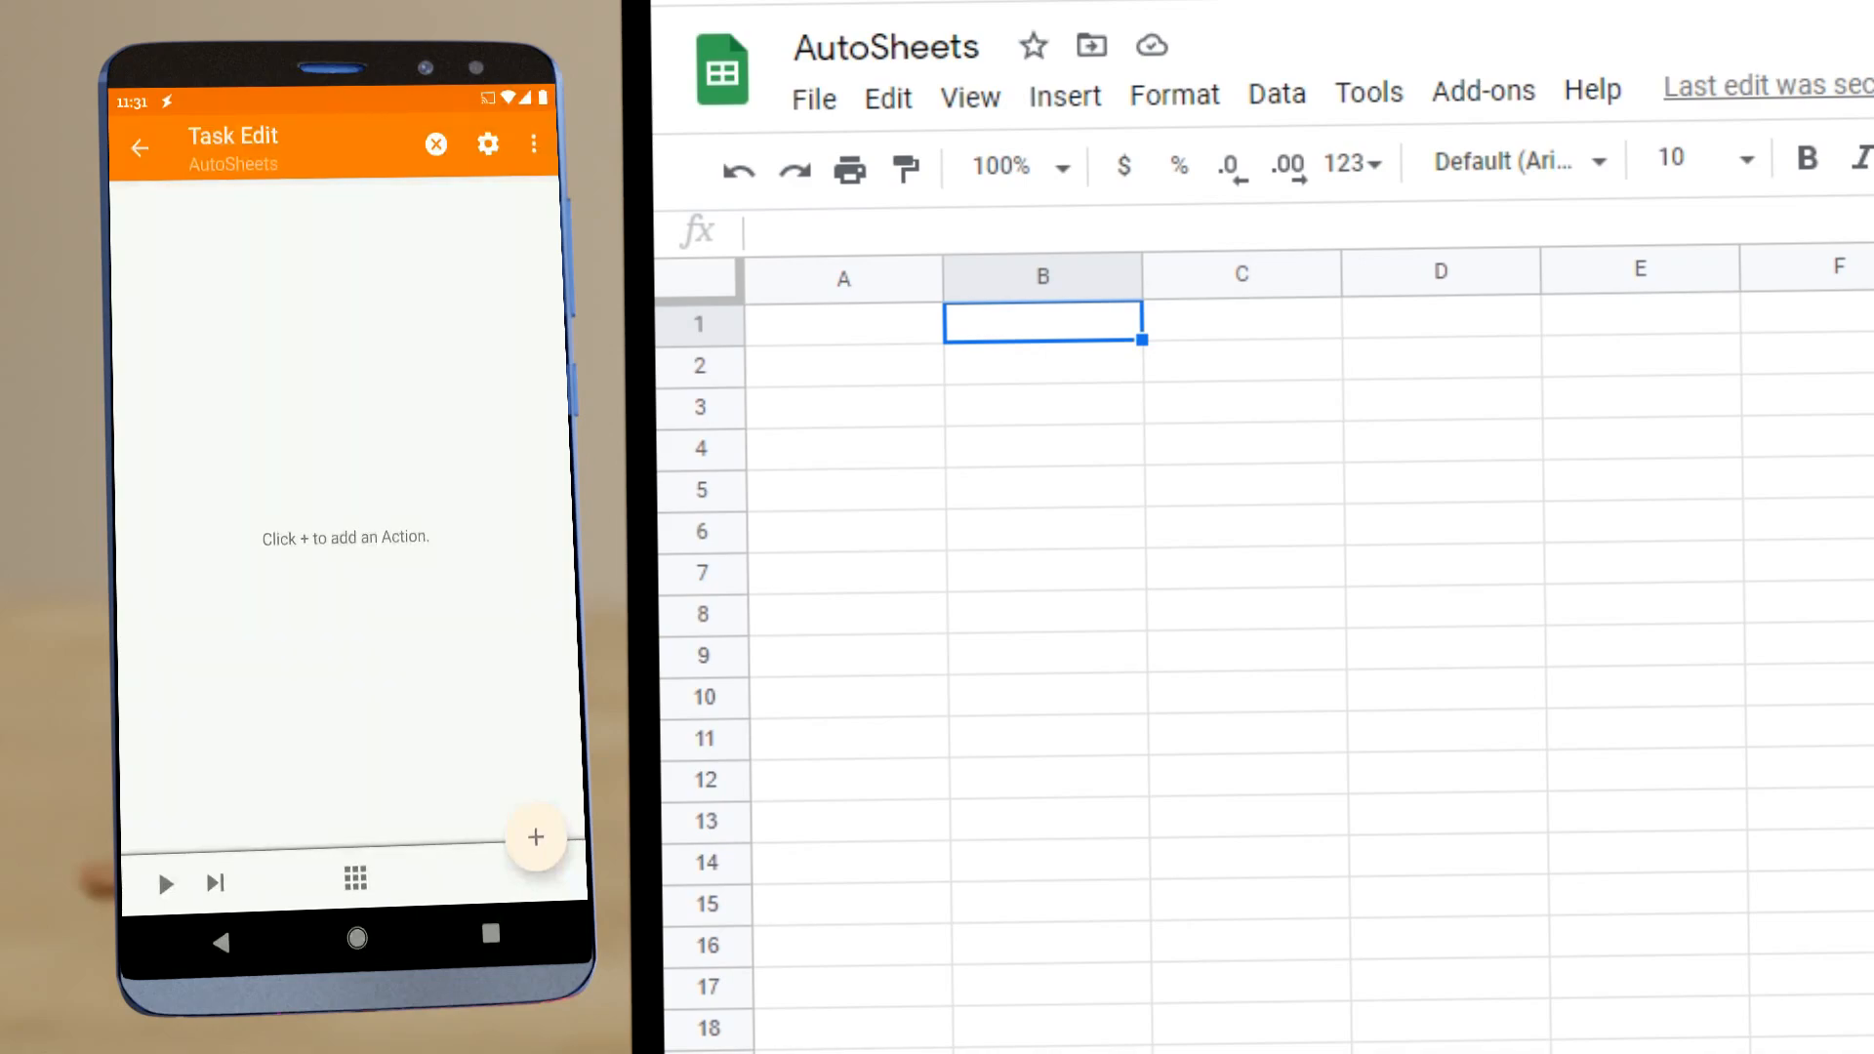
mouse_move(443, 535)
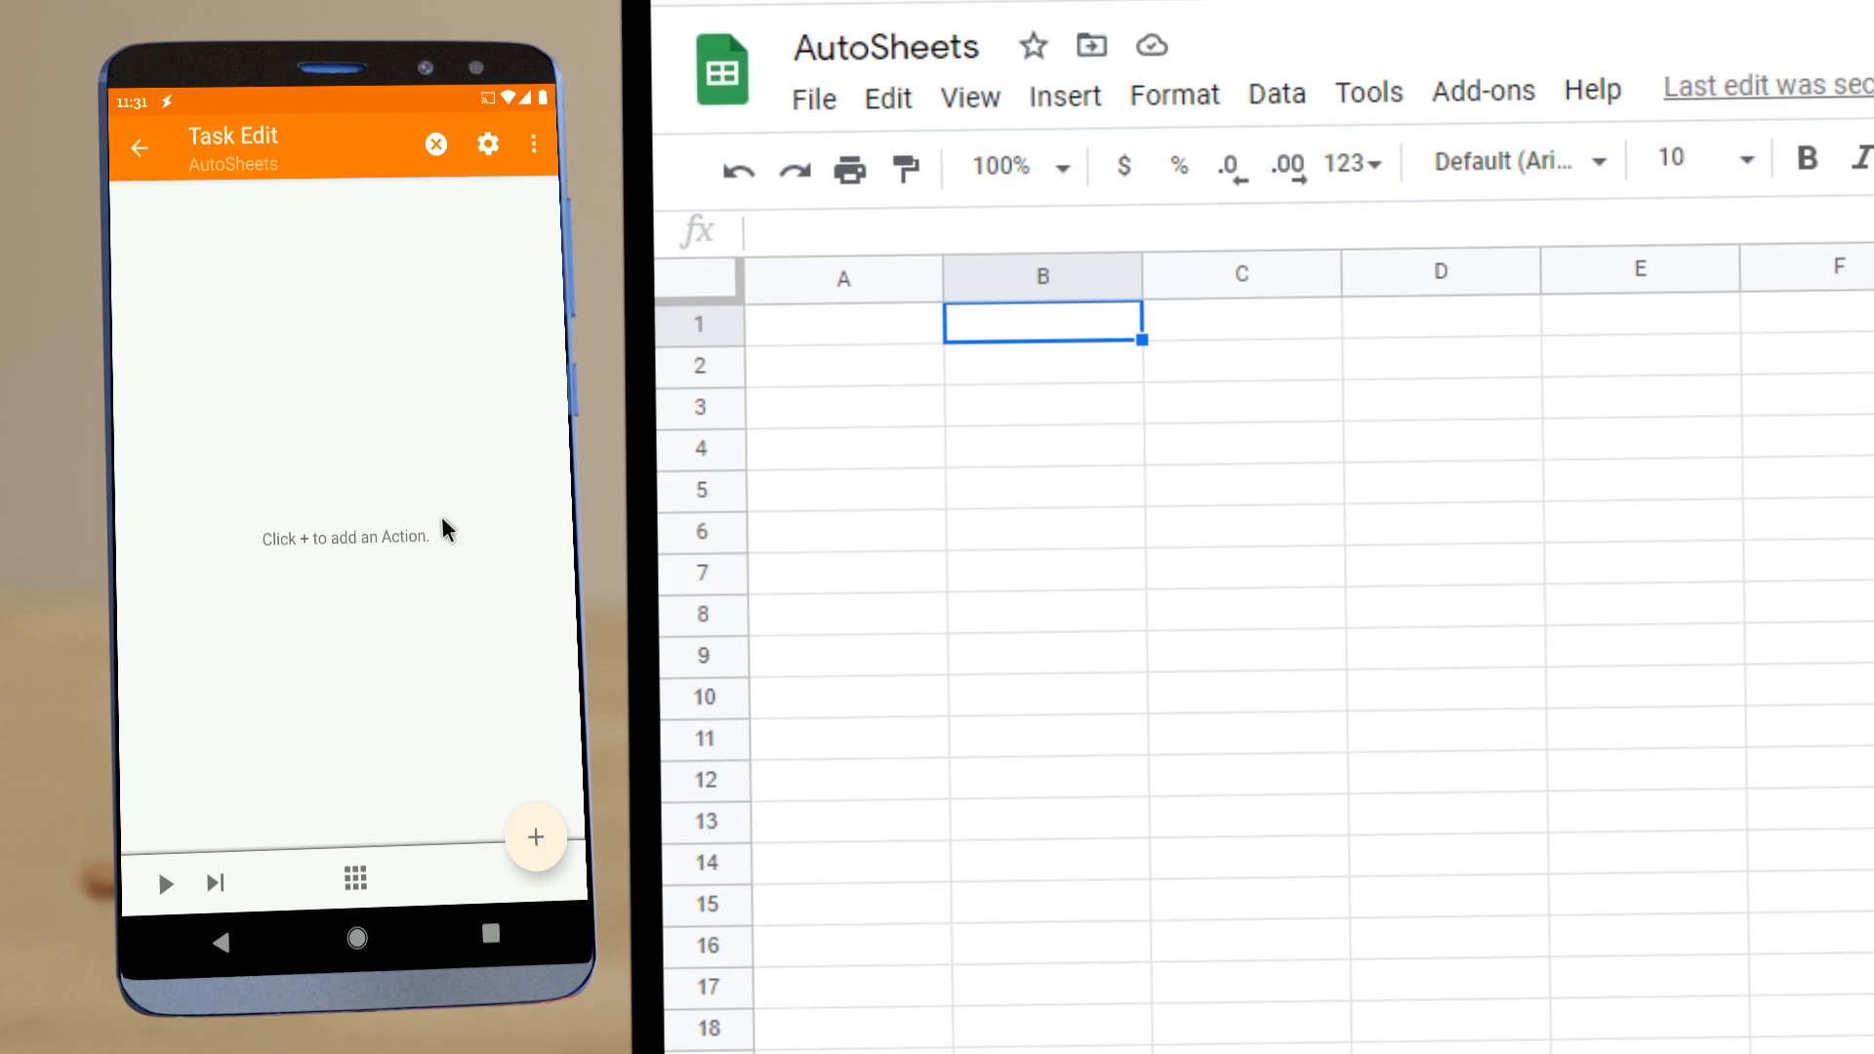
Step: Add an AutoSheets Add Rows action to the task and enter its configuration
left_click(535, 838)
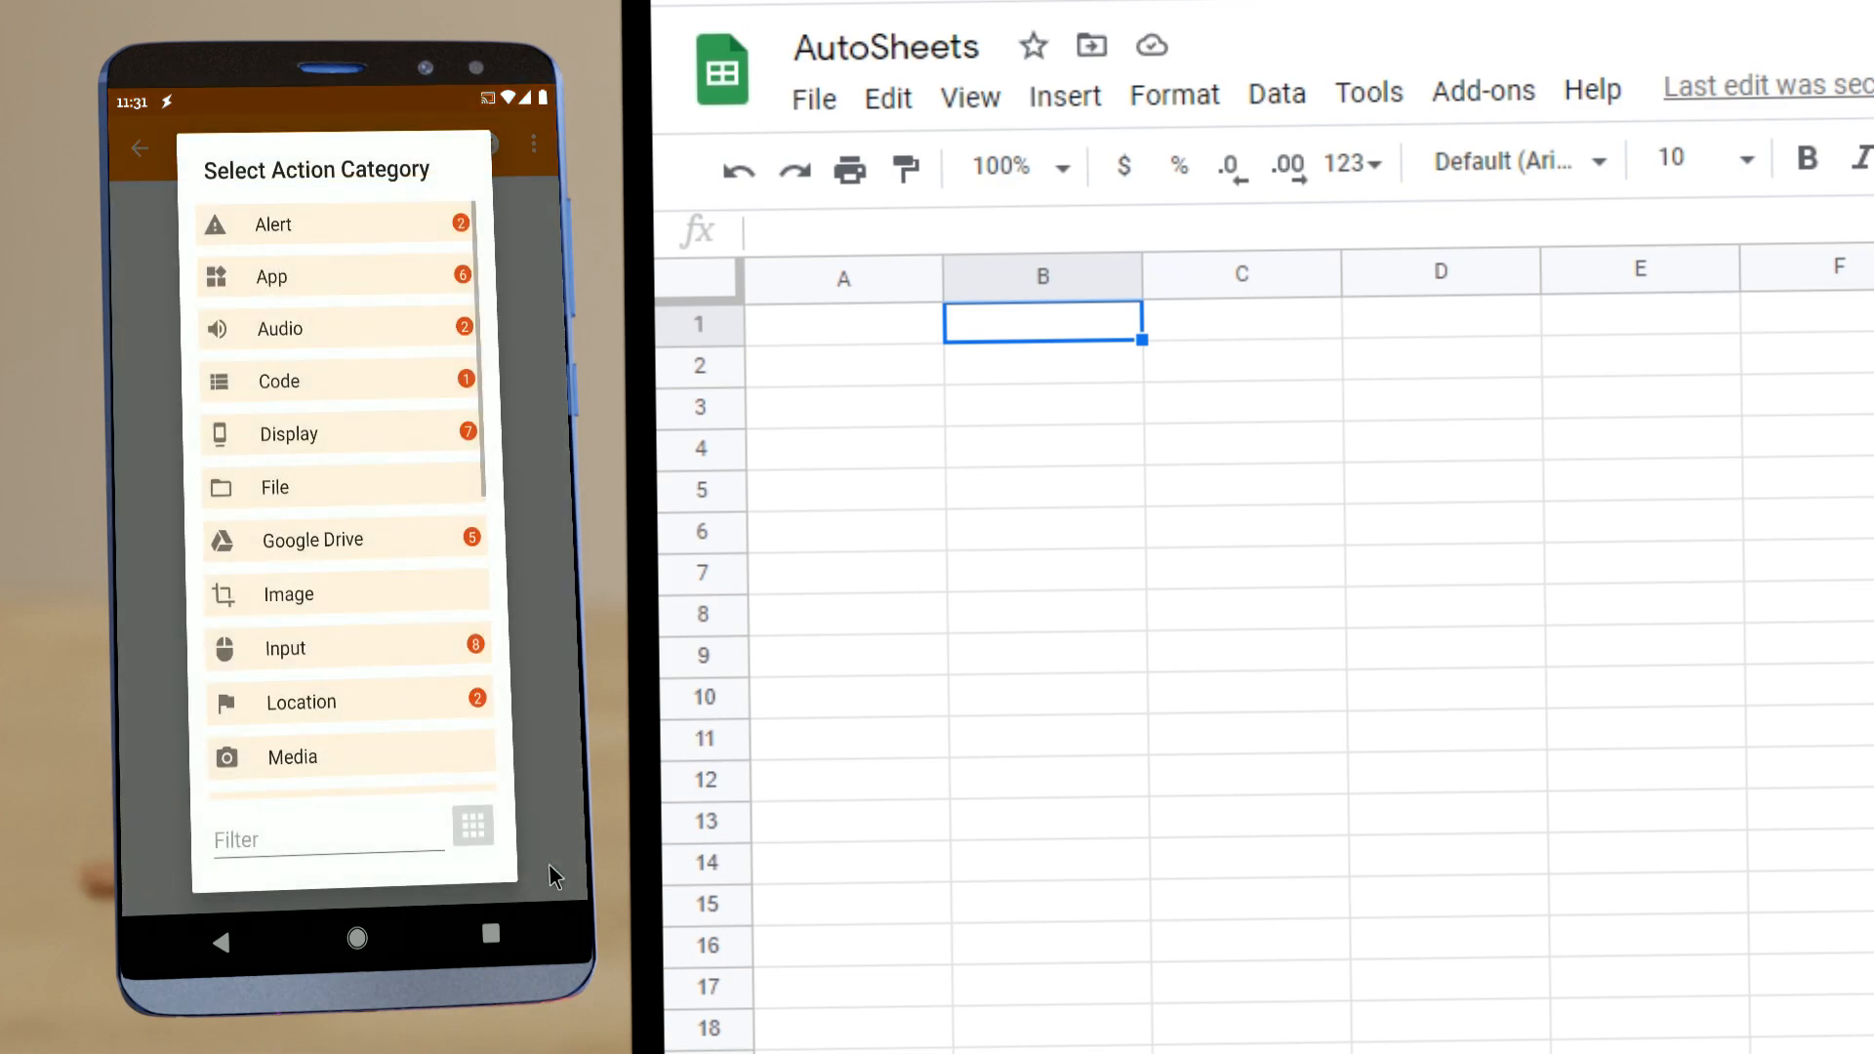
left_click(322, 840)
type("AutoSheets")
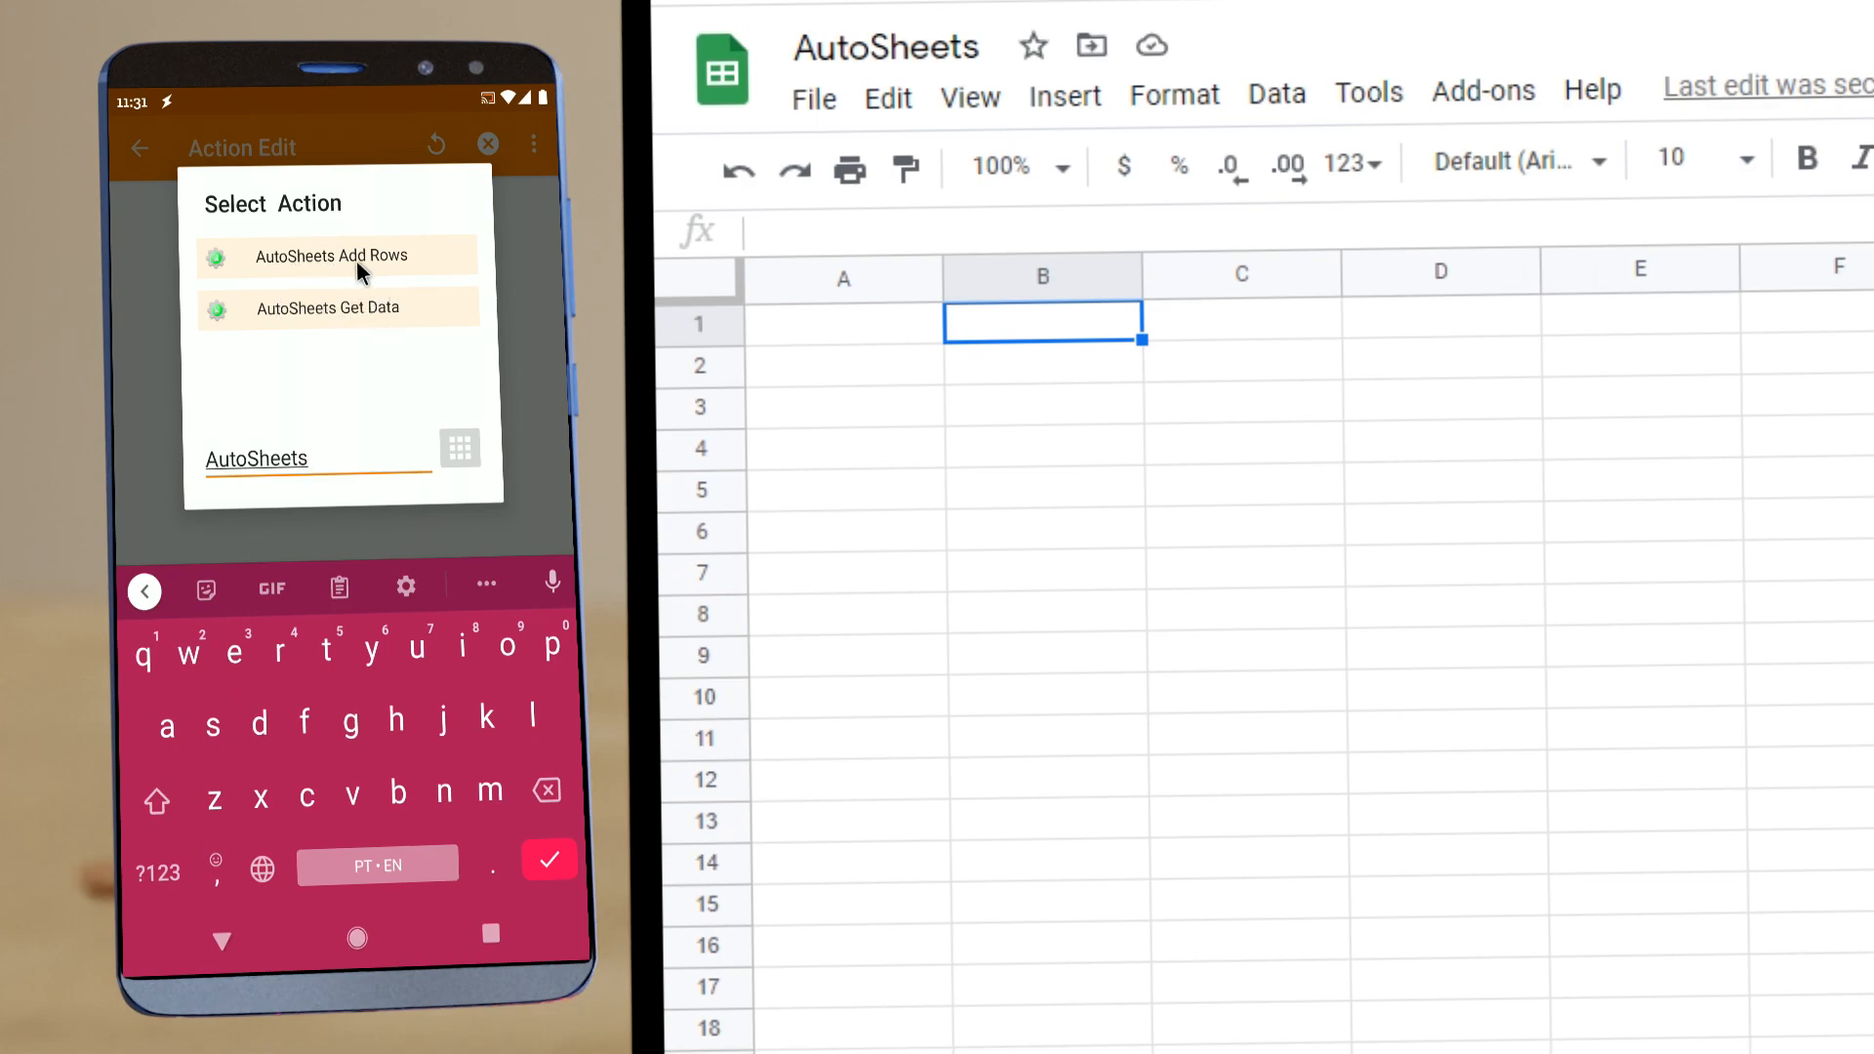
left_click(334, 255)
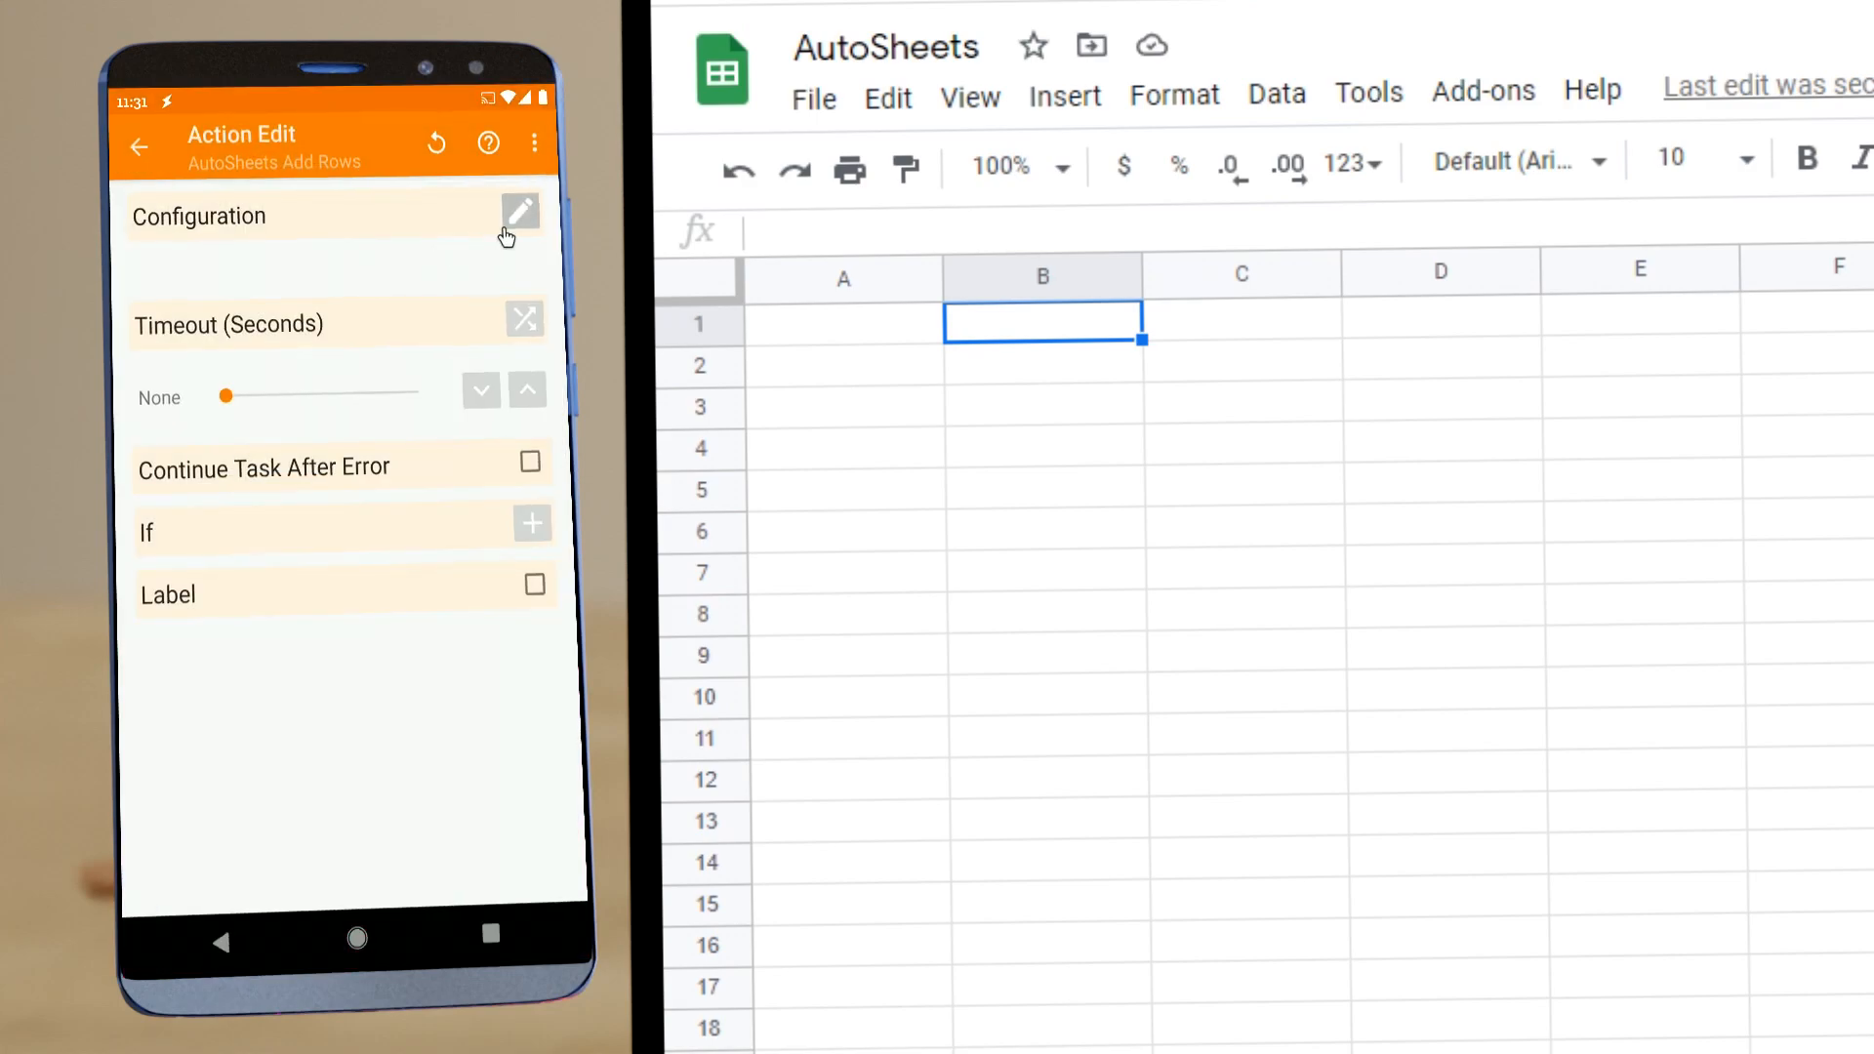
left_click(519, 211)
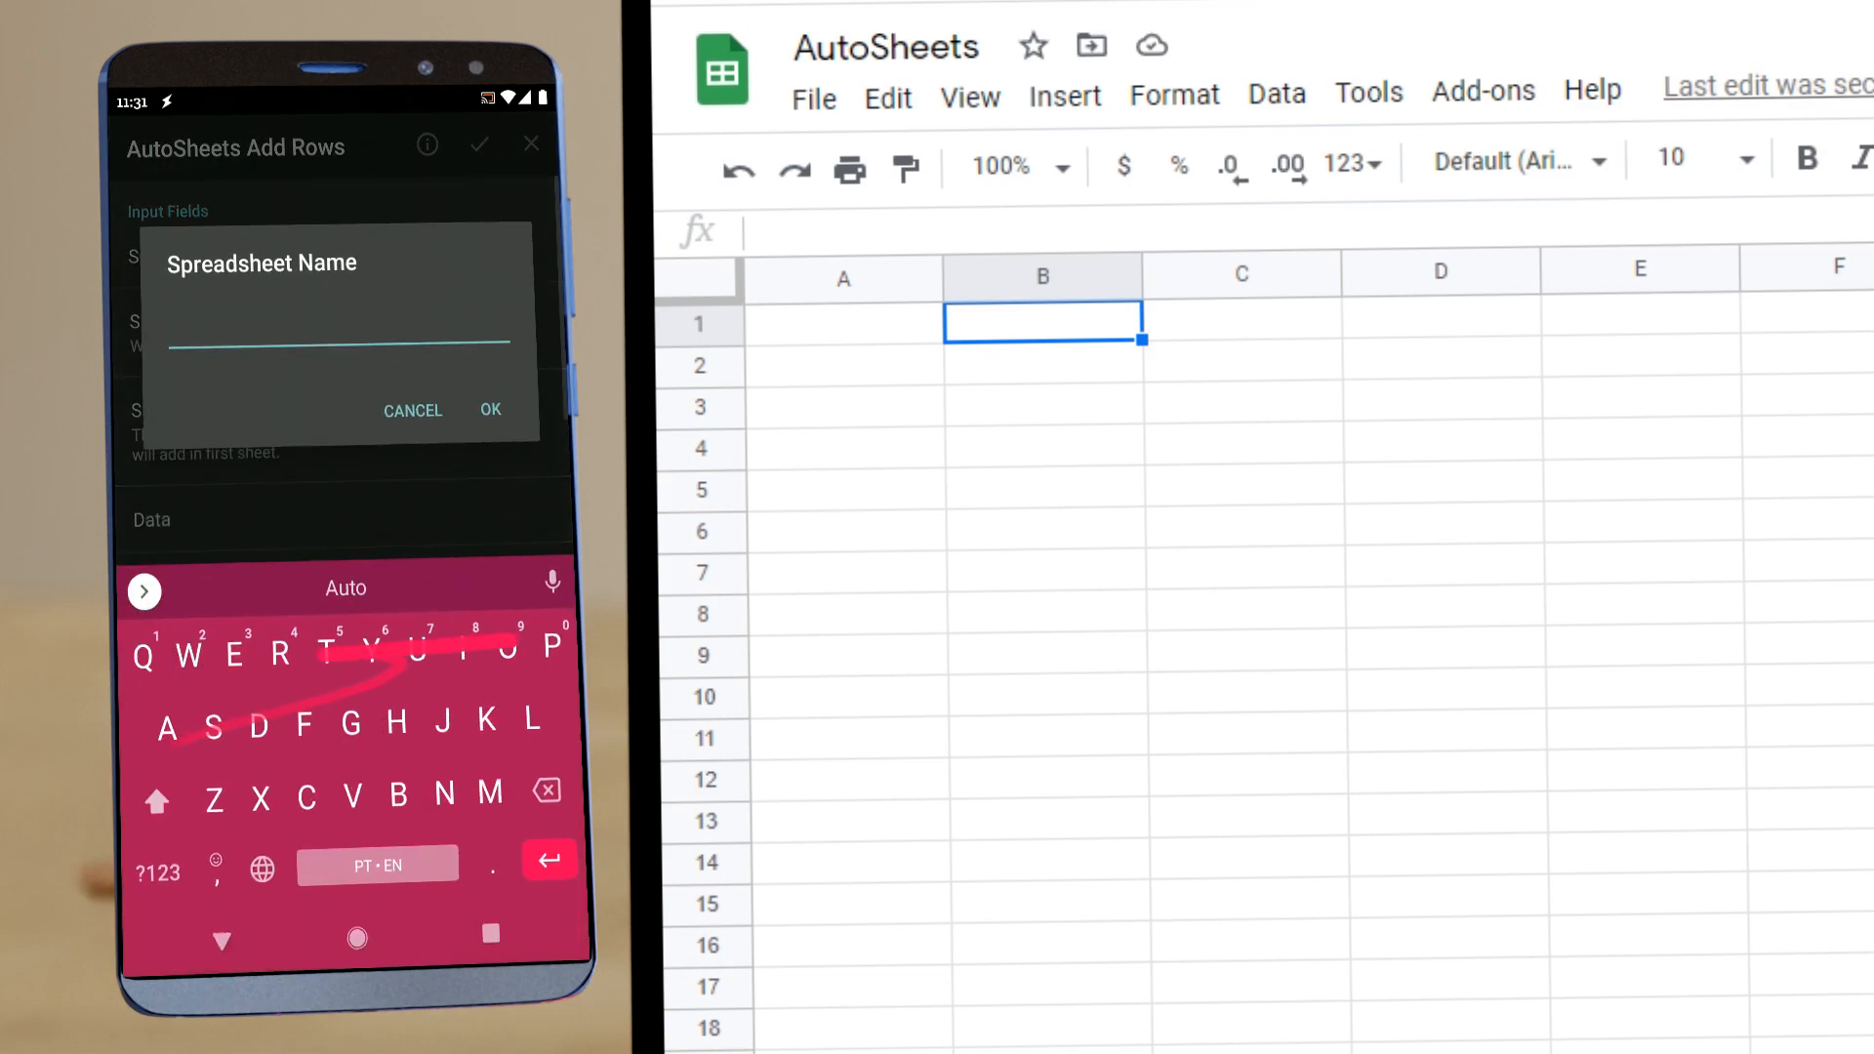
Step: Set Spreadsheet Name to AutoSheets and Data to 1,2,3, then accept the action
type("AutoSheets")
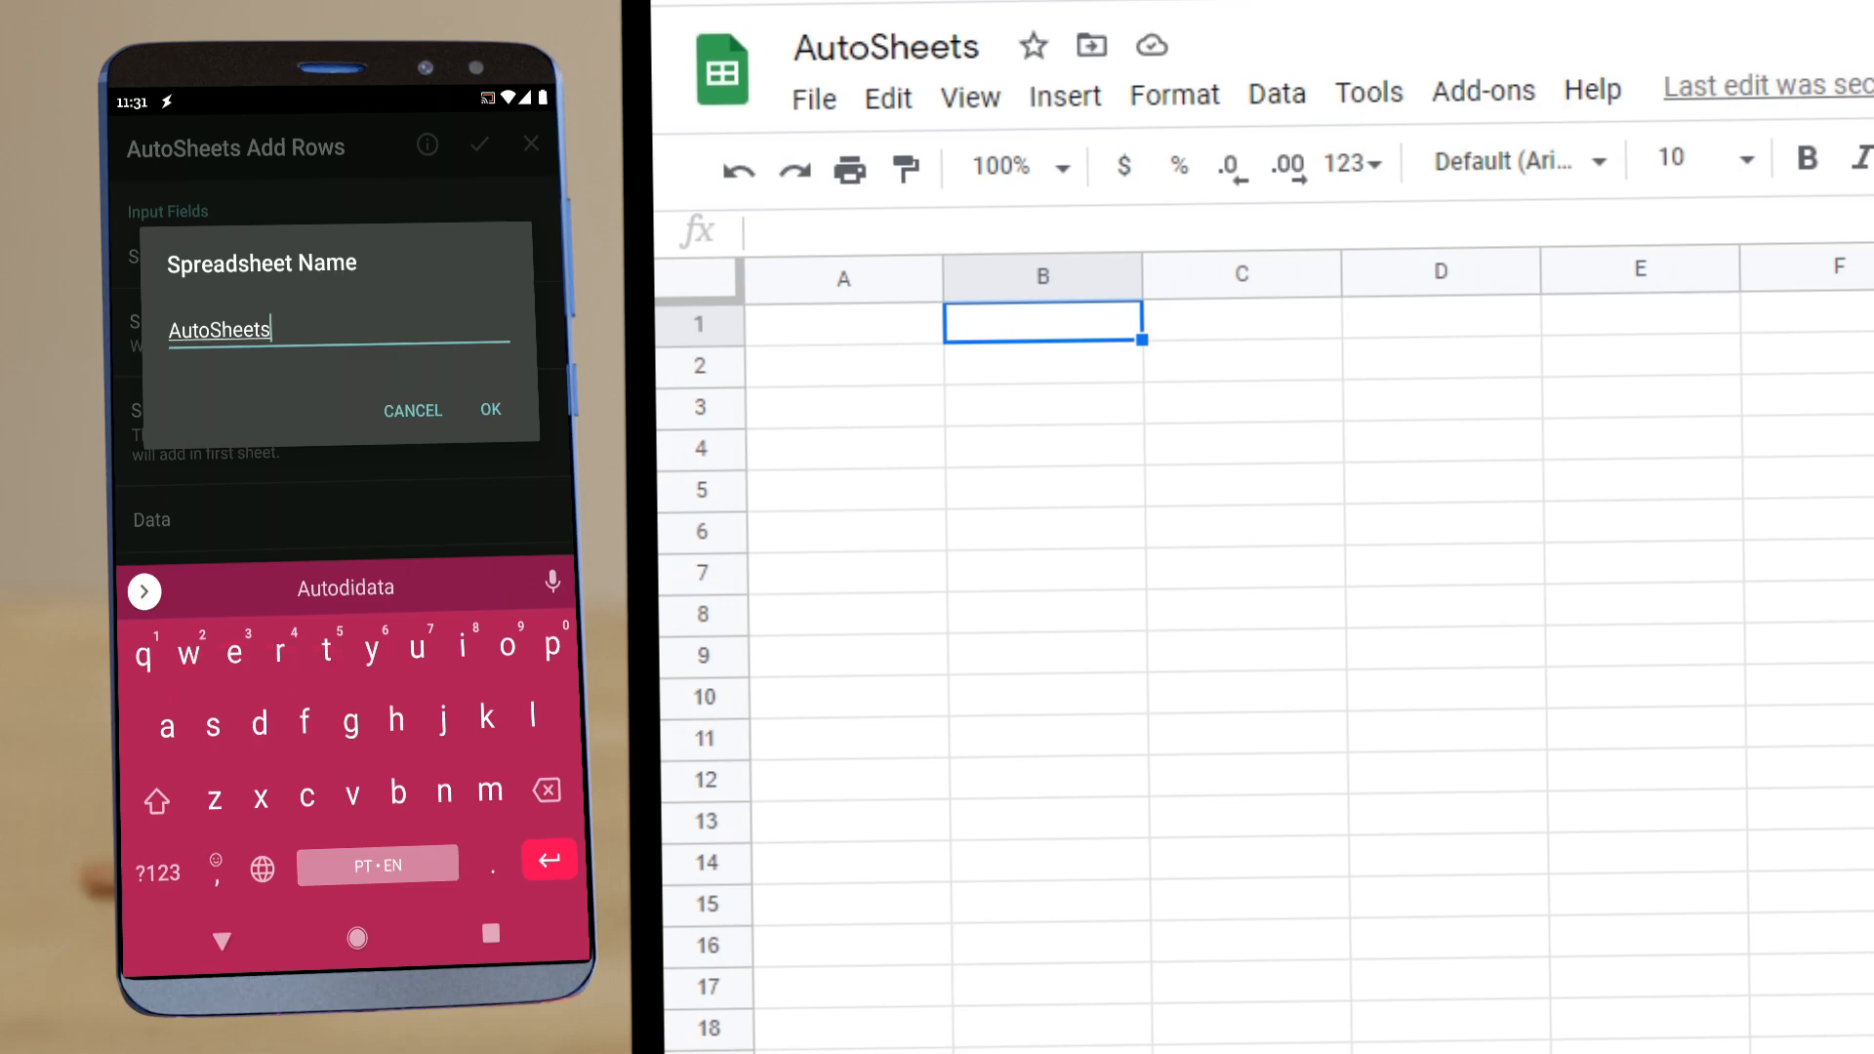
left_click(491, 410)
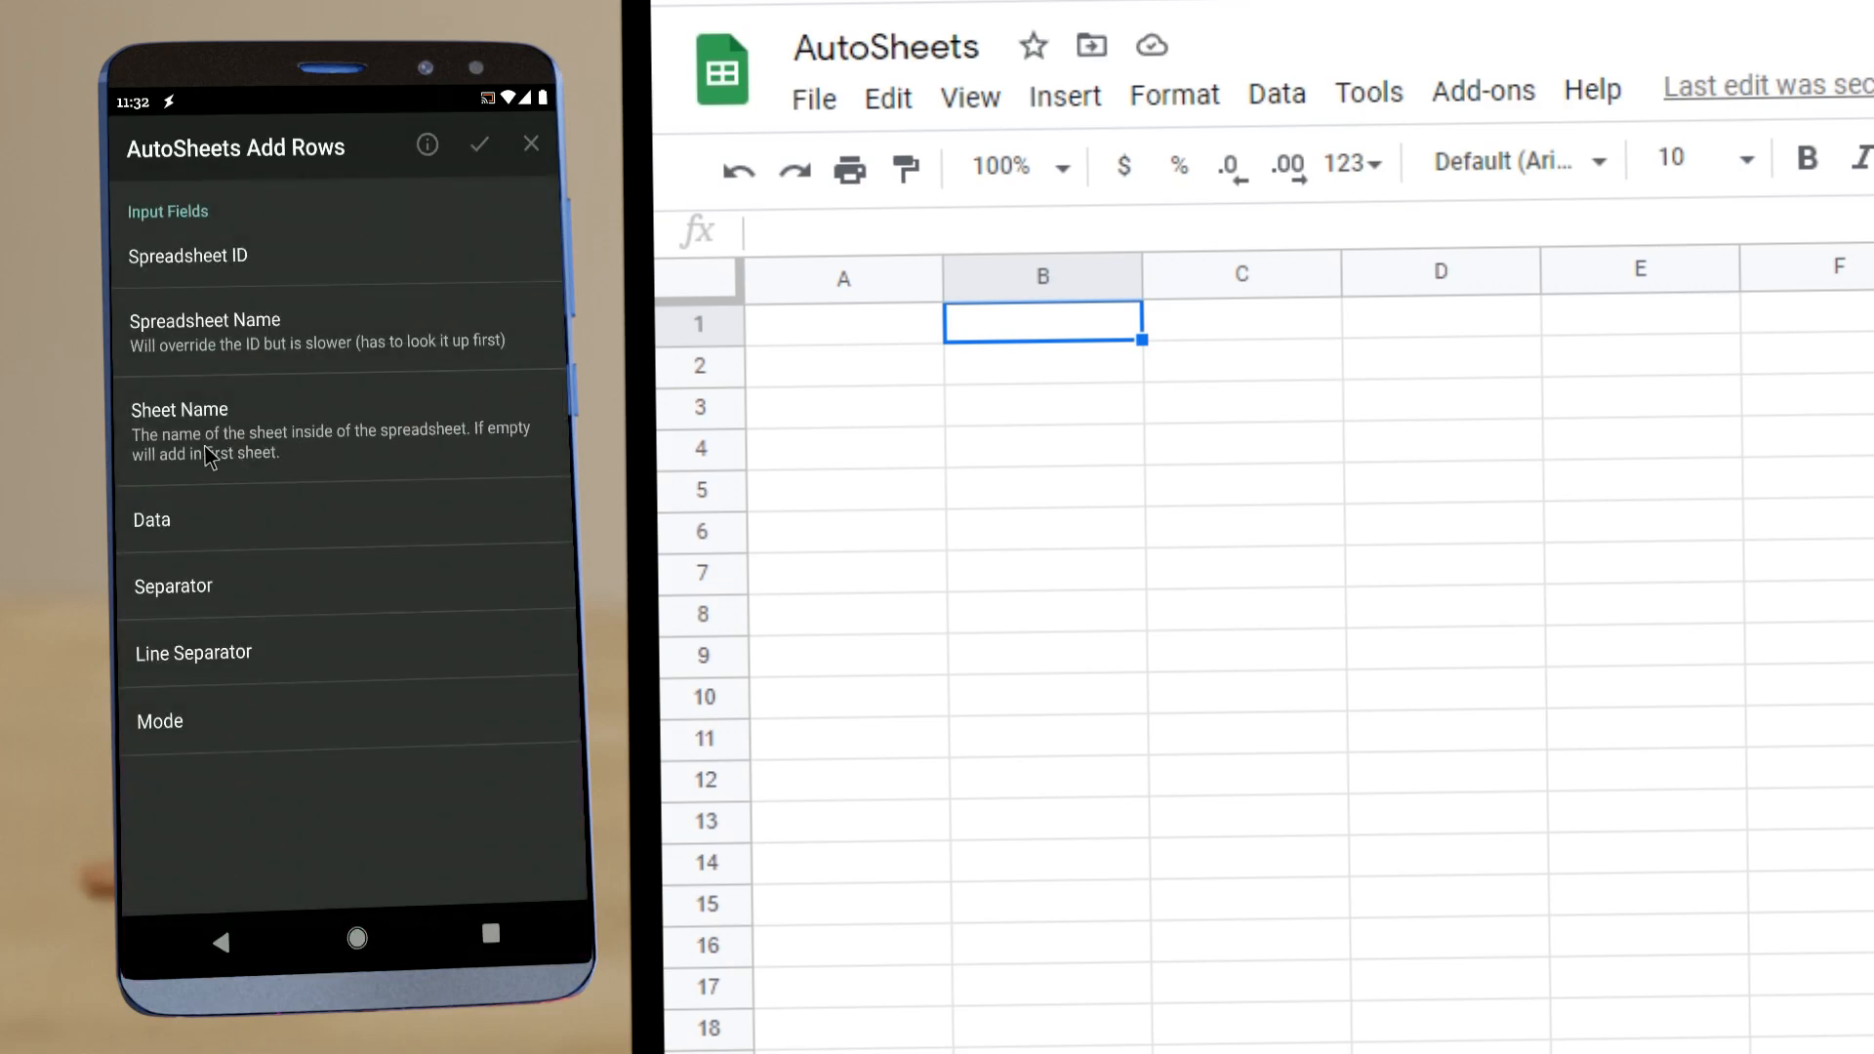
left_click(152, 519)
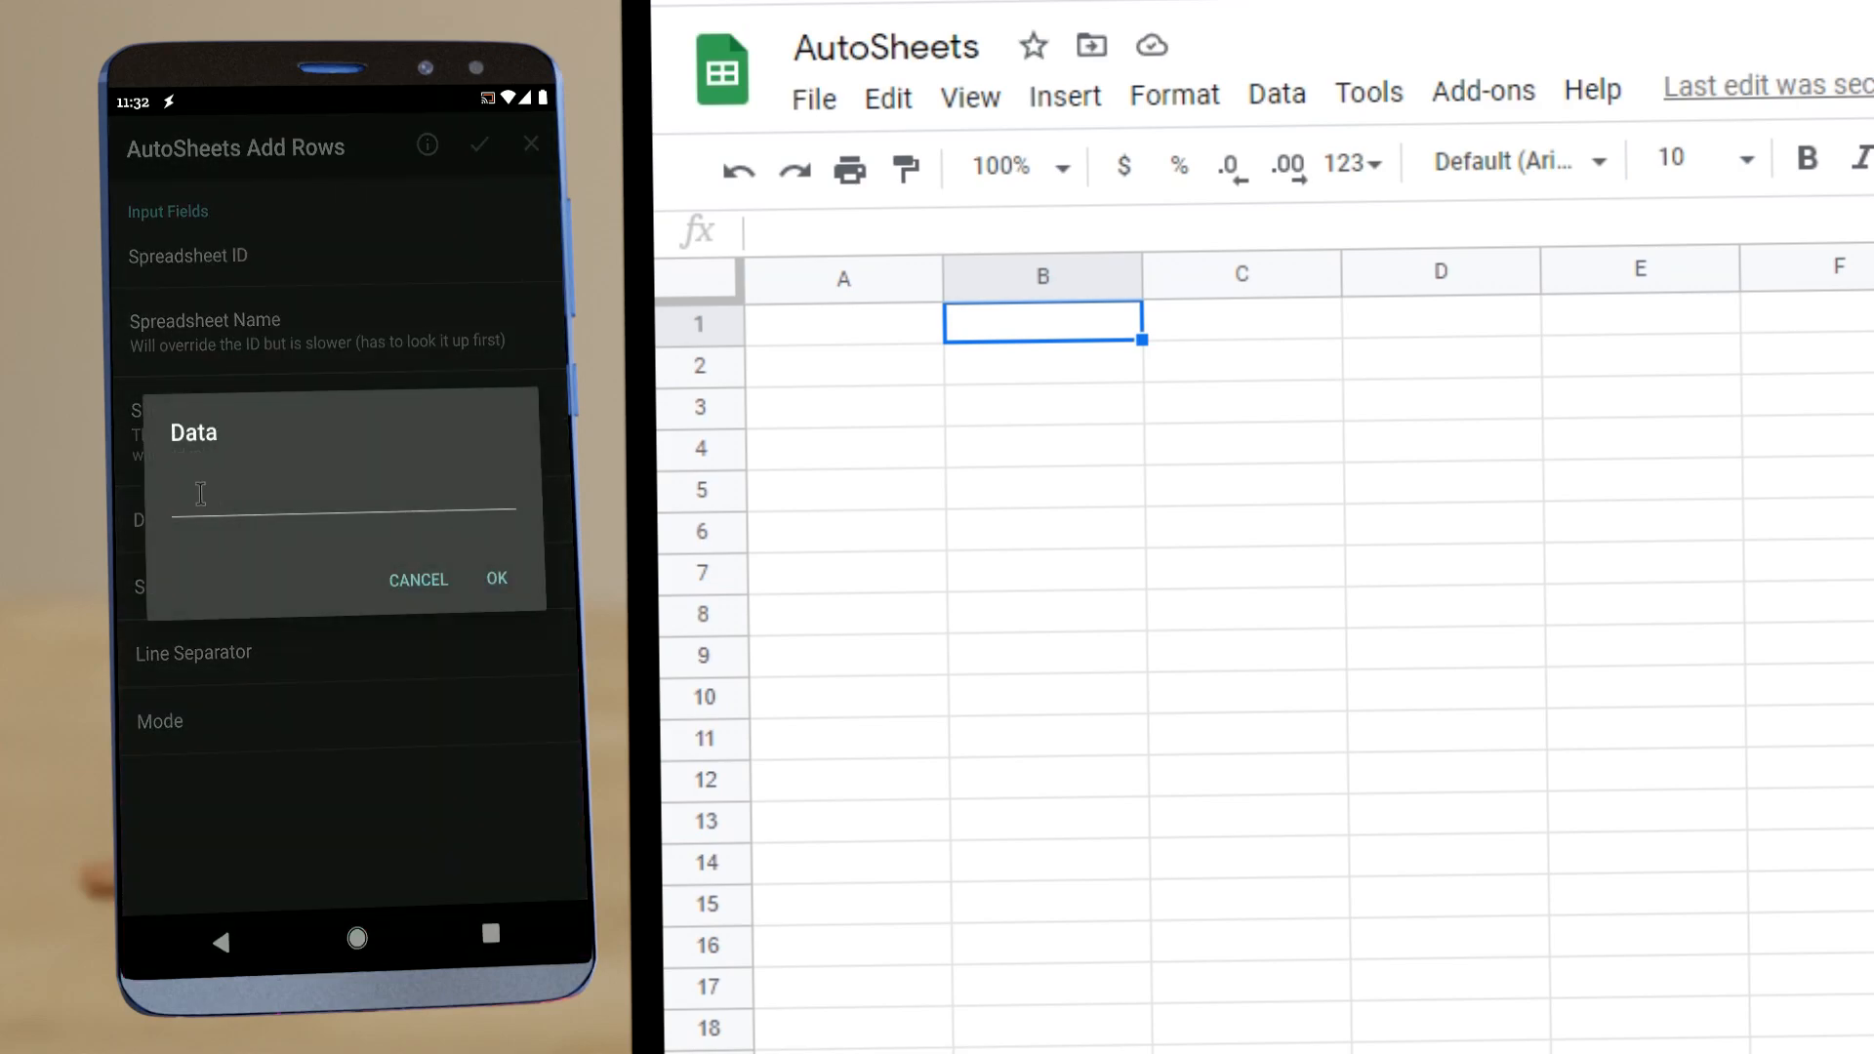
left_click(339, 494)
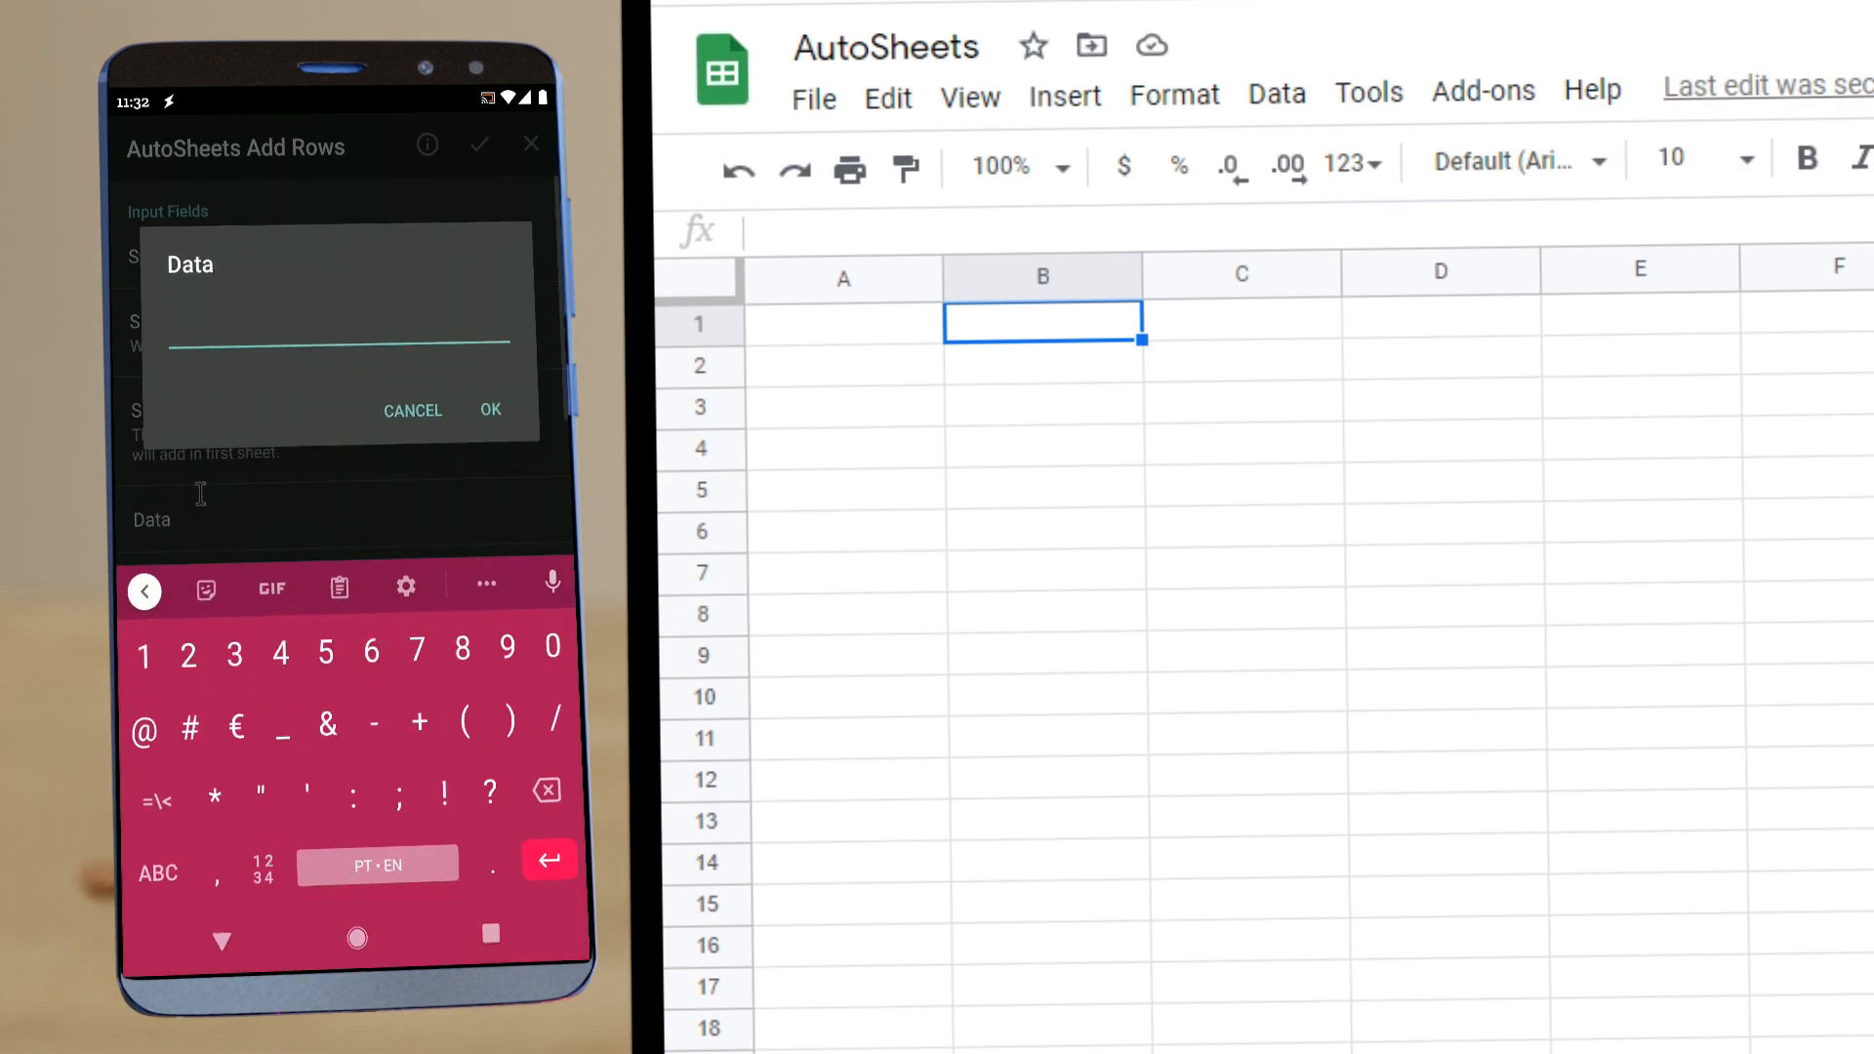
type("1,2,3")
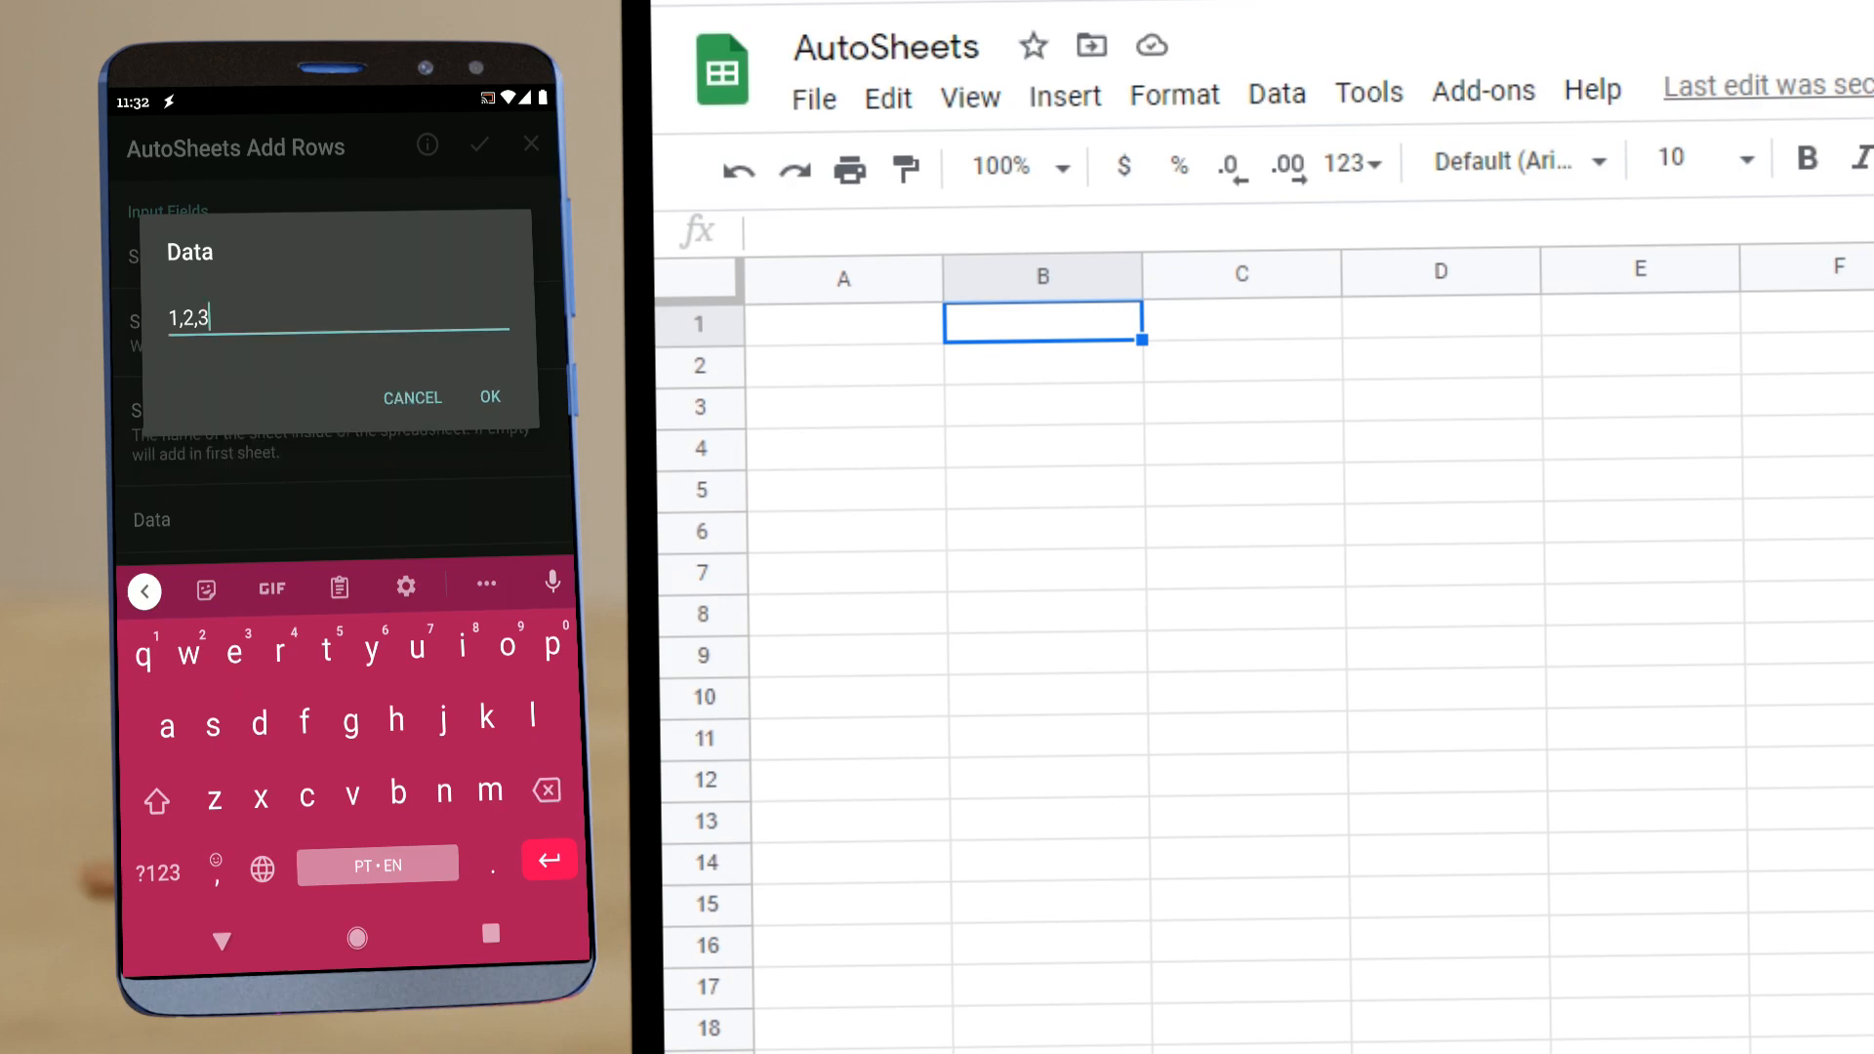
left_click(488, 396)
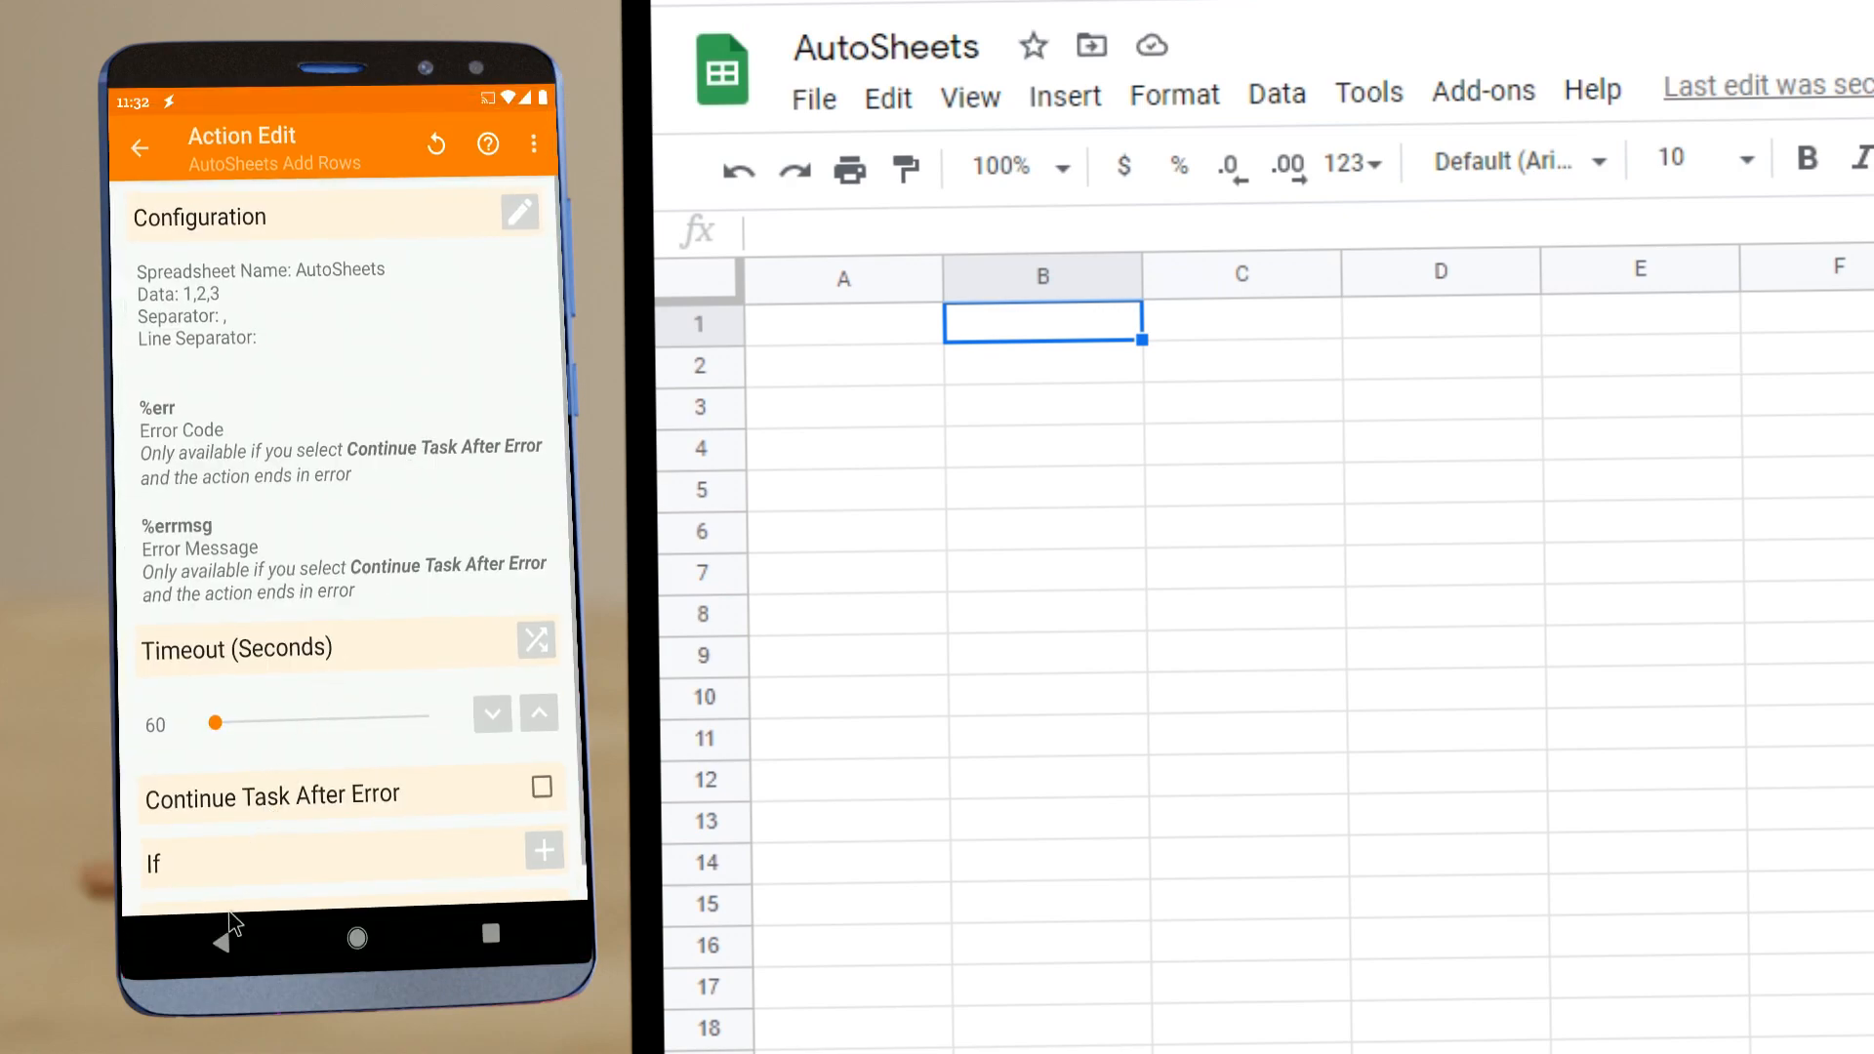
left_click(139, 144)
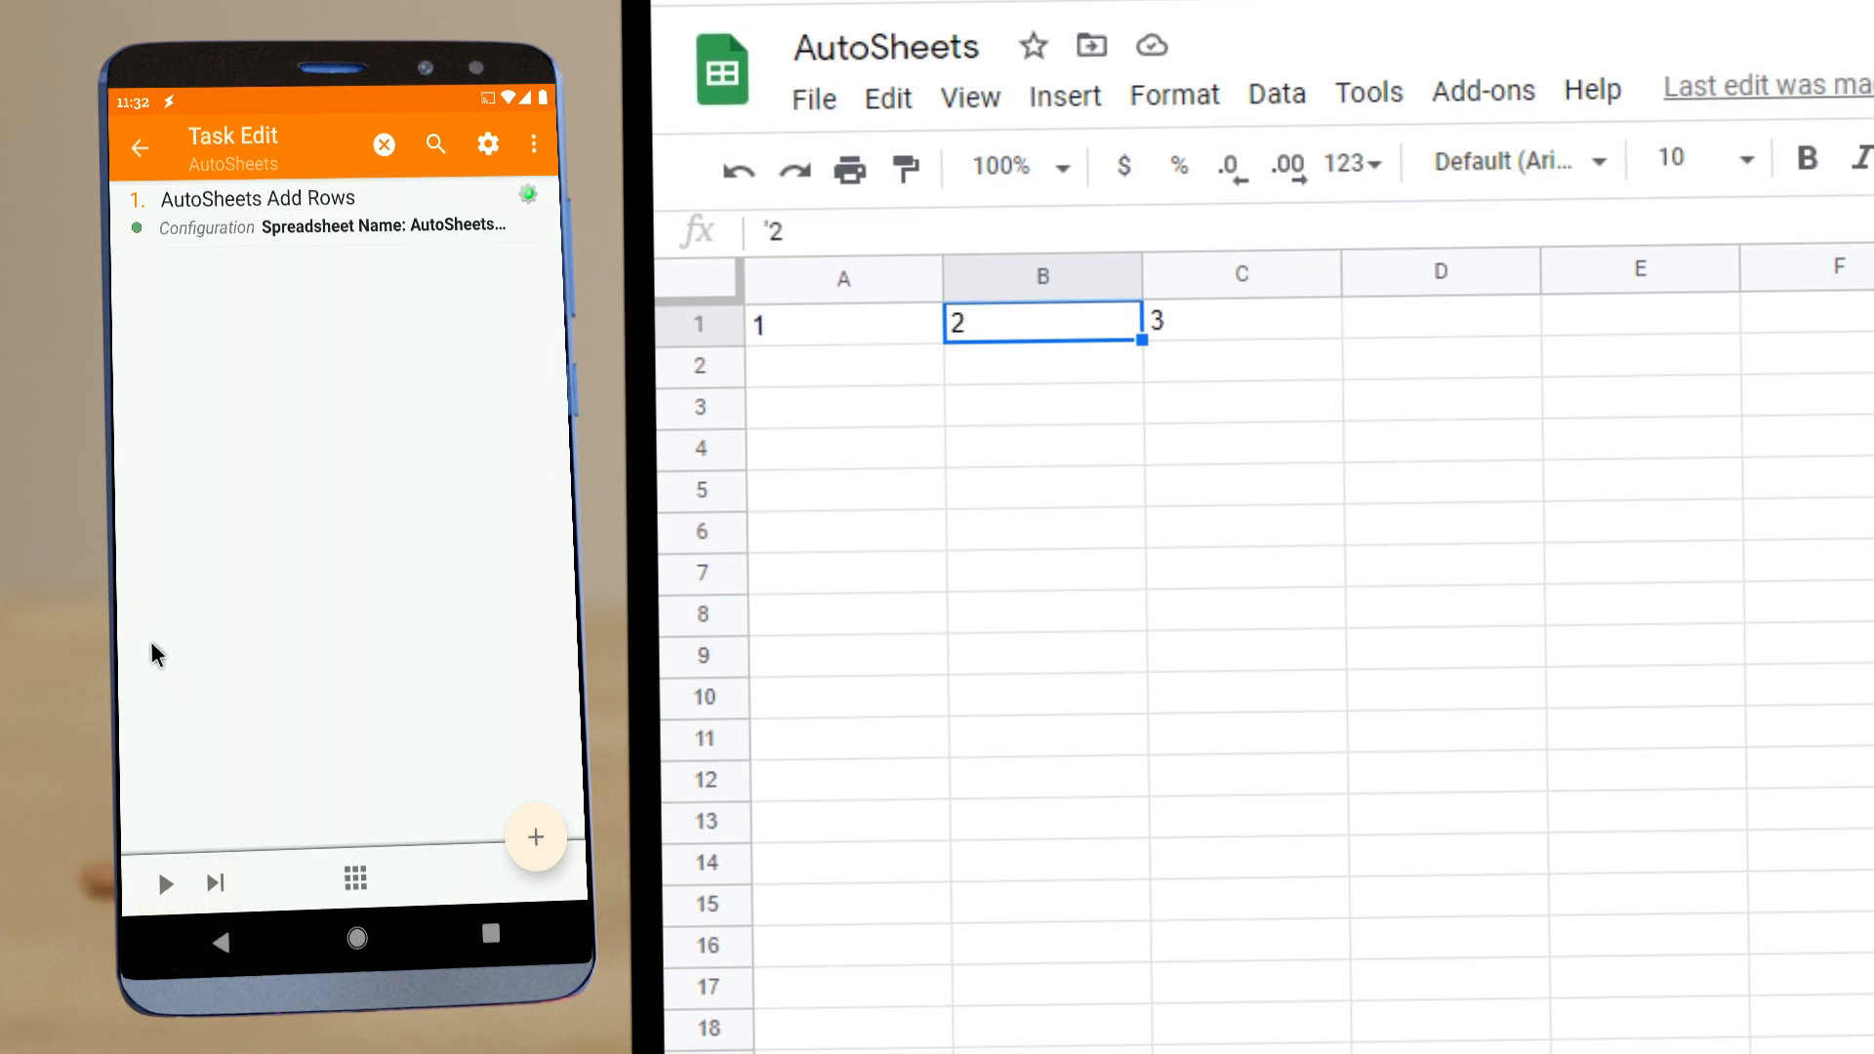
Step: Add an AutoSheets Get Data action reading sheet AutoSheets
left_click(1242, 324)
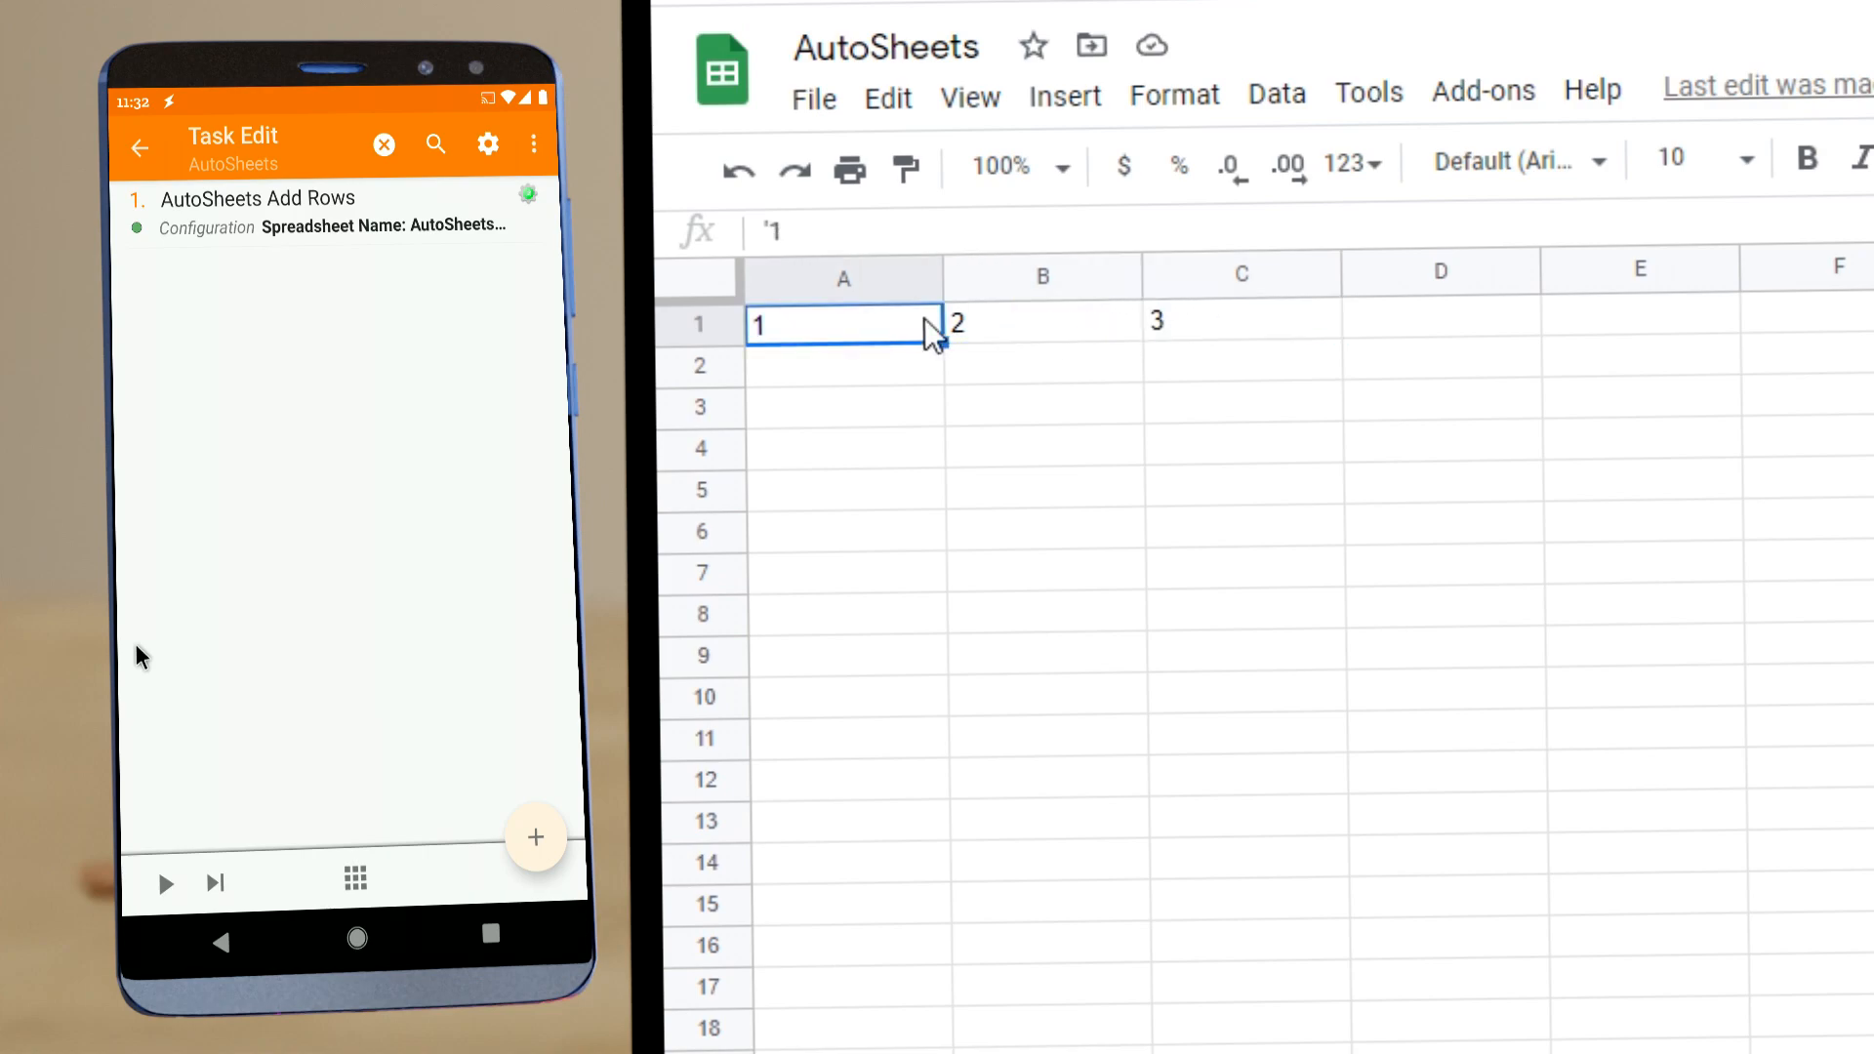
left_click(535, 837)
type("AutoSheets")
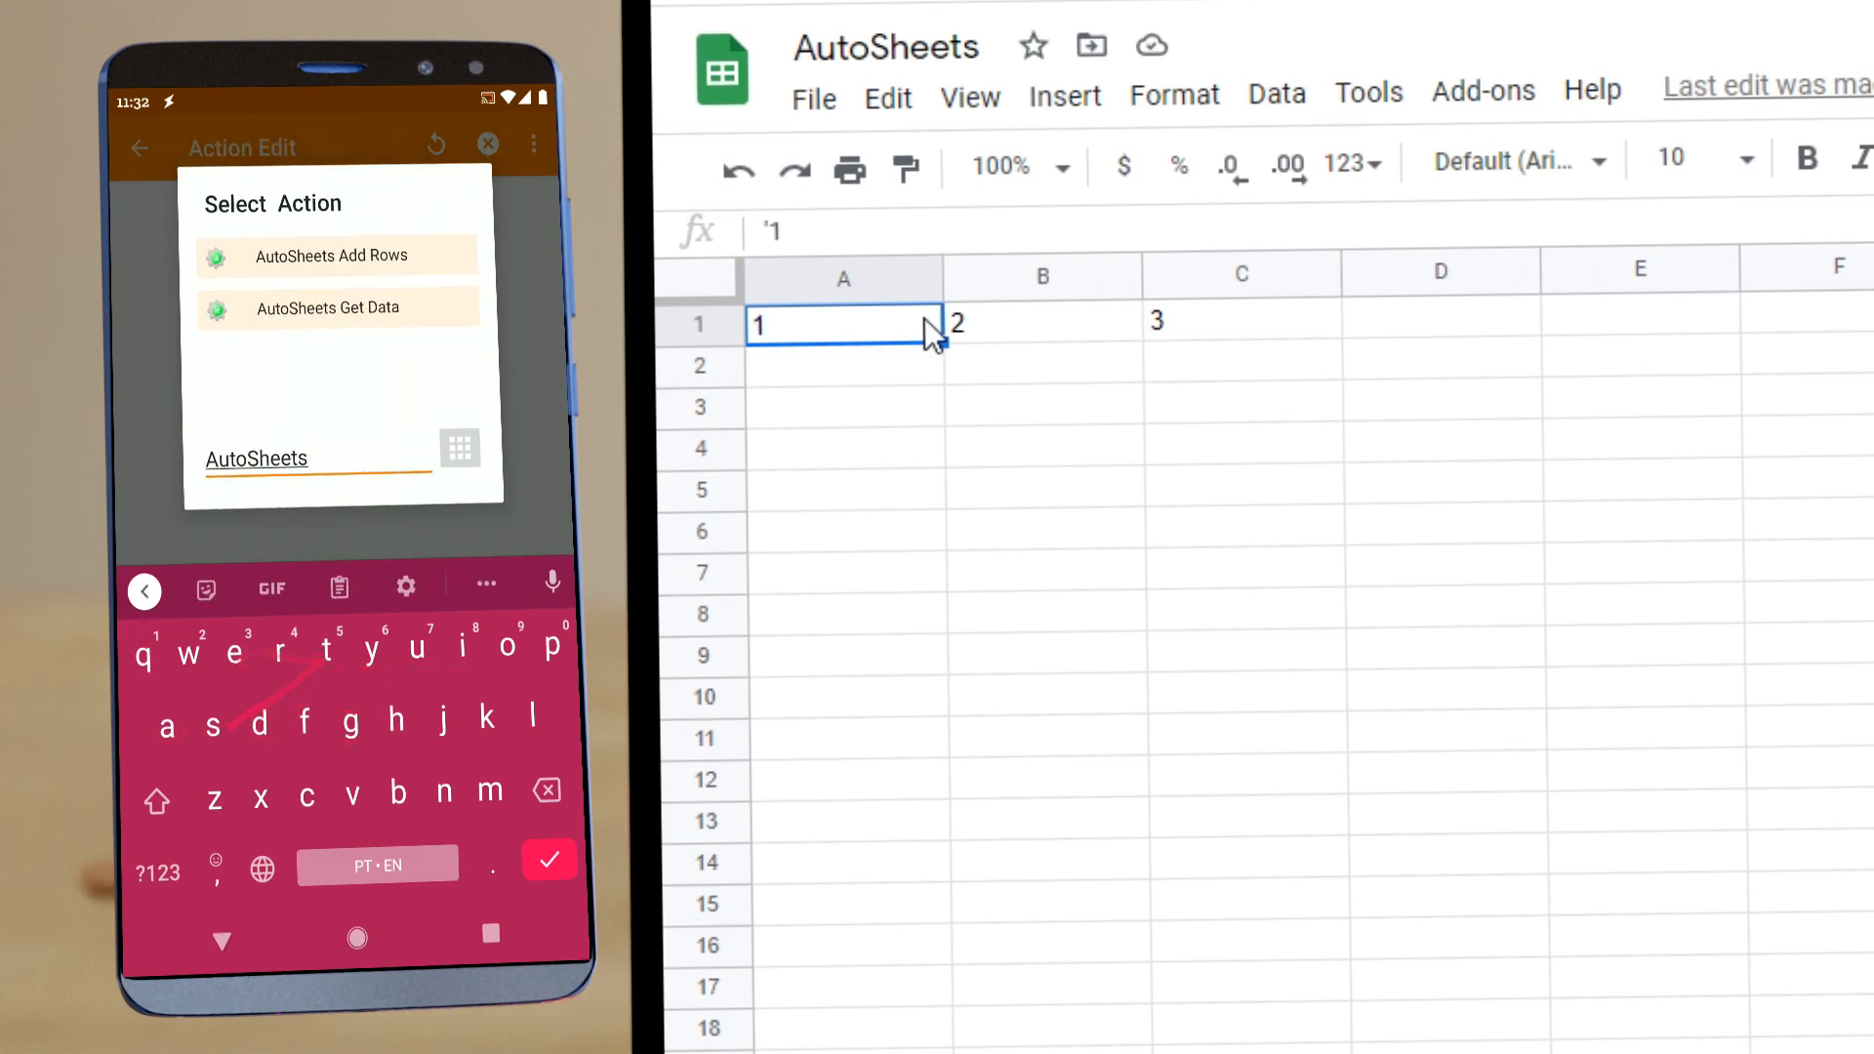
left_click(326, 307)
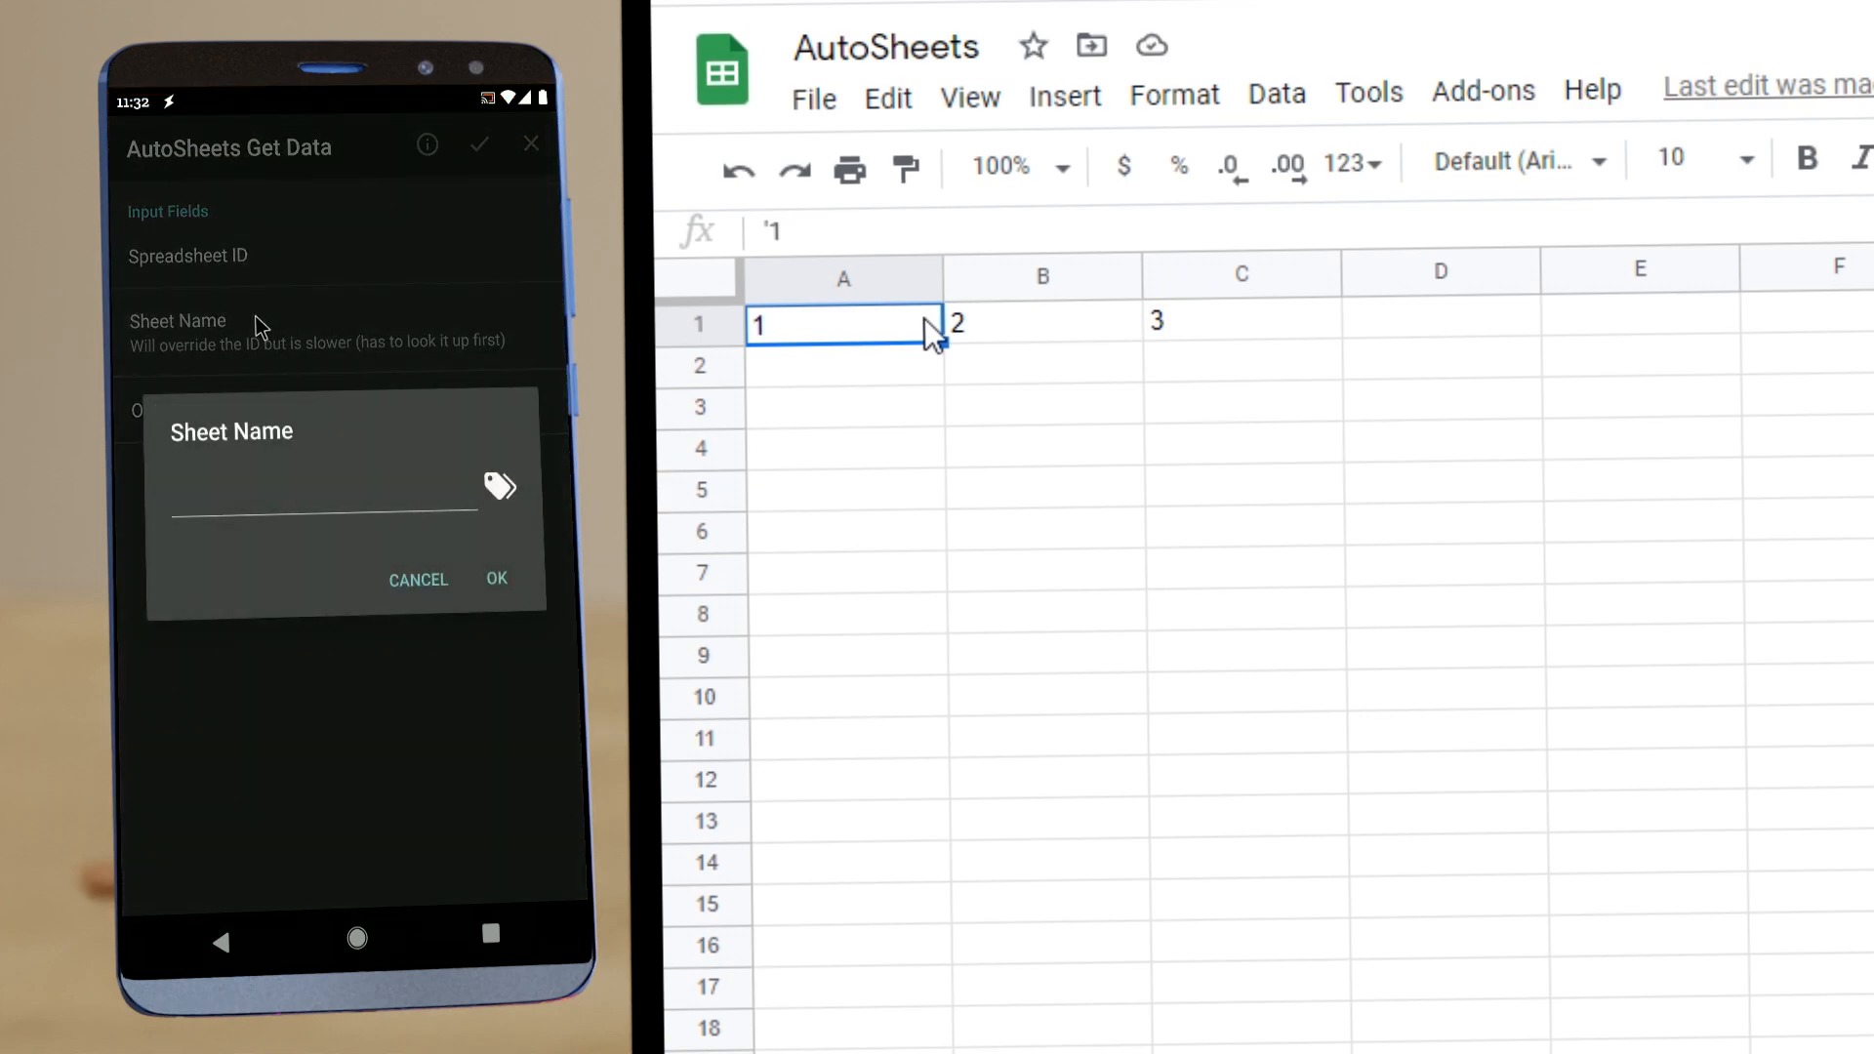
left_click(320, 513)
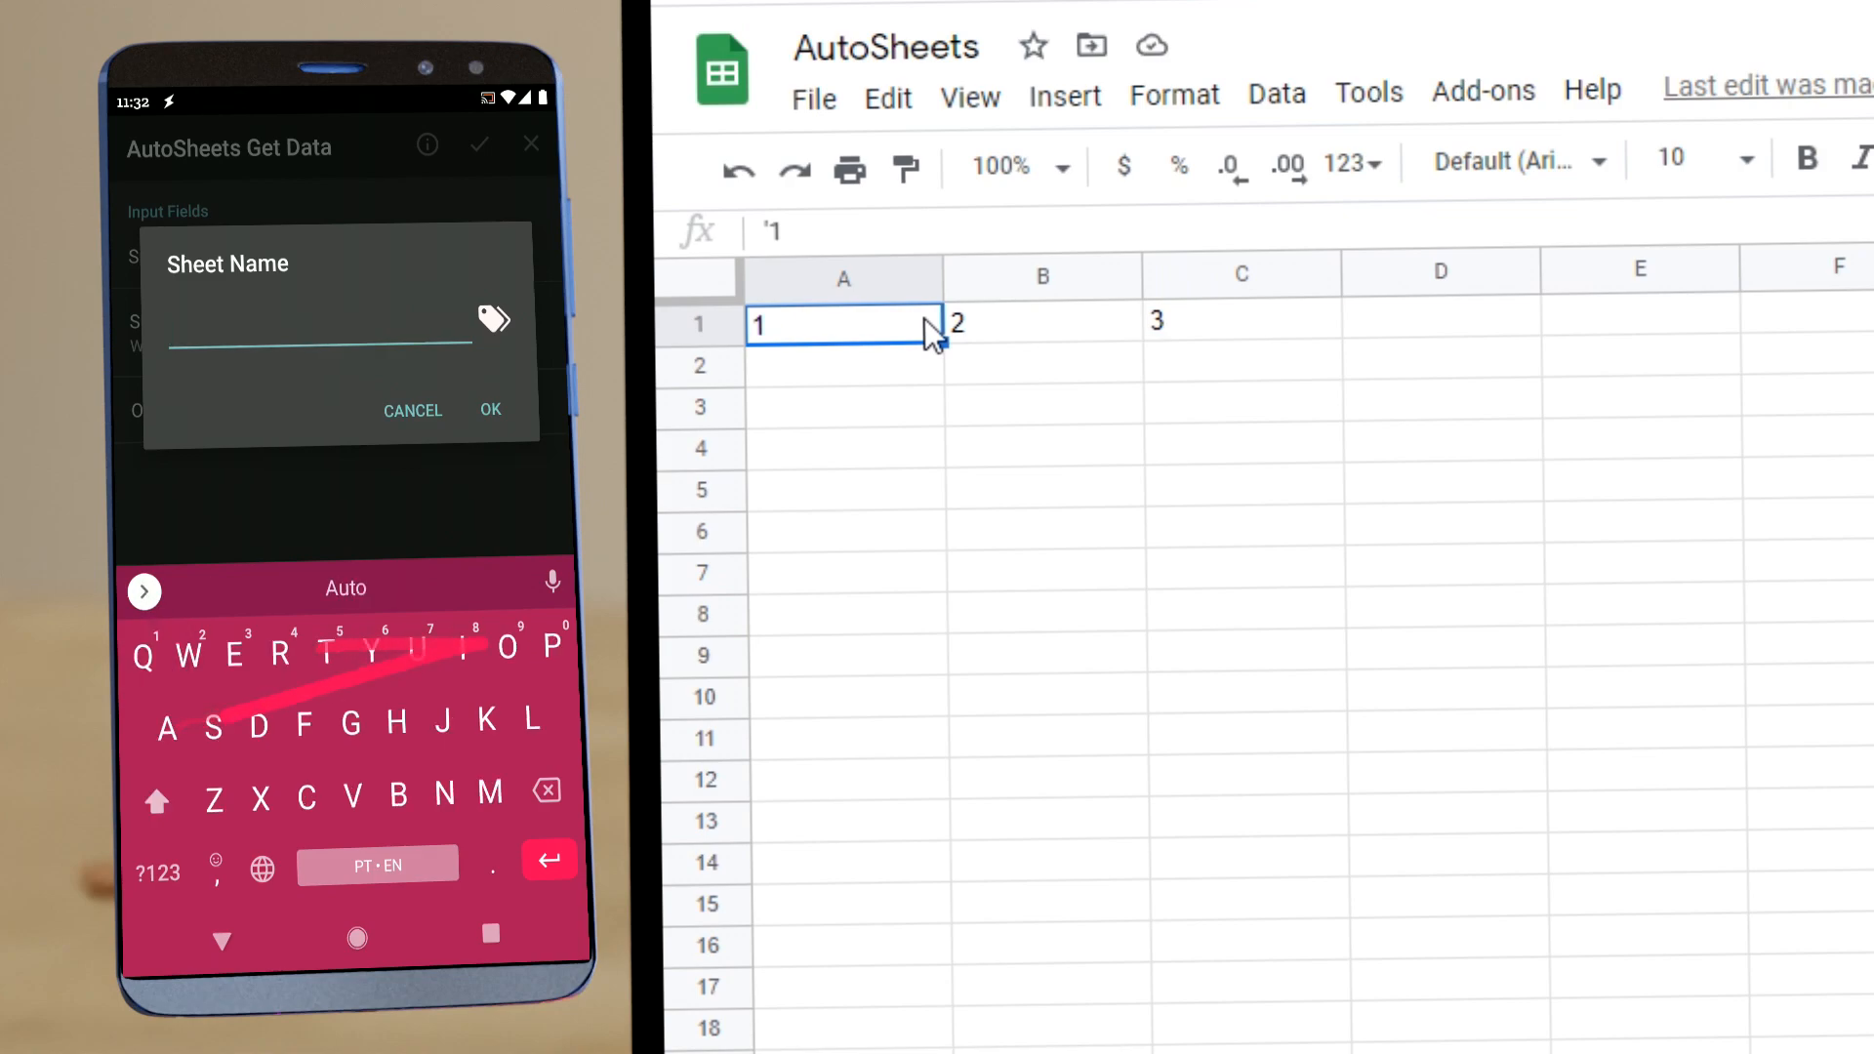
type("AutoSheets")
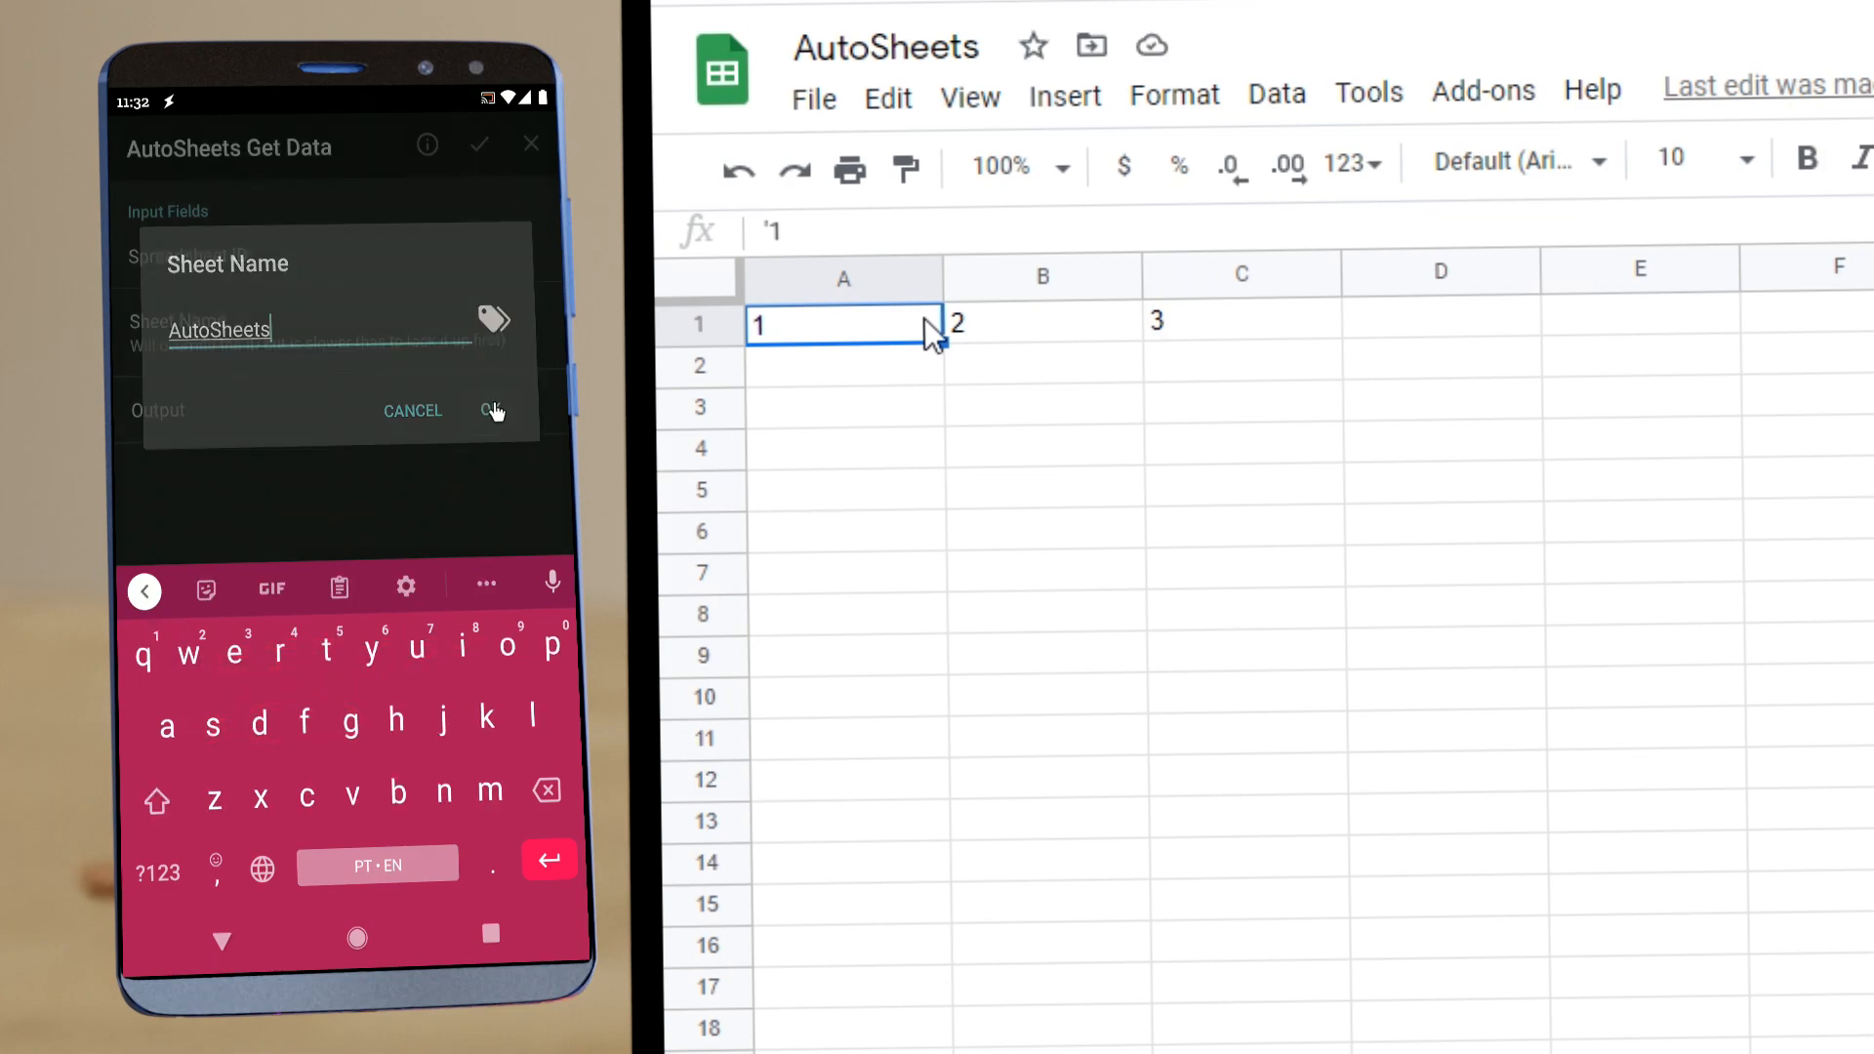
left_click(492, 410)
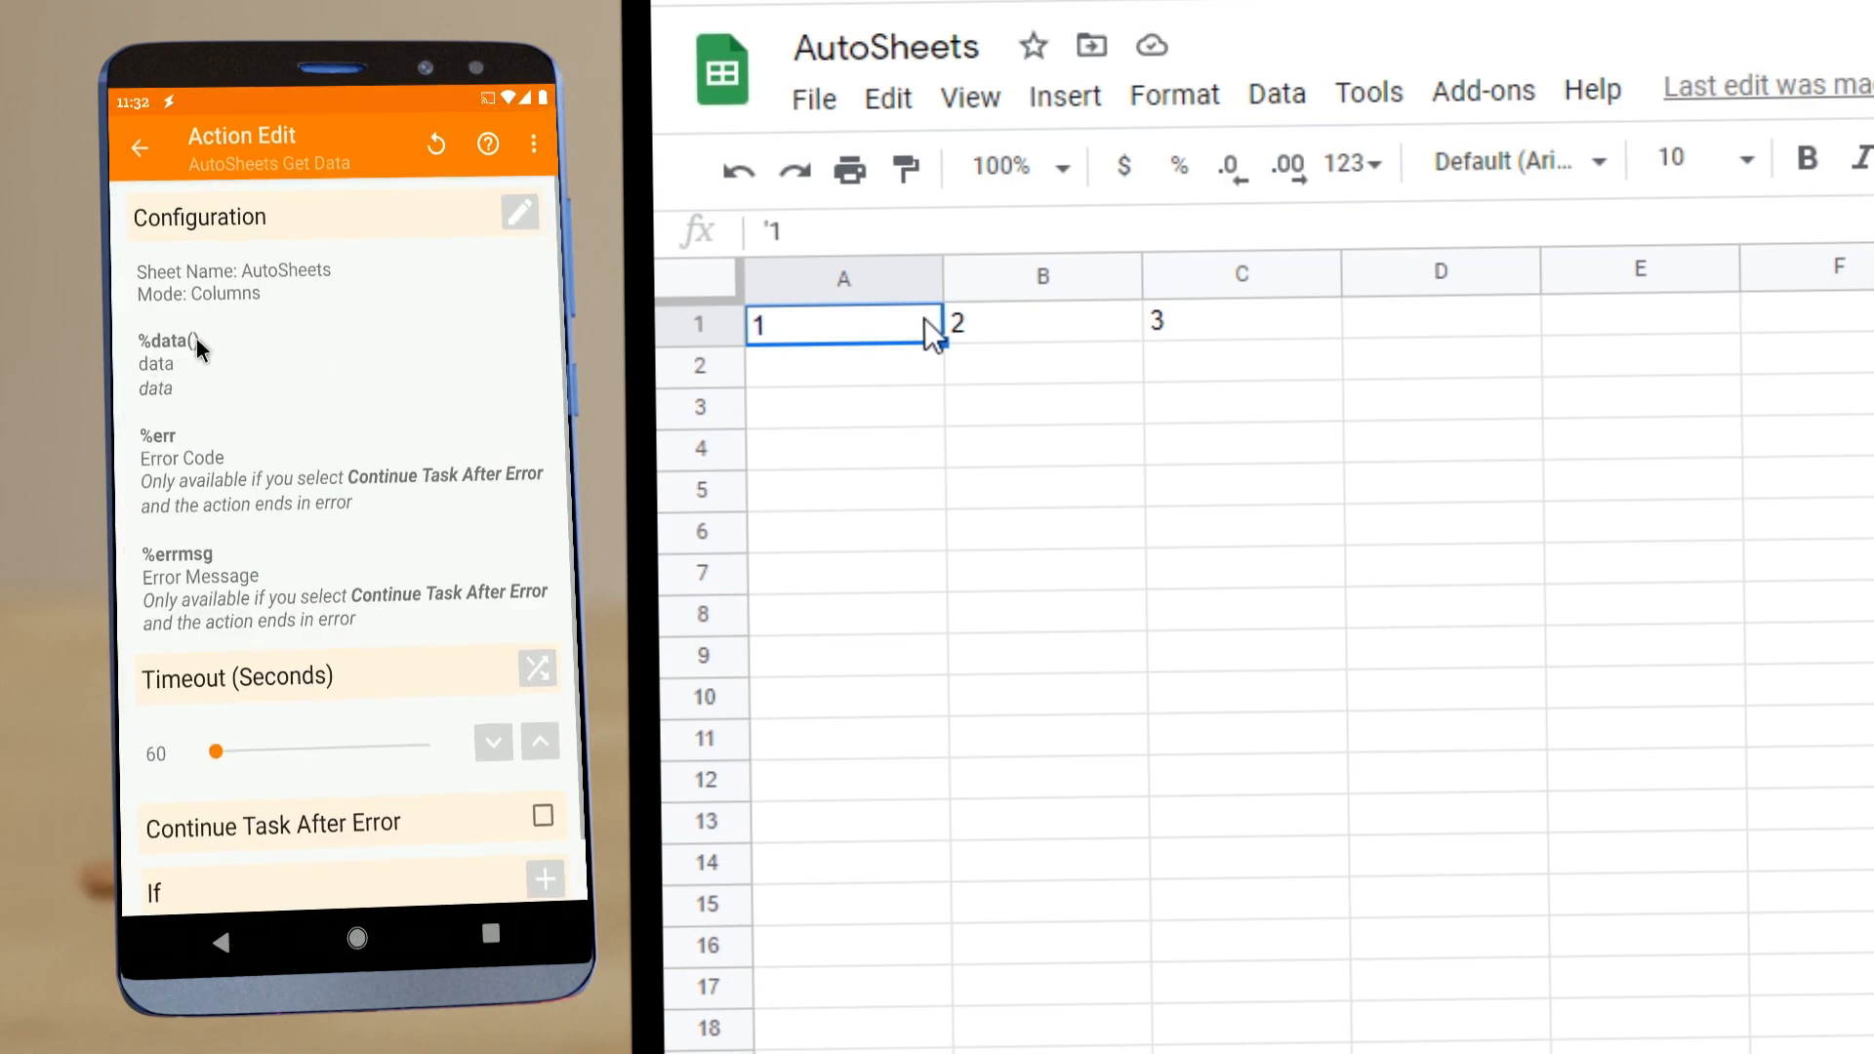
Step: Add a Flash action whose text is the %data() variable
left_click(138, 144)
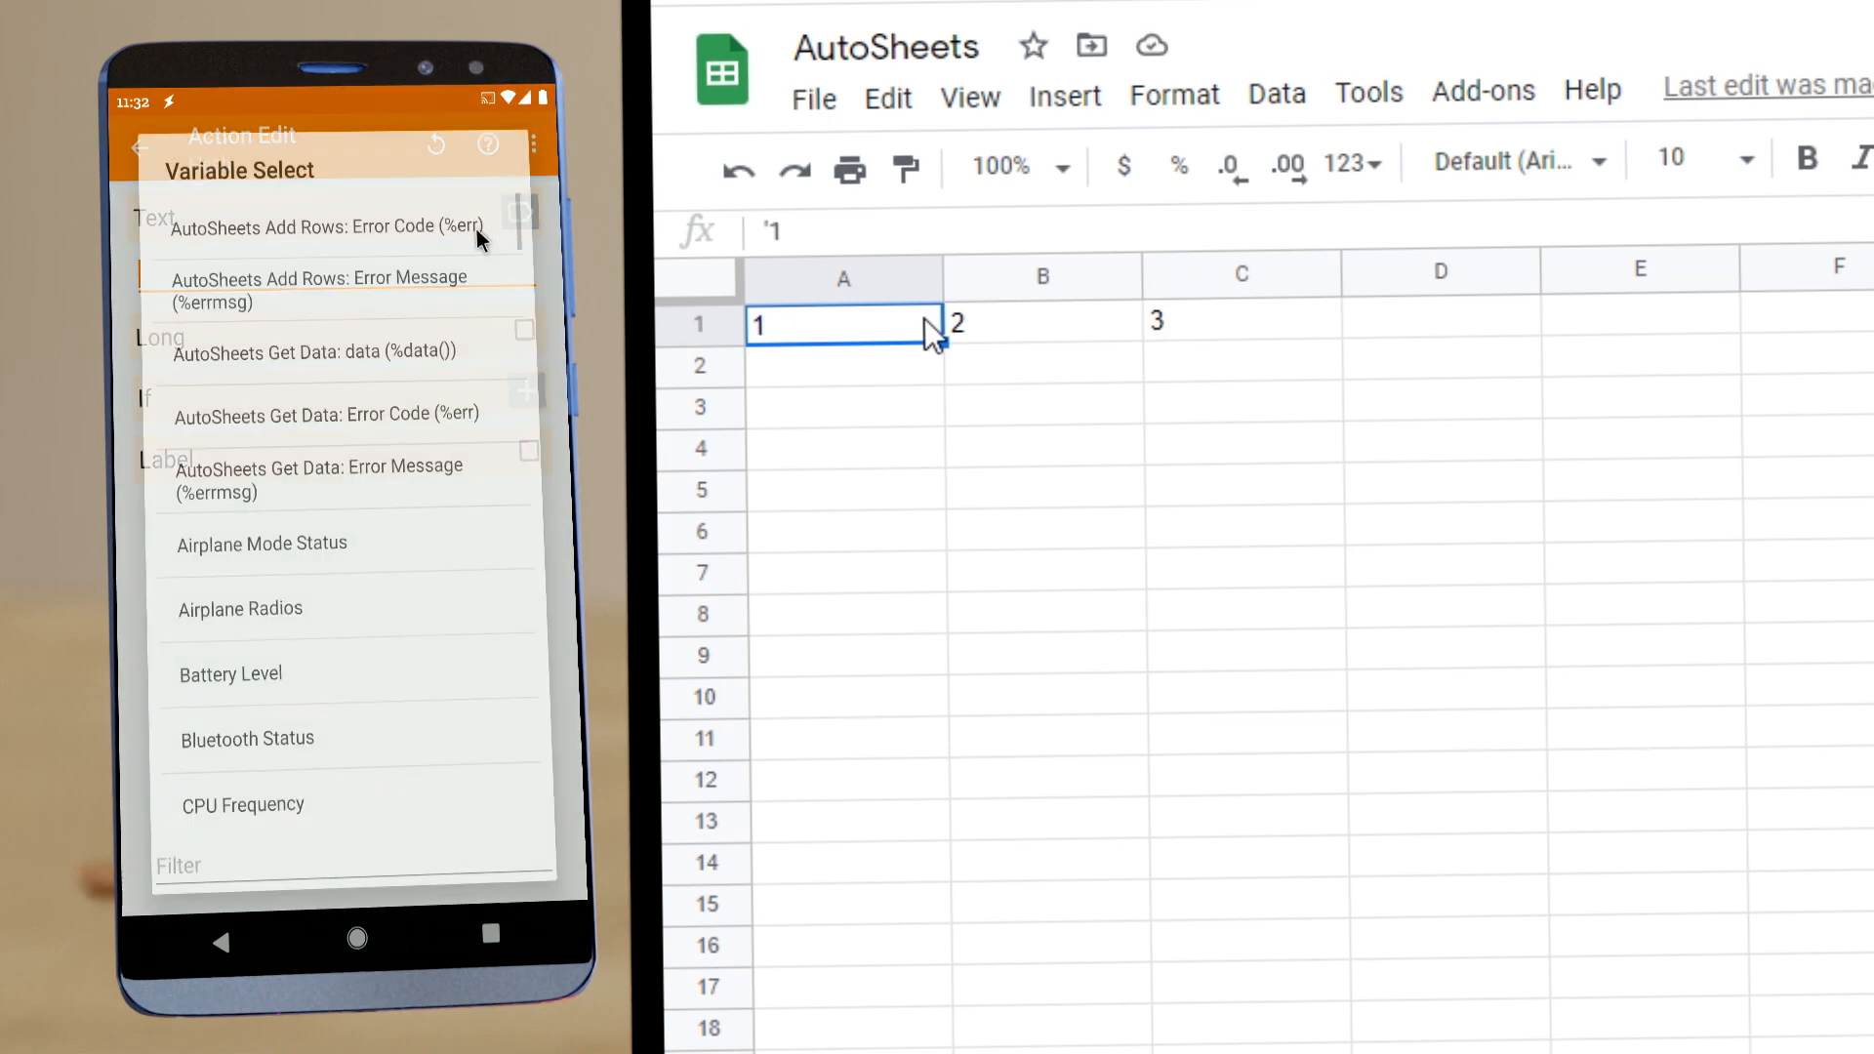
left_click(314, 349)
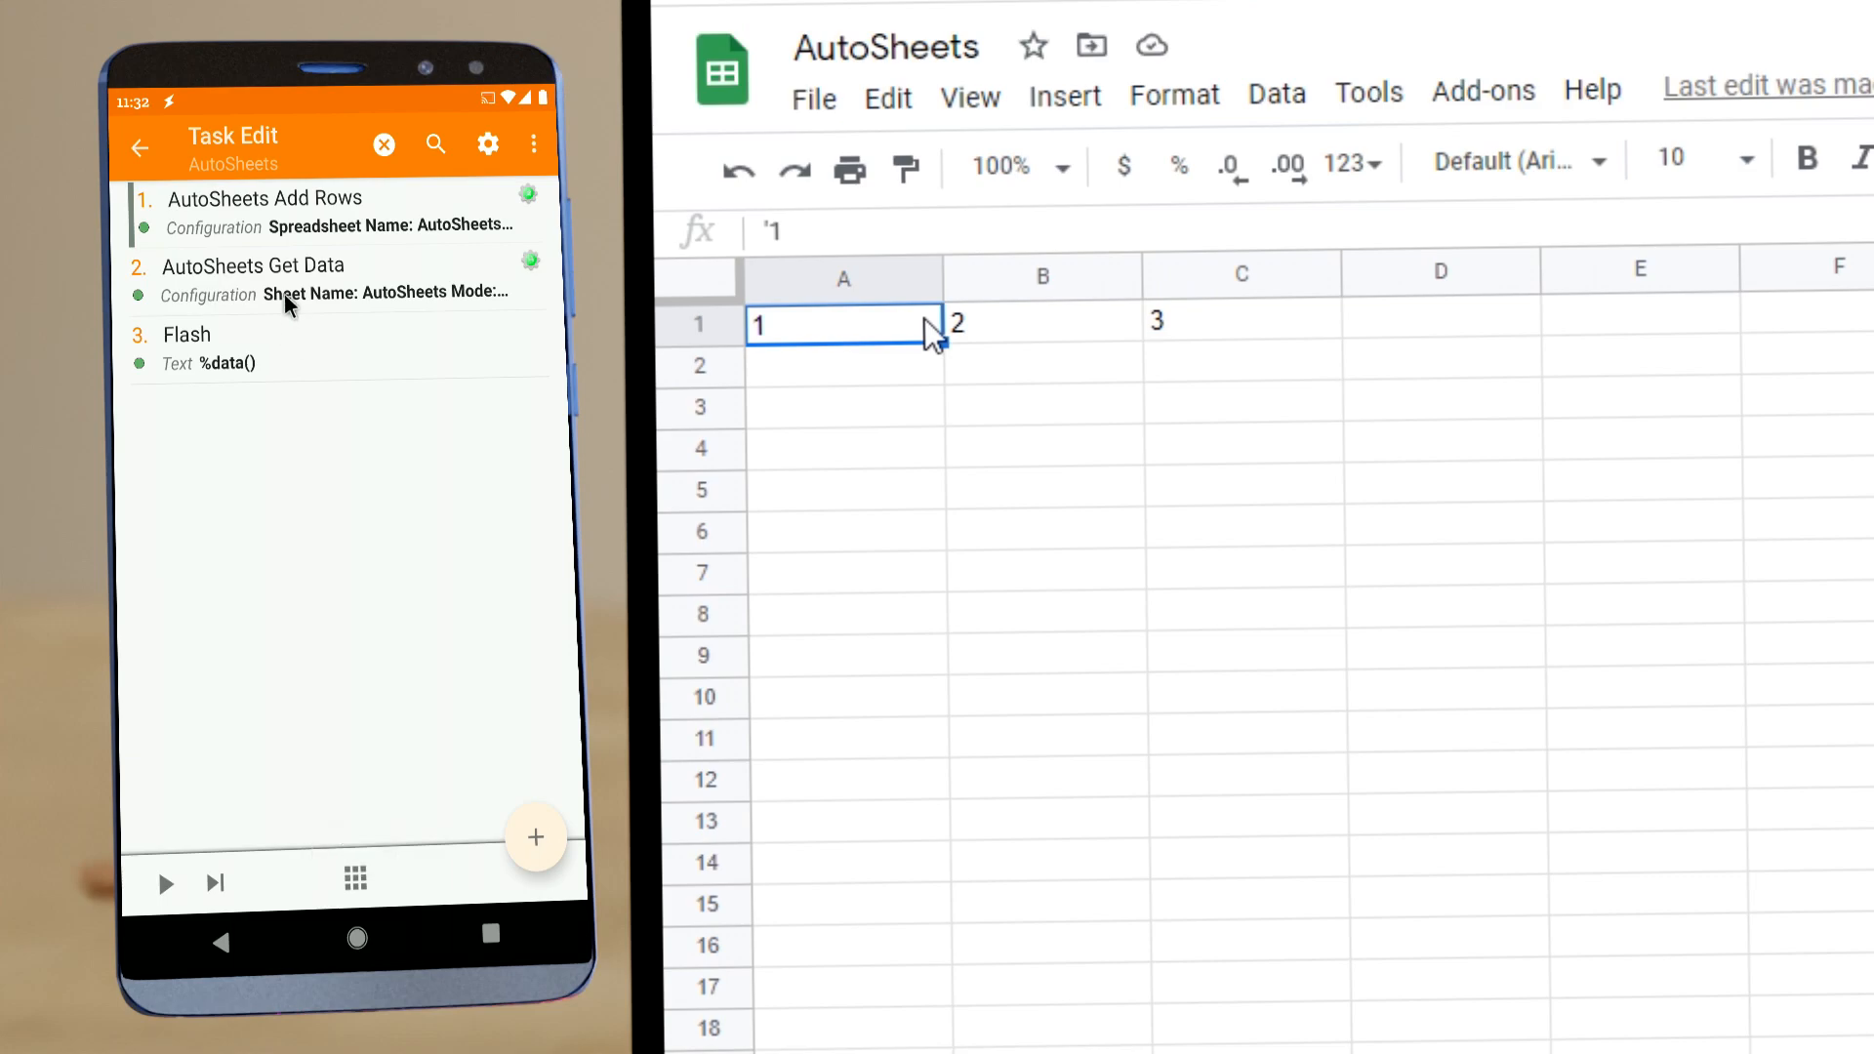
mouse_move(266, 307)
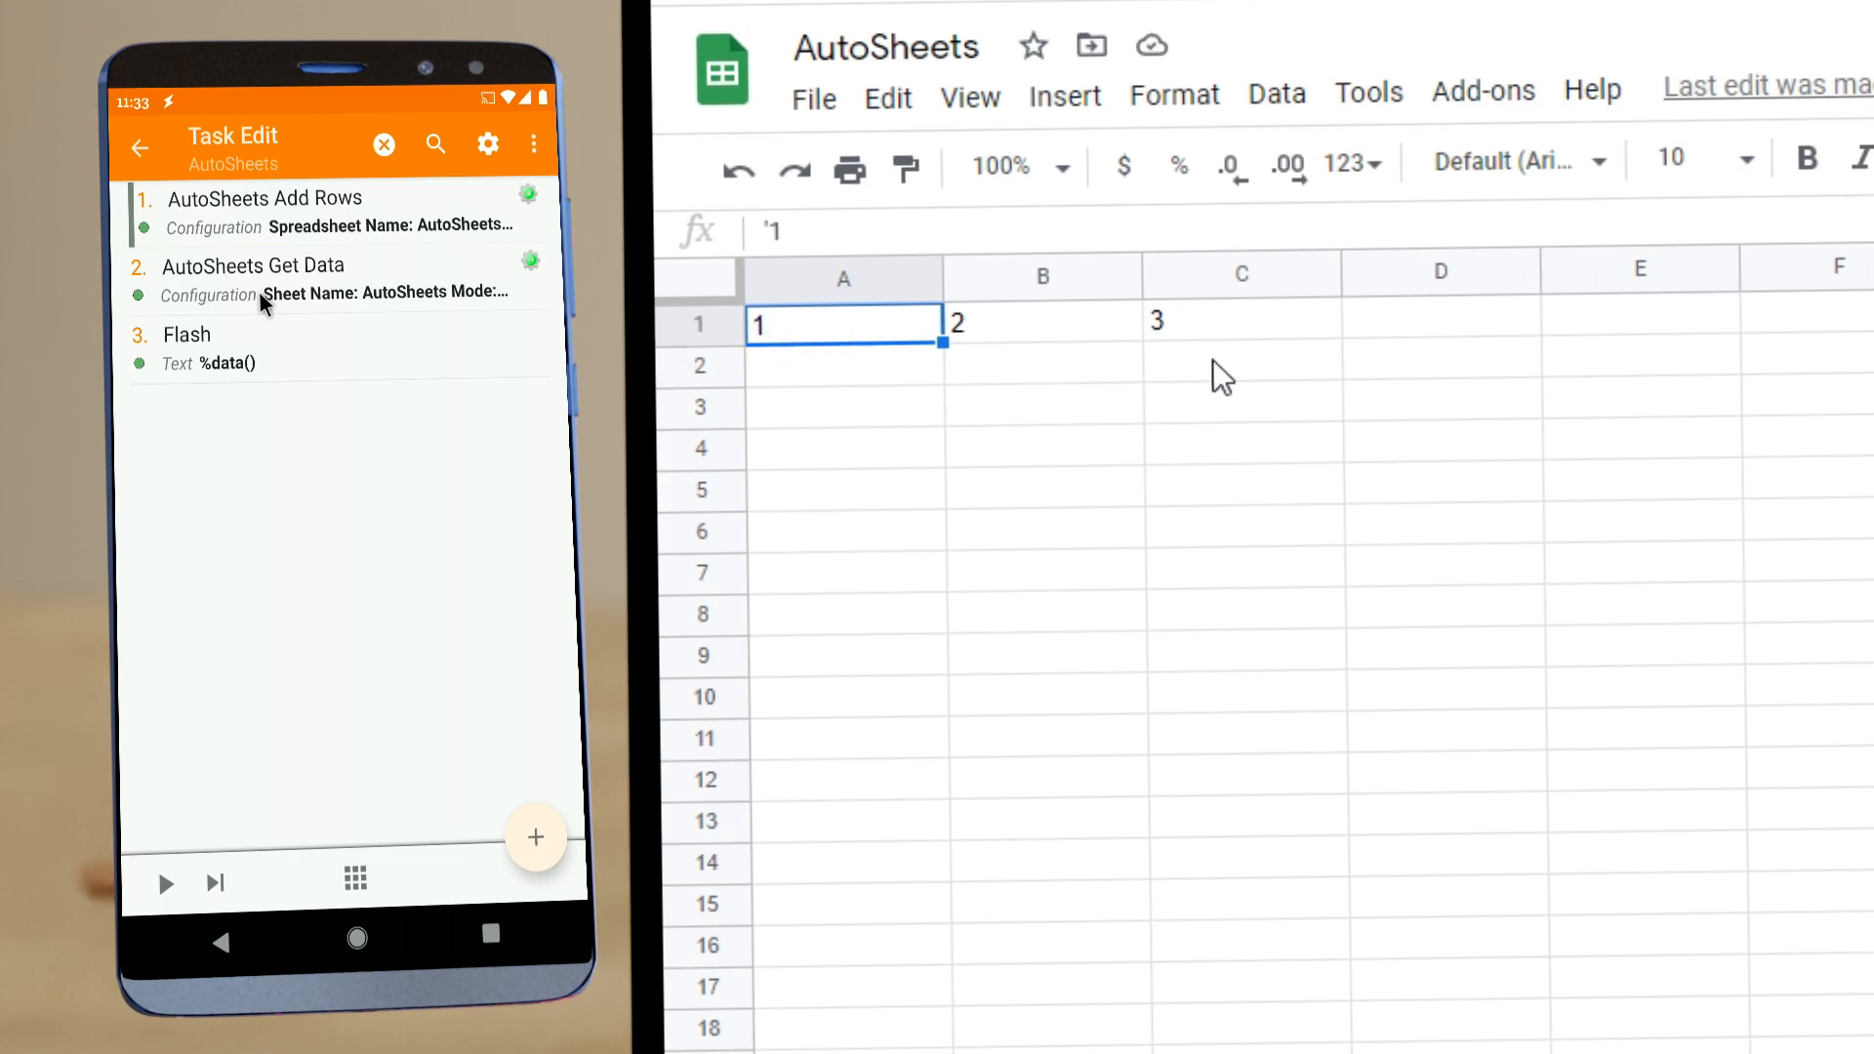
Step: Enter a bold header row First, Second, Third above the 1, 2, 3 values
left_click(699, 324)
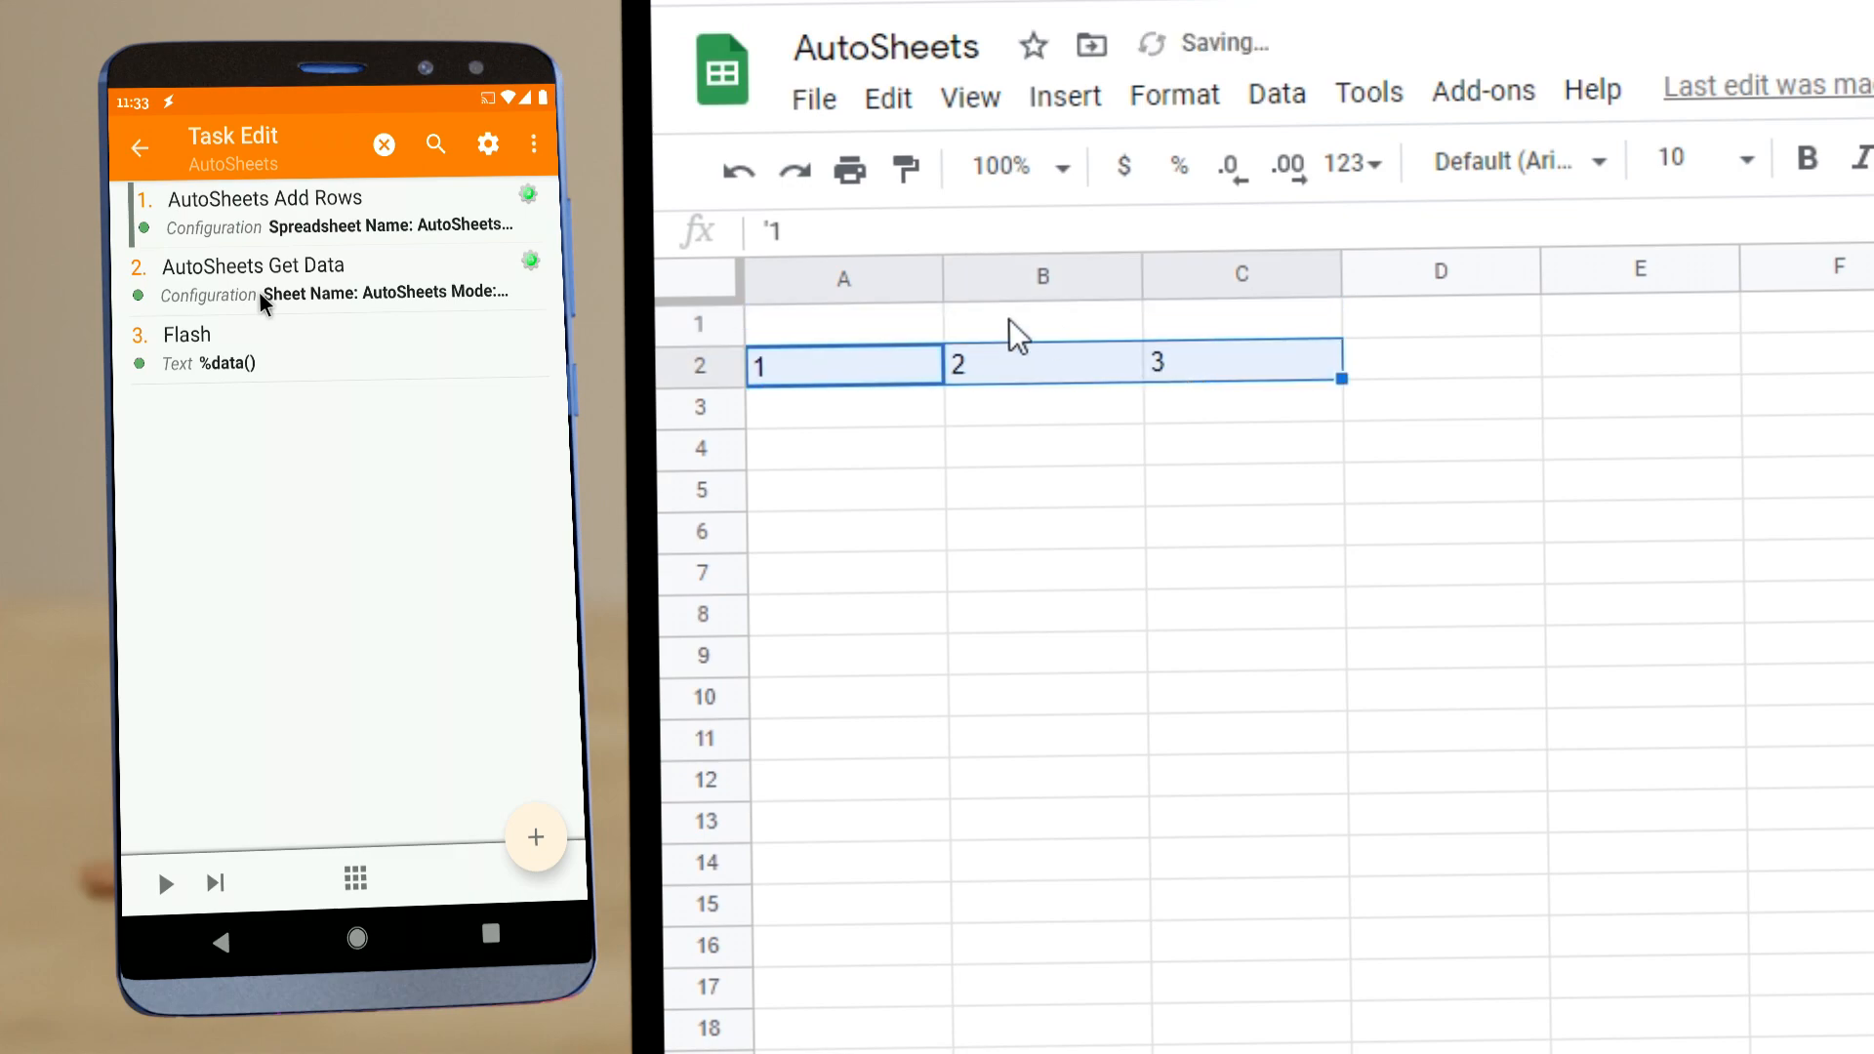
left_click(844, 324)
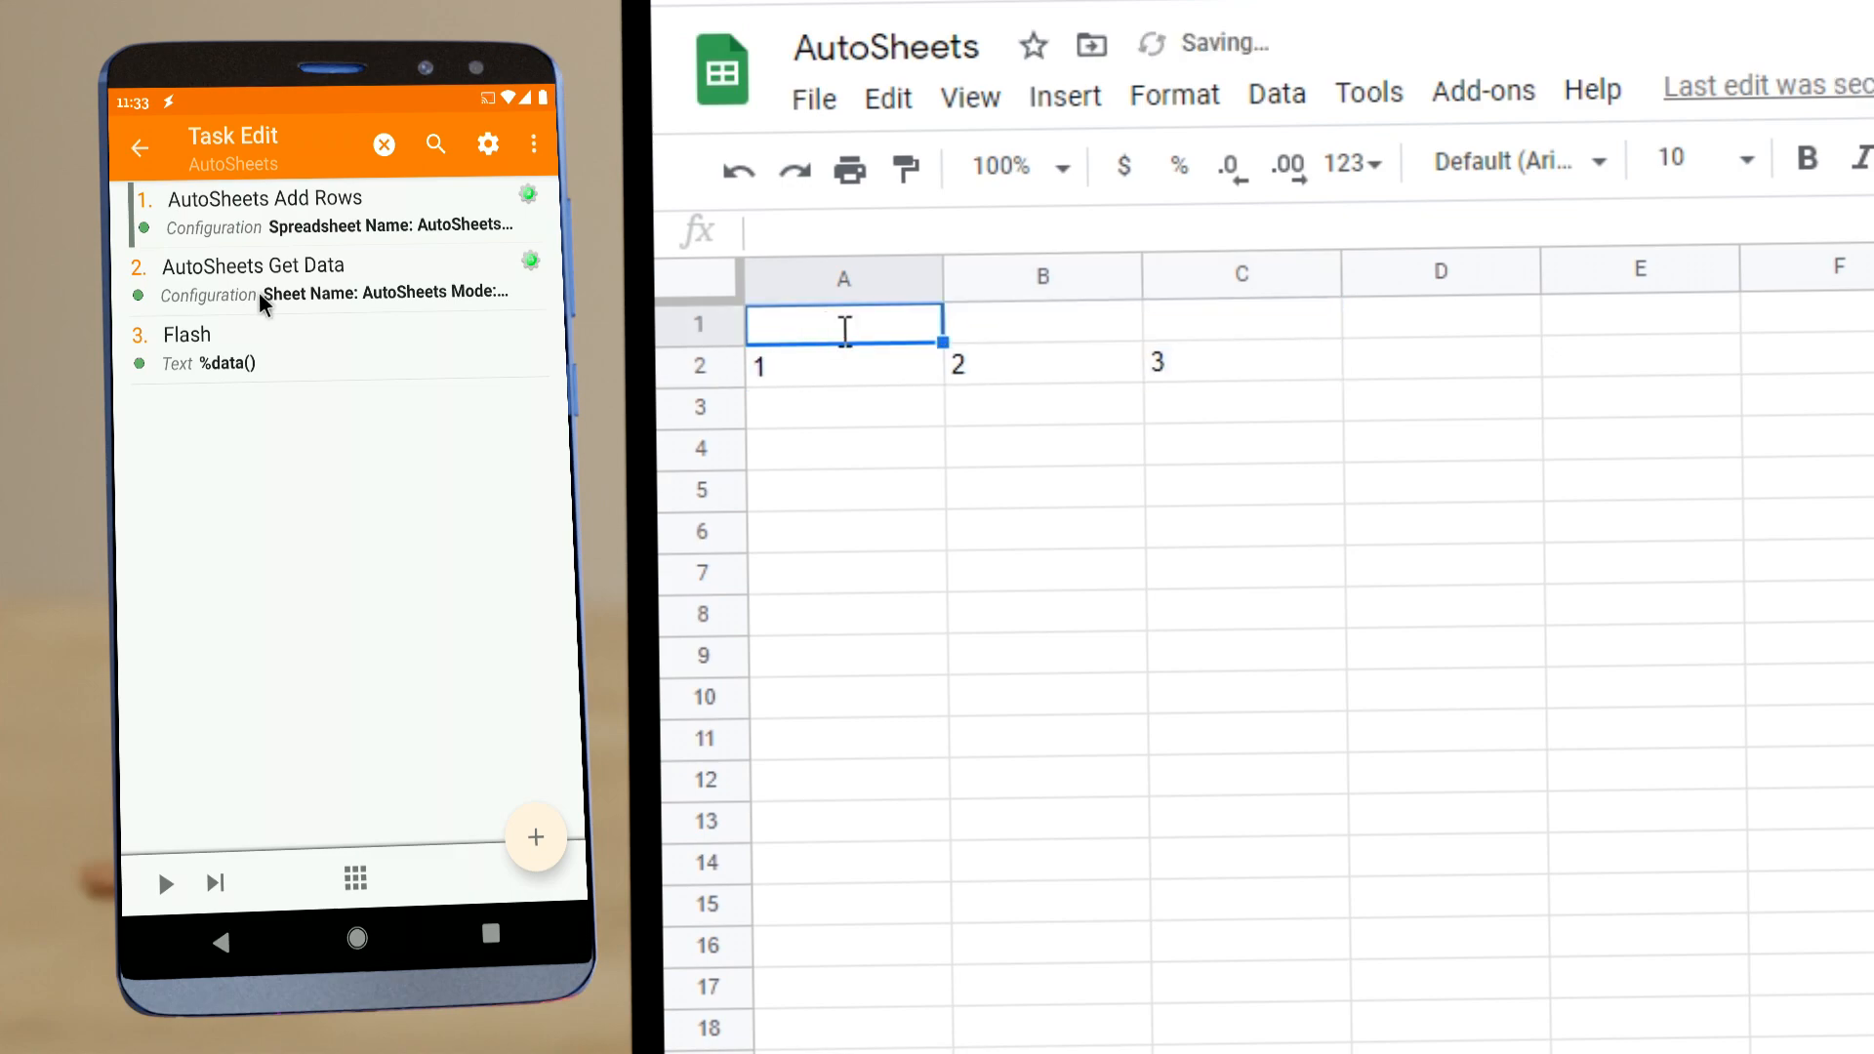
type("S")
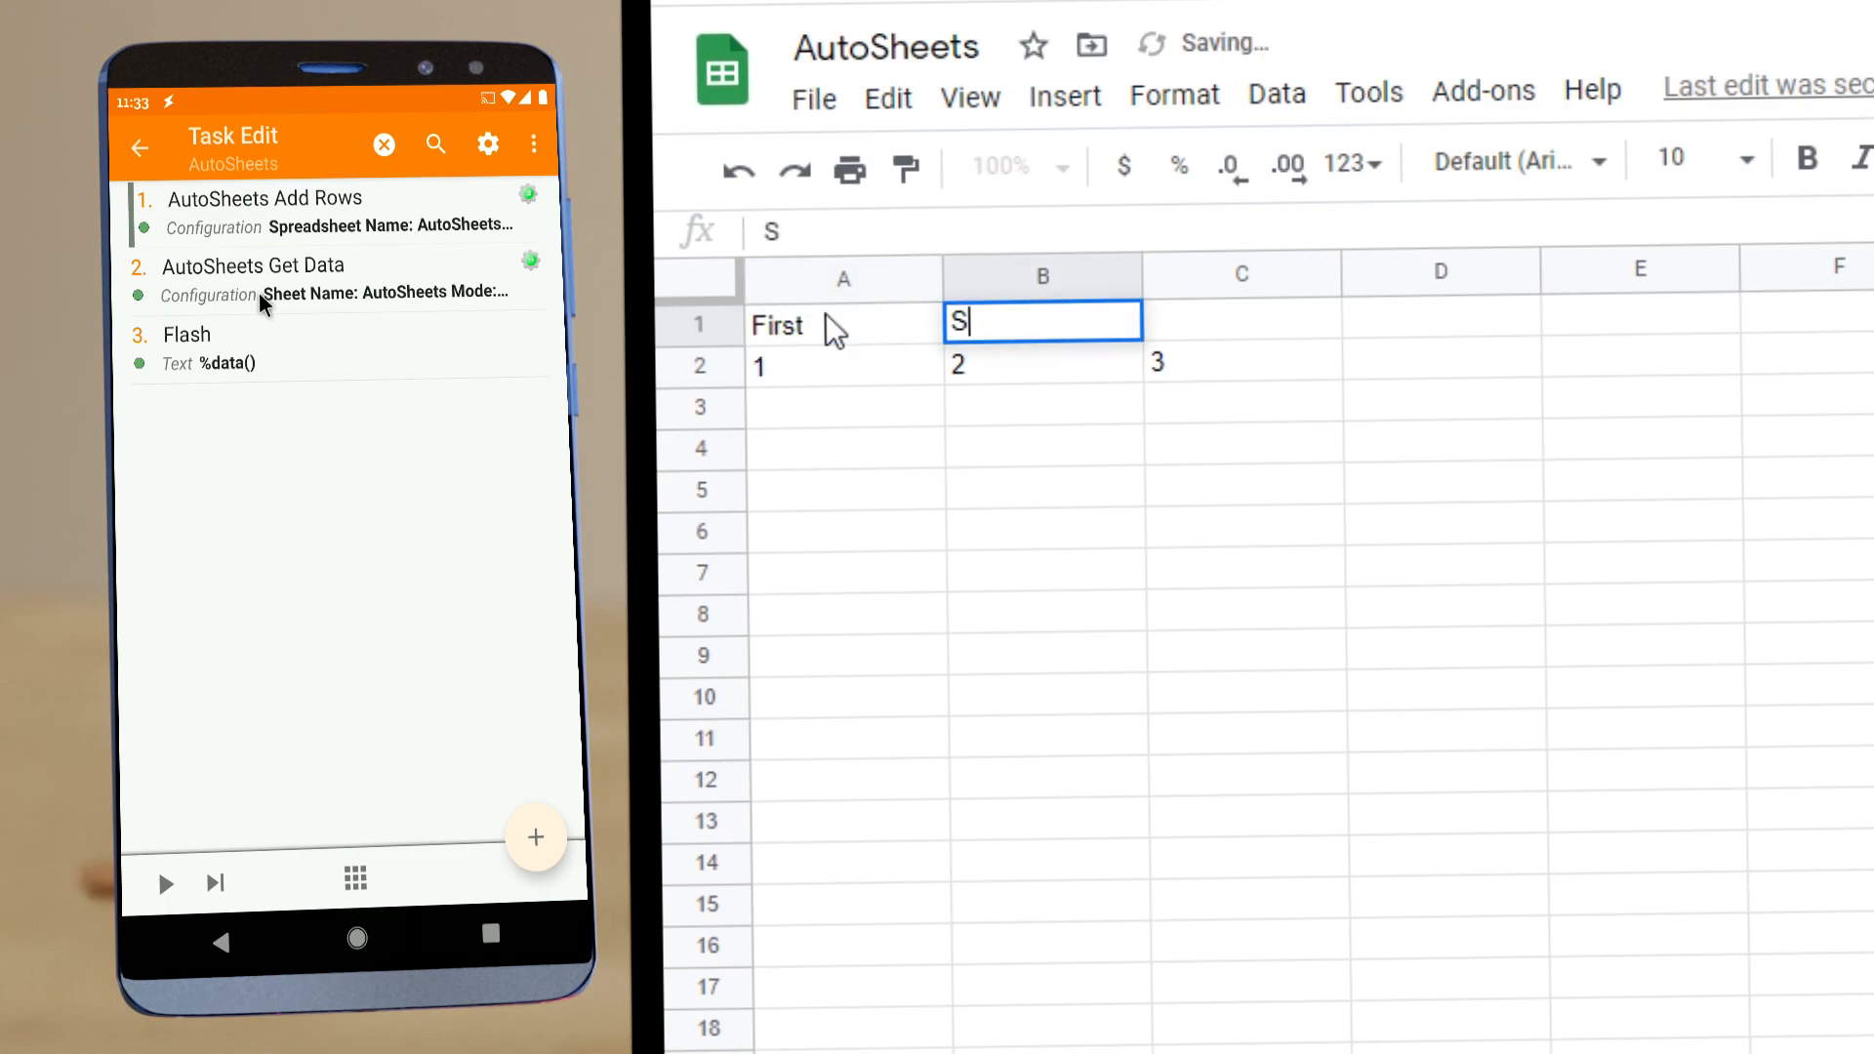
type("Third")
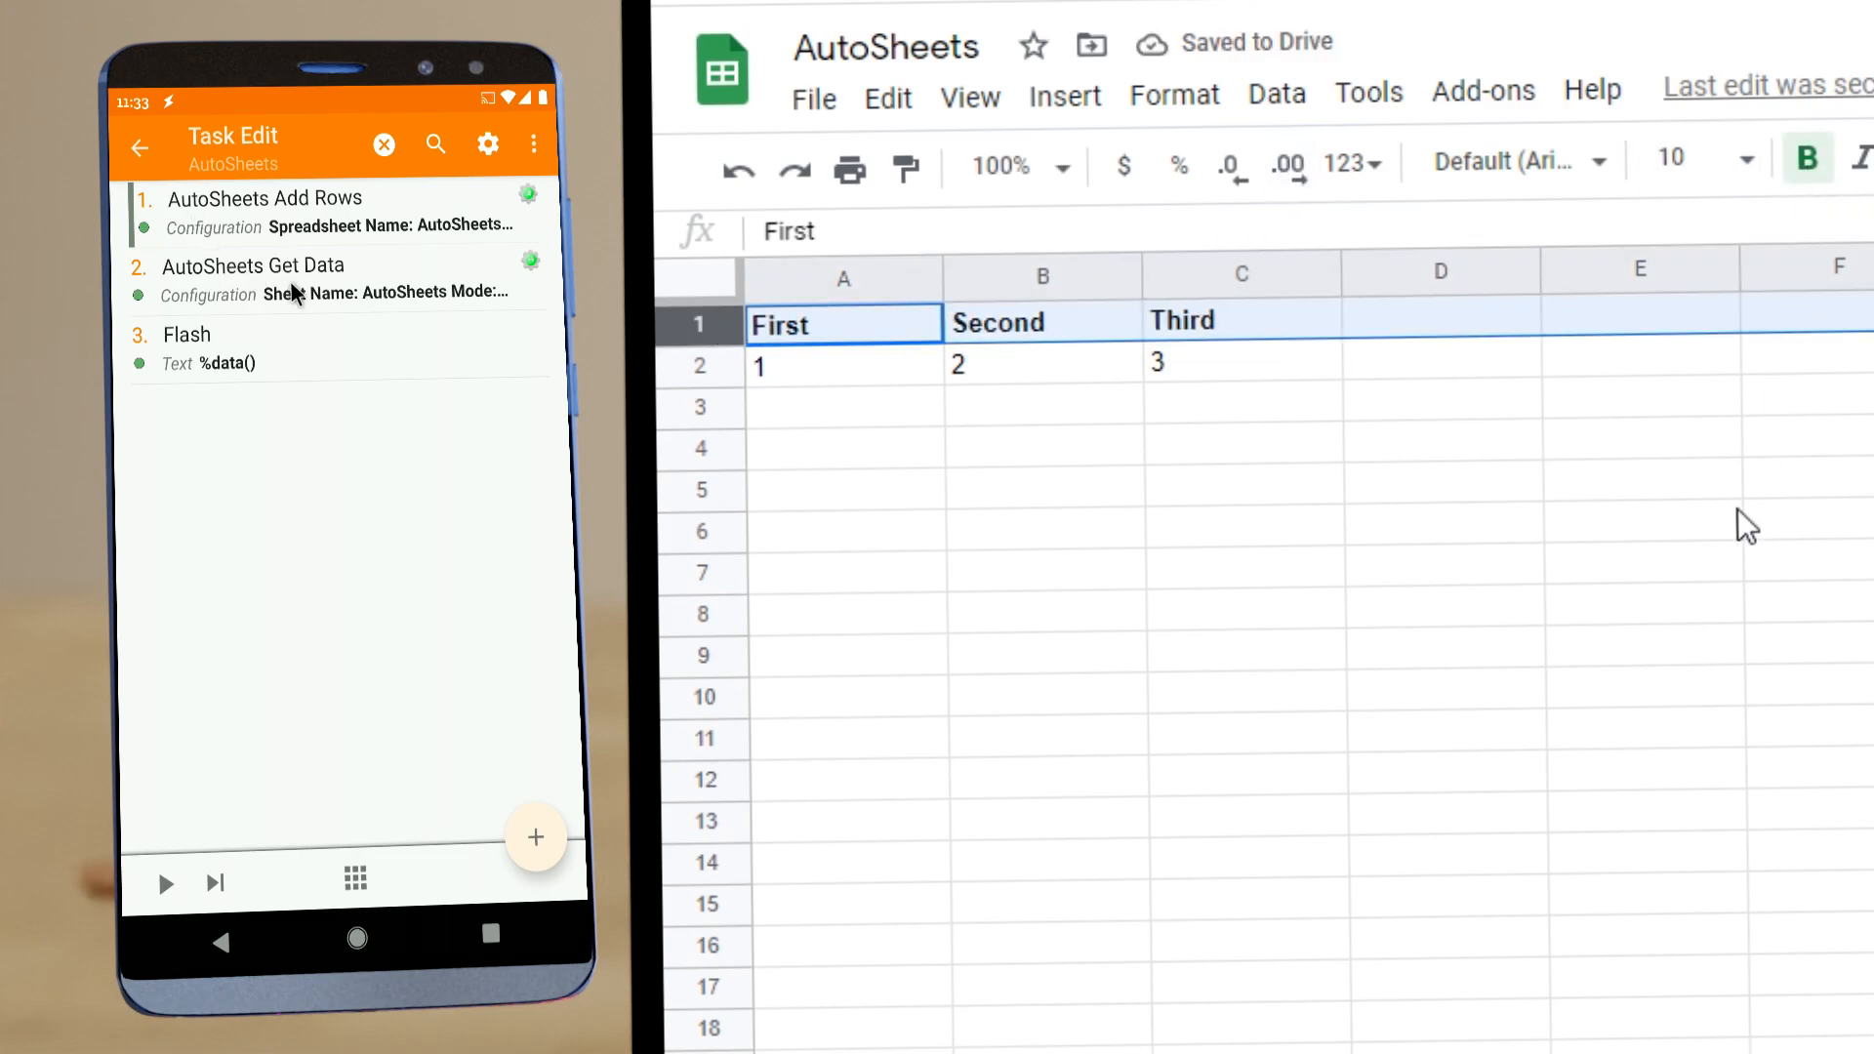
Step: In Get Data's output settings, accept naming the arrays first, second, third from the header row
left_click(253, 265)
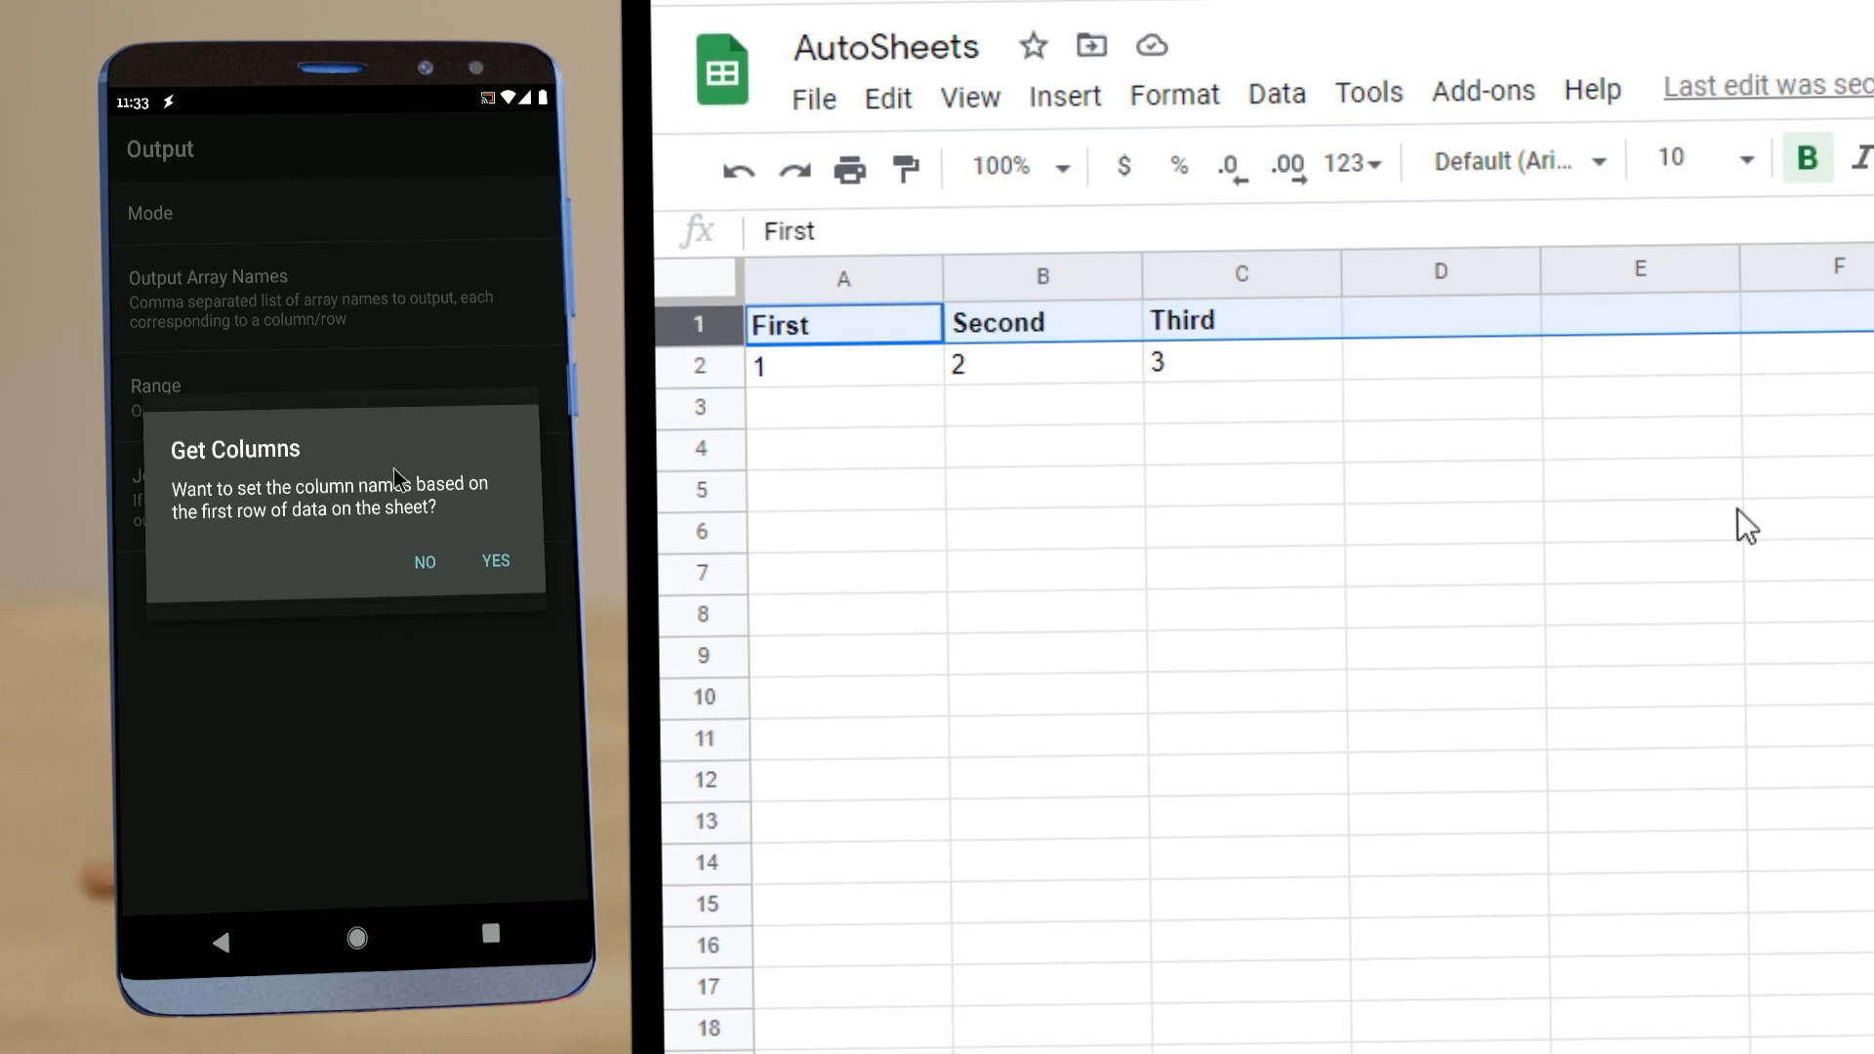
mouse_move(323, 515)
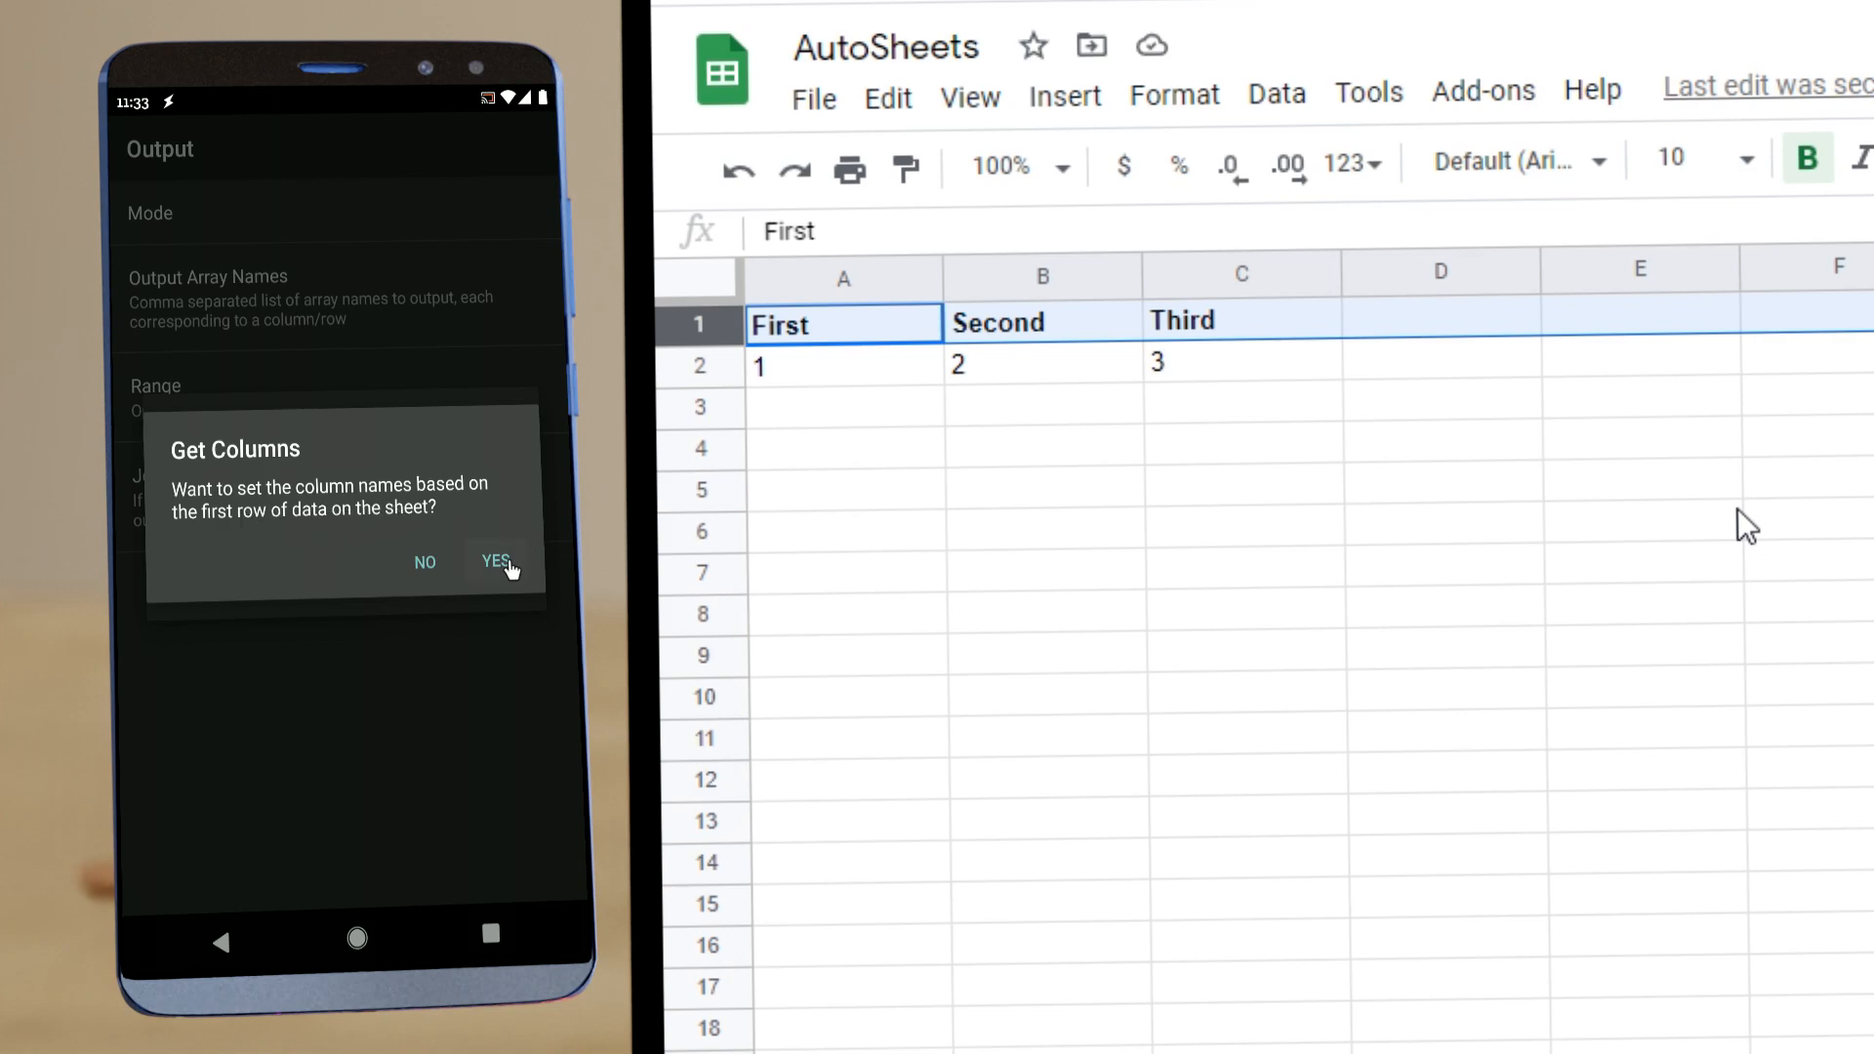
left_click(494, 562)
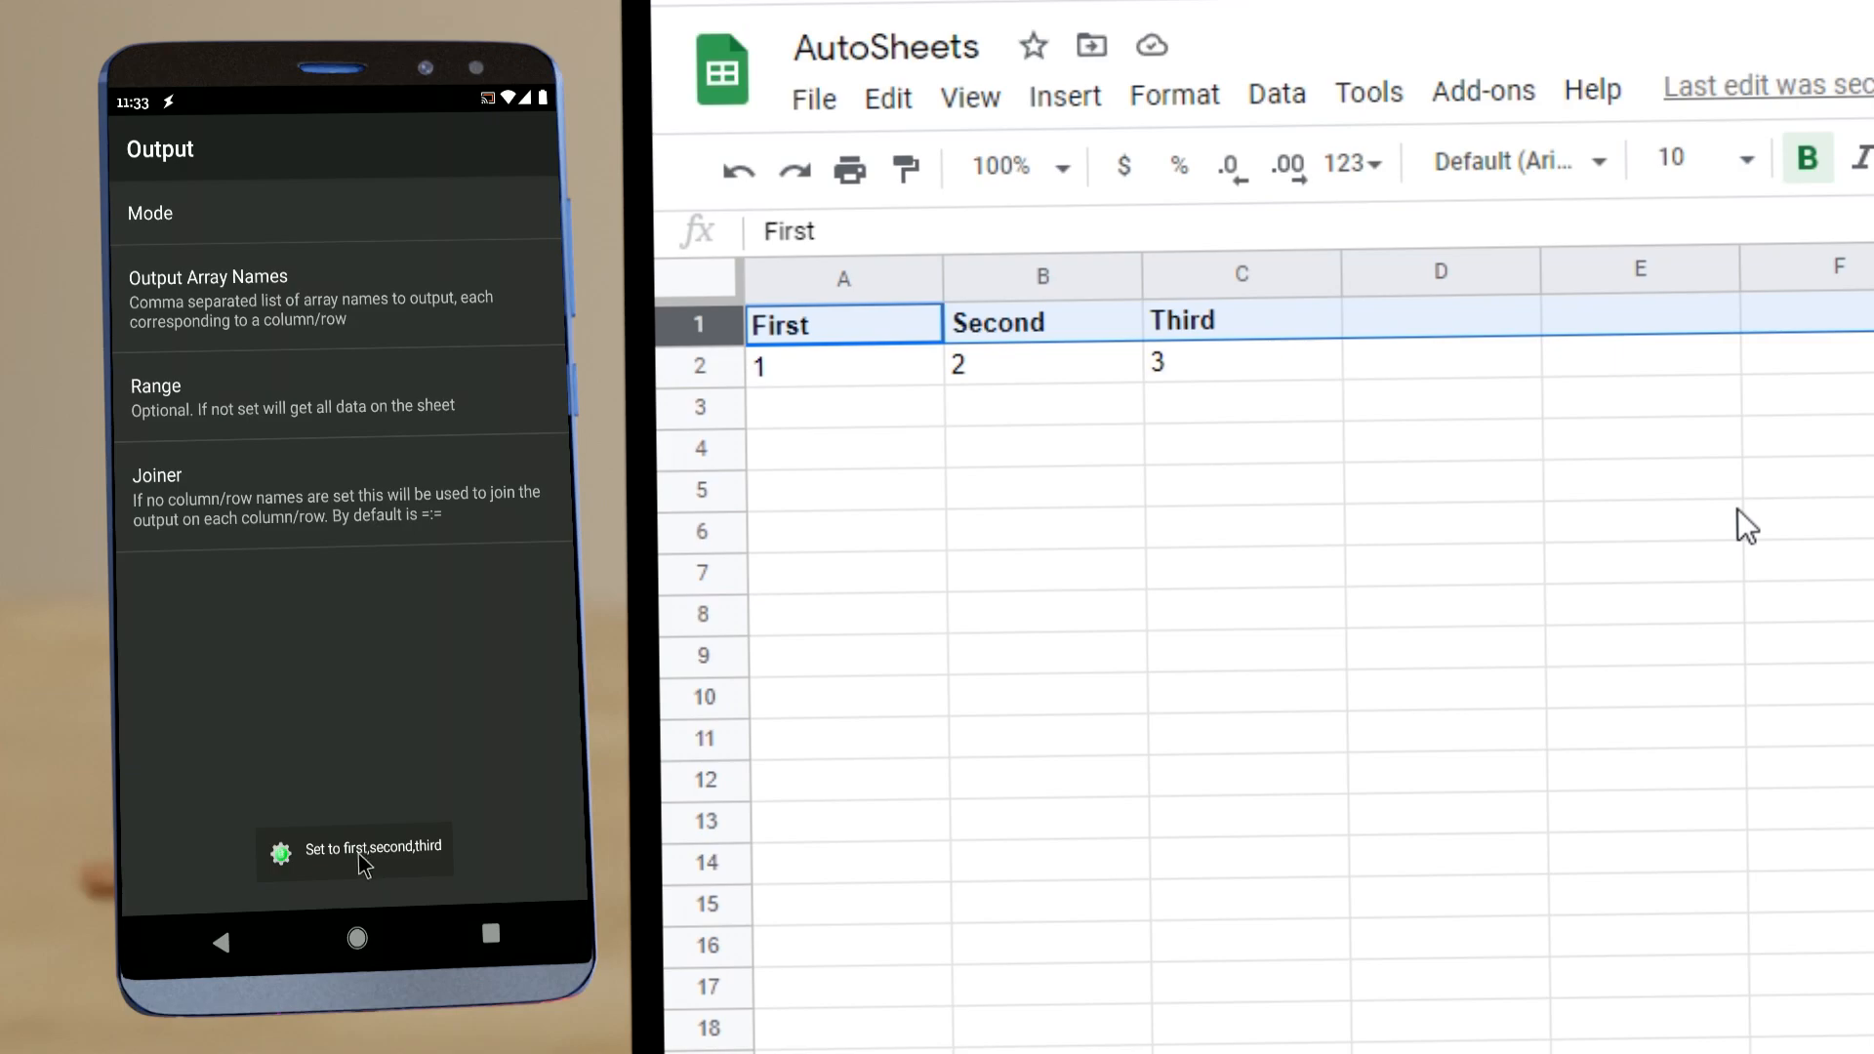
left_click(221, 941)
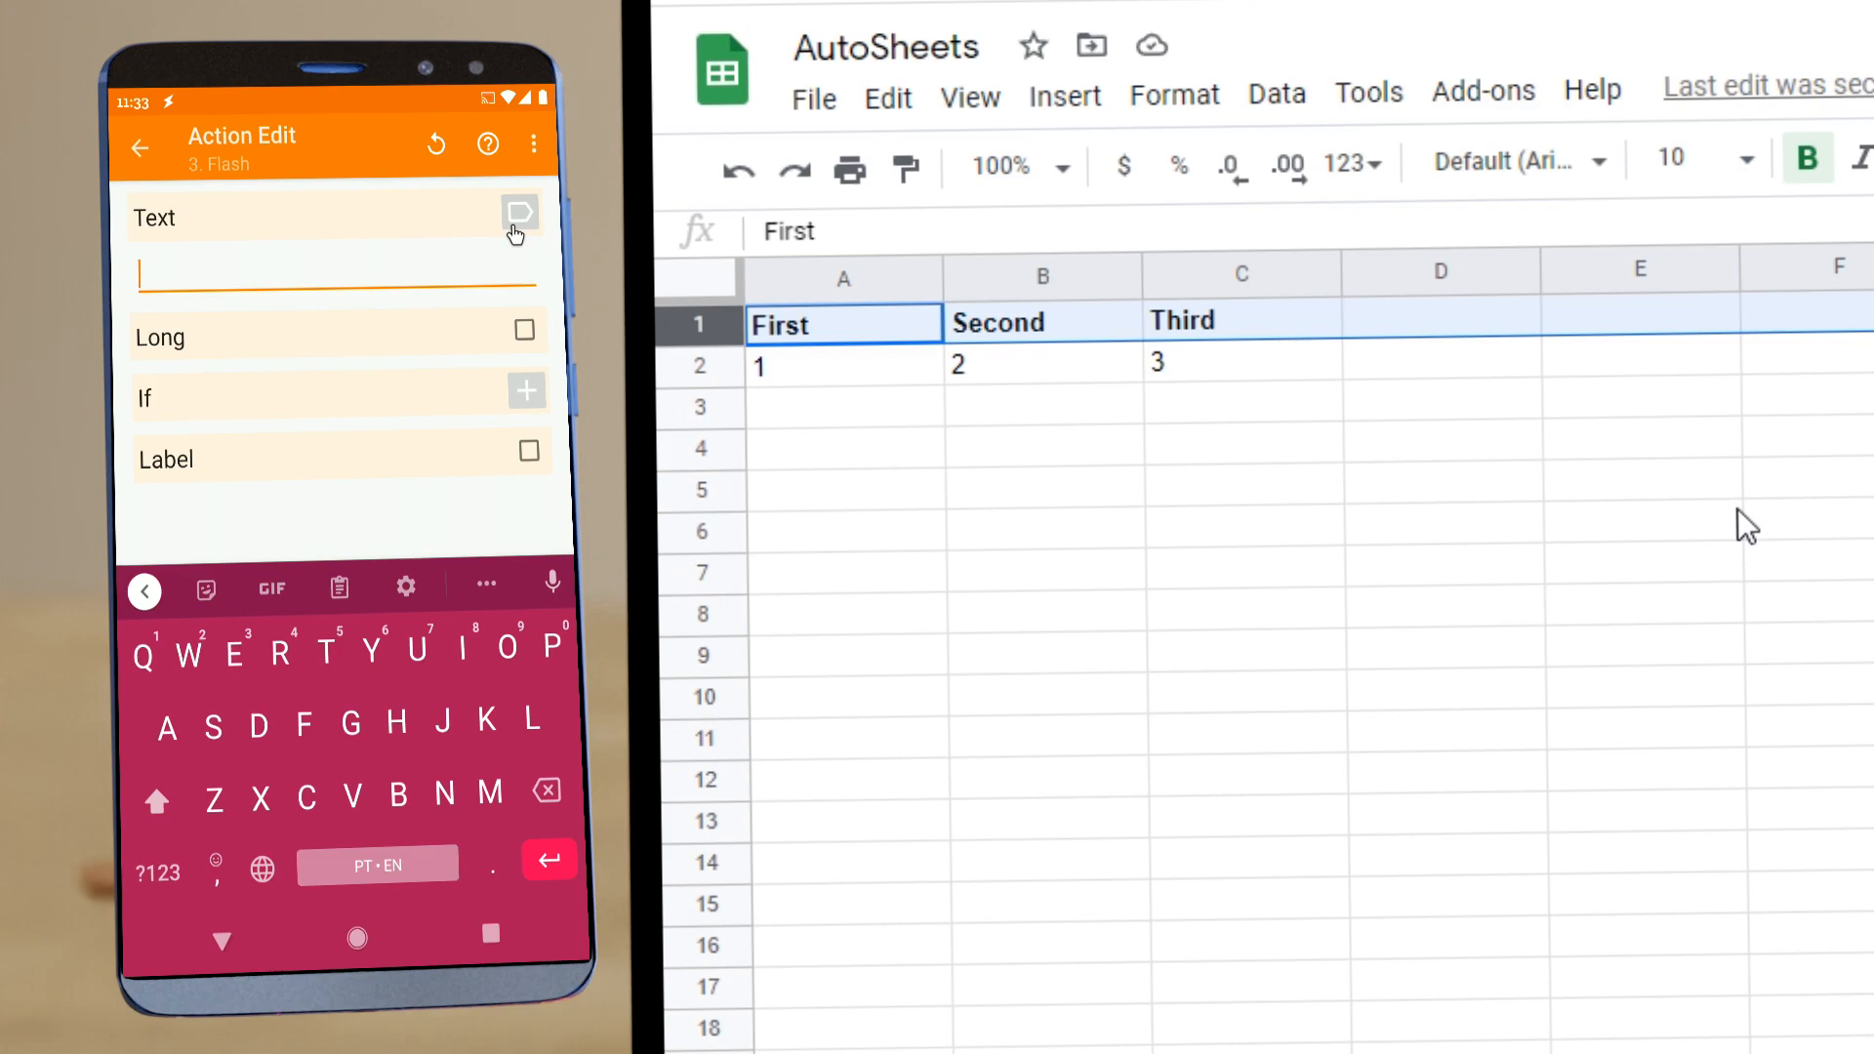
Step: Set the Flash text to %first(),%second(),%third() using the variable picker
left_click(519, 213)
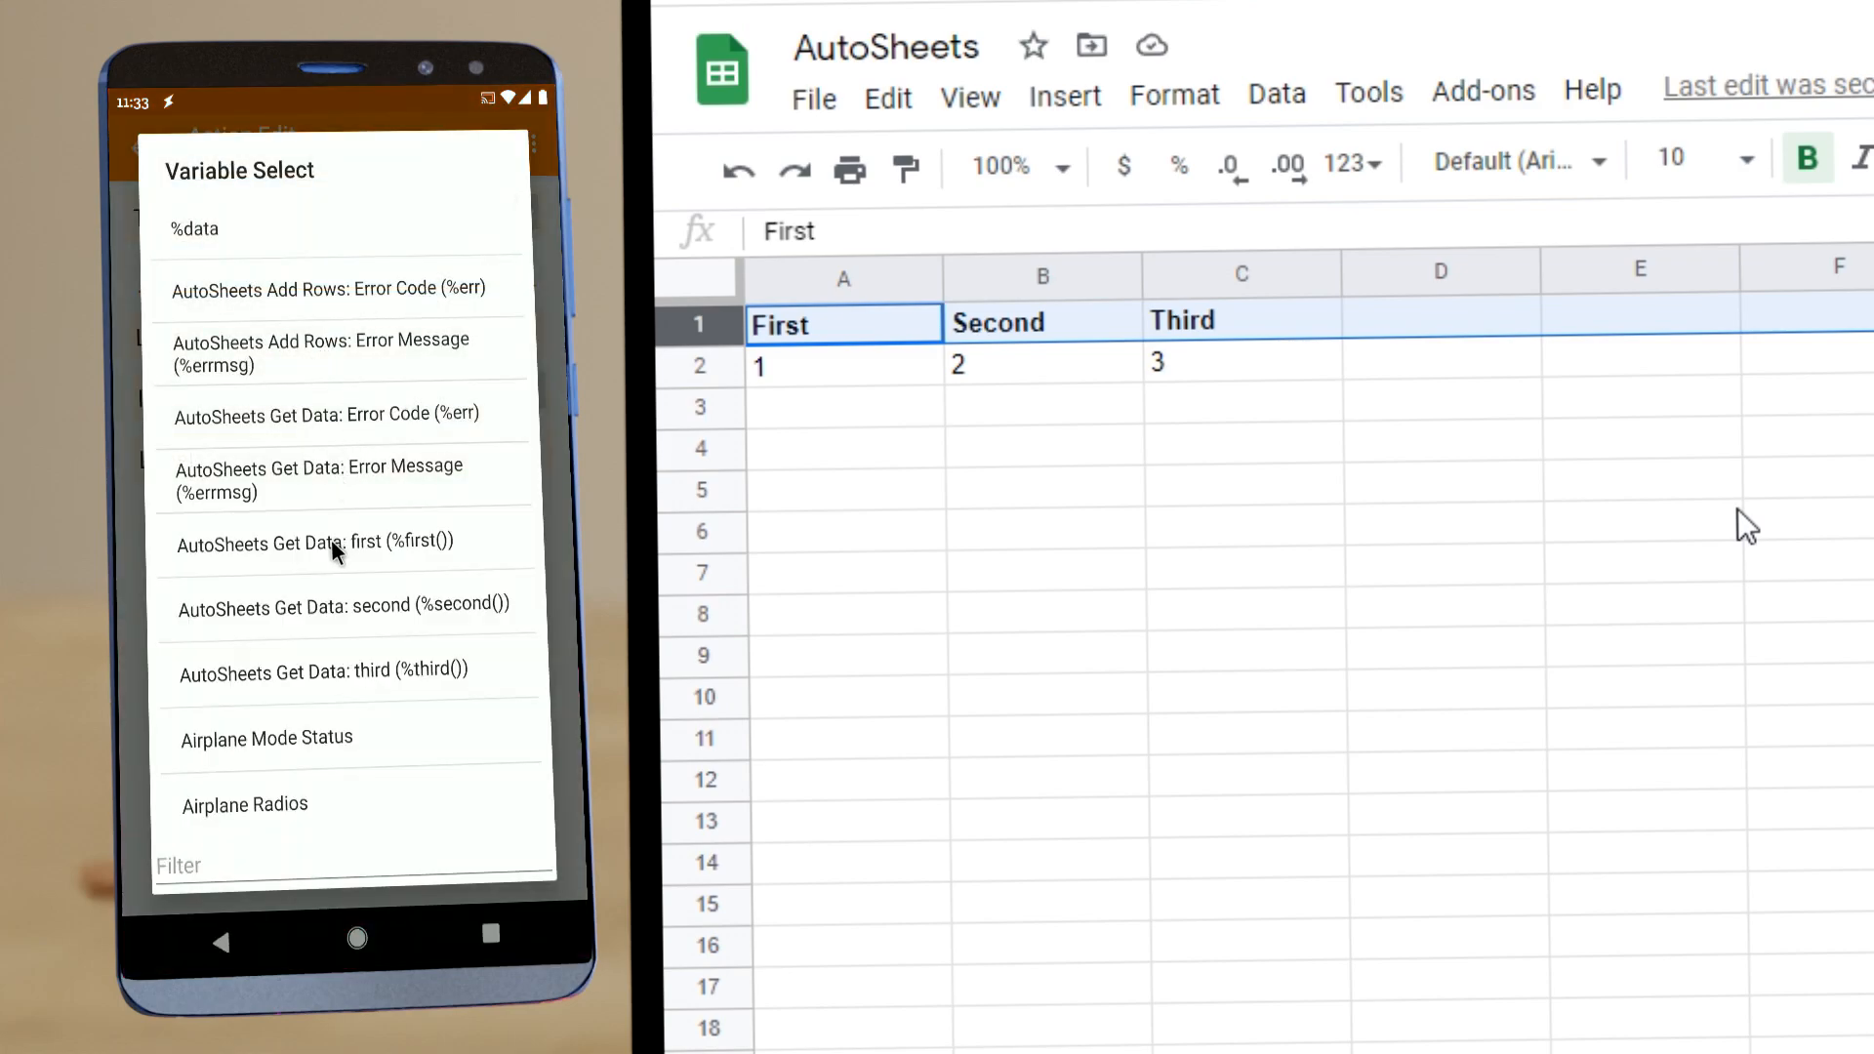
left_click(313, 541)
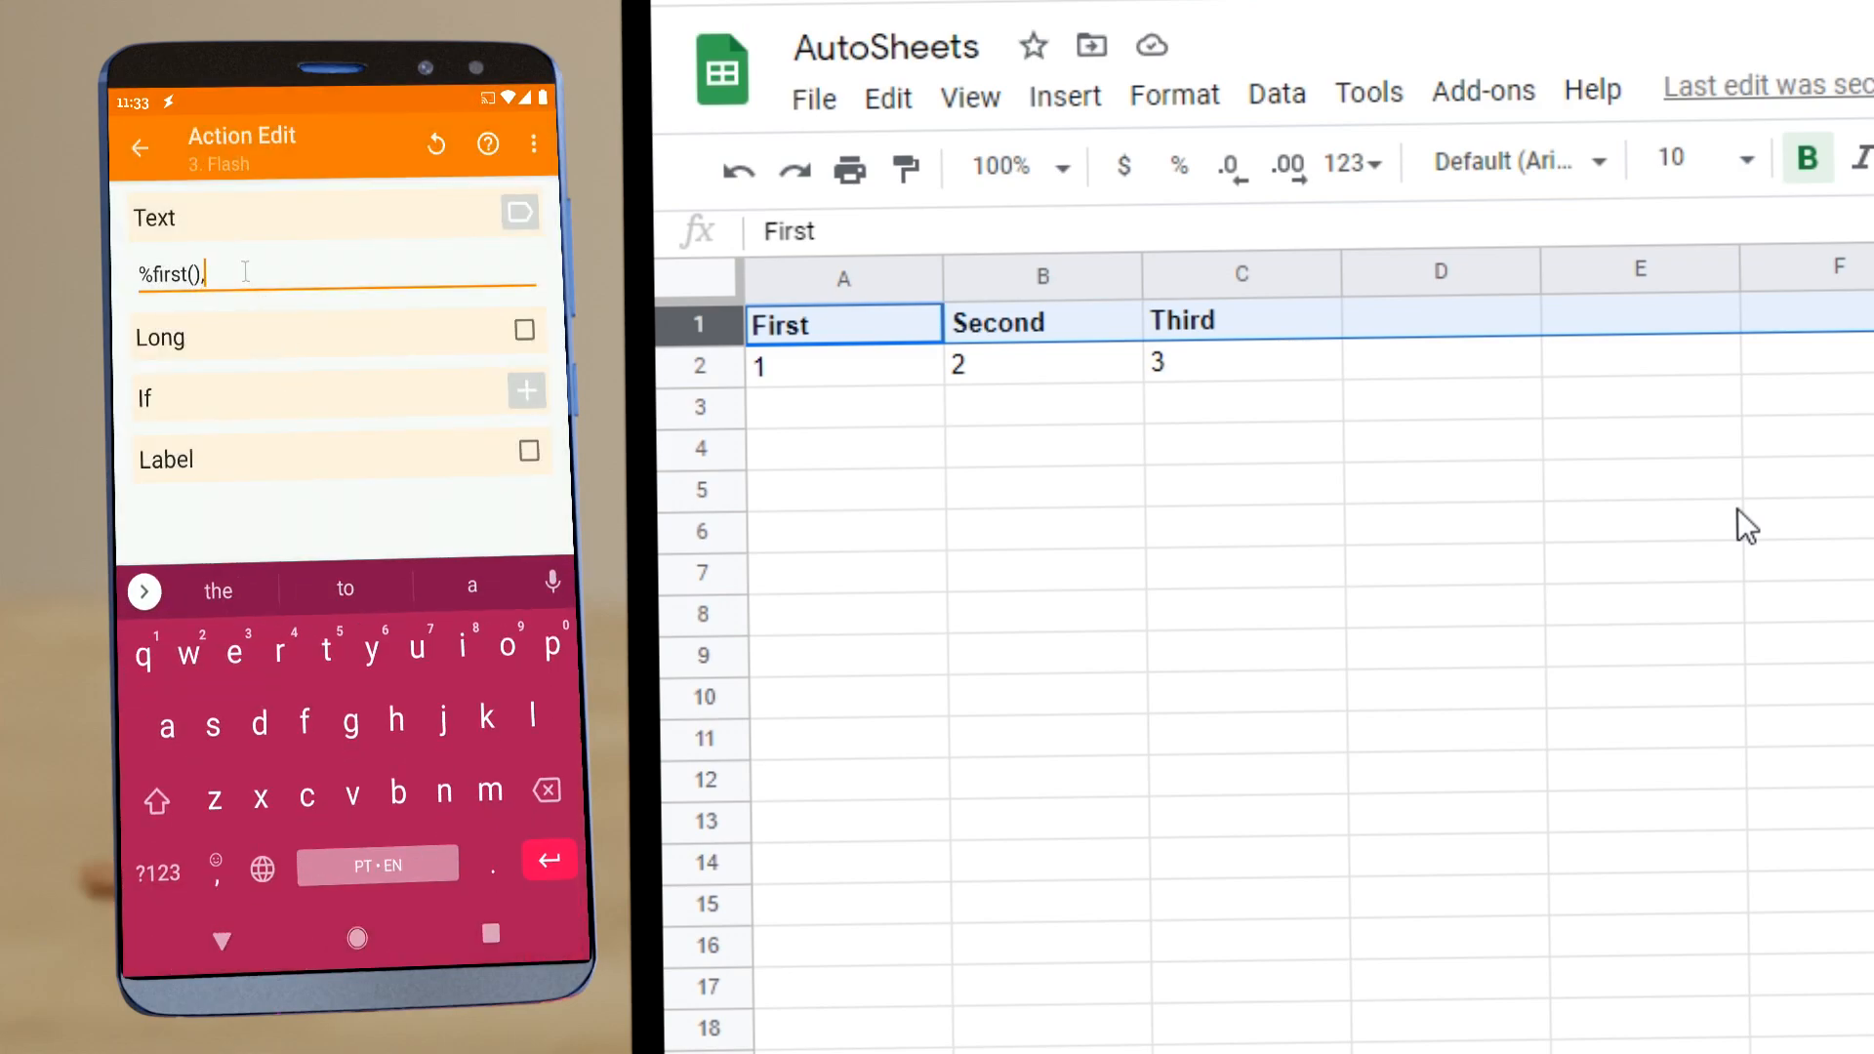
type("%second()")
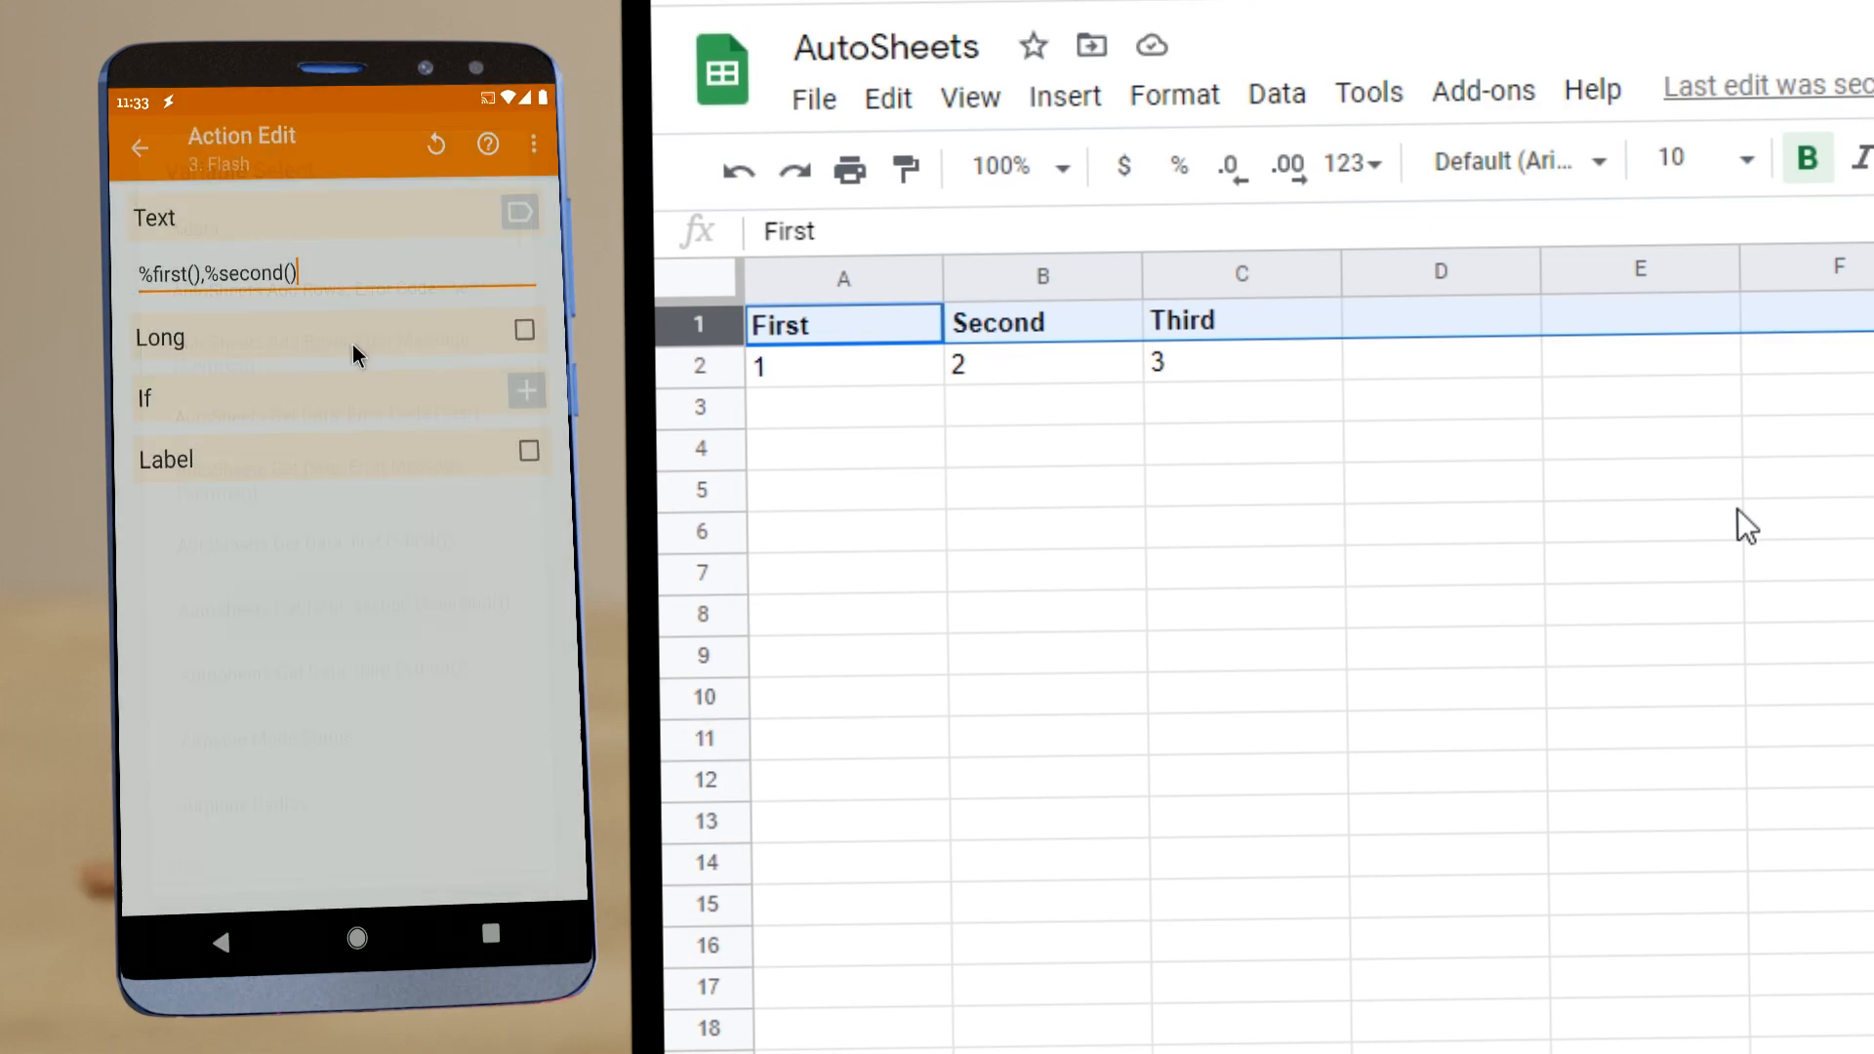
left_click(275, 274)
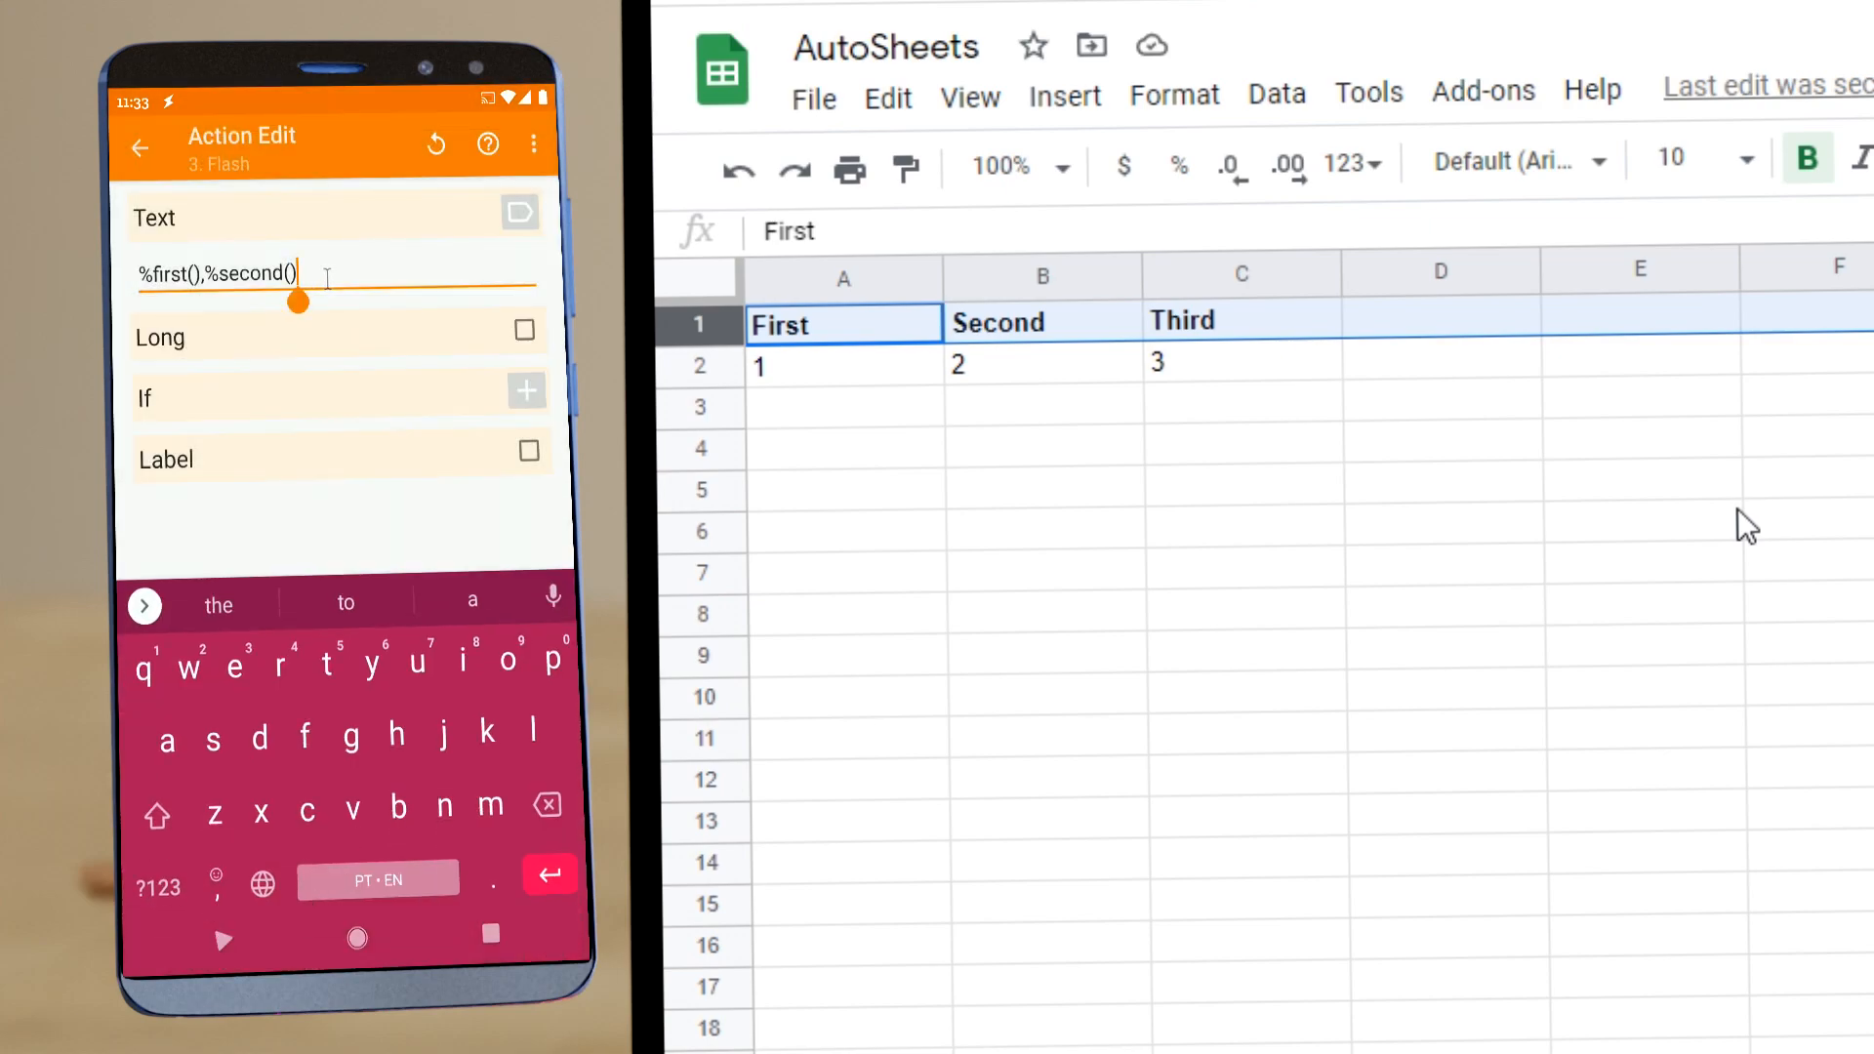
left_click(519, 213)
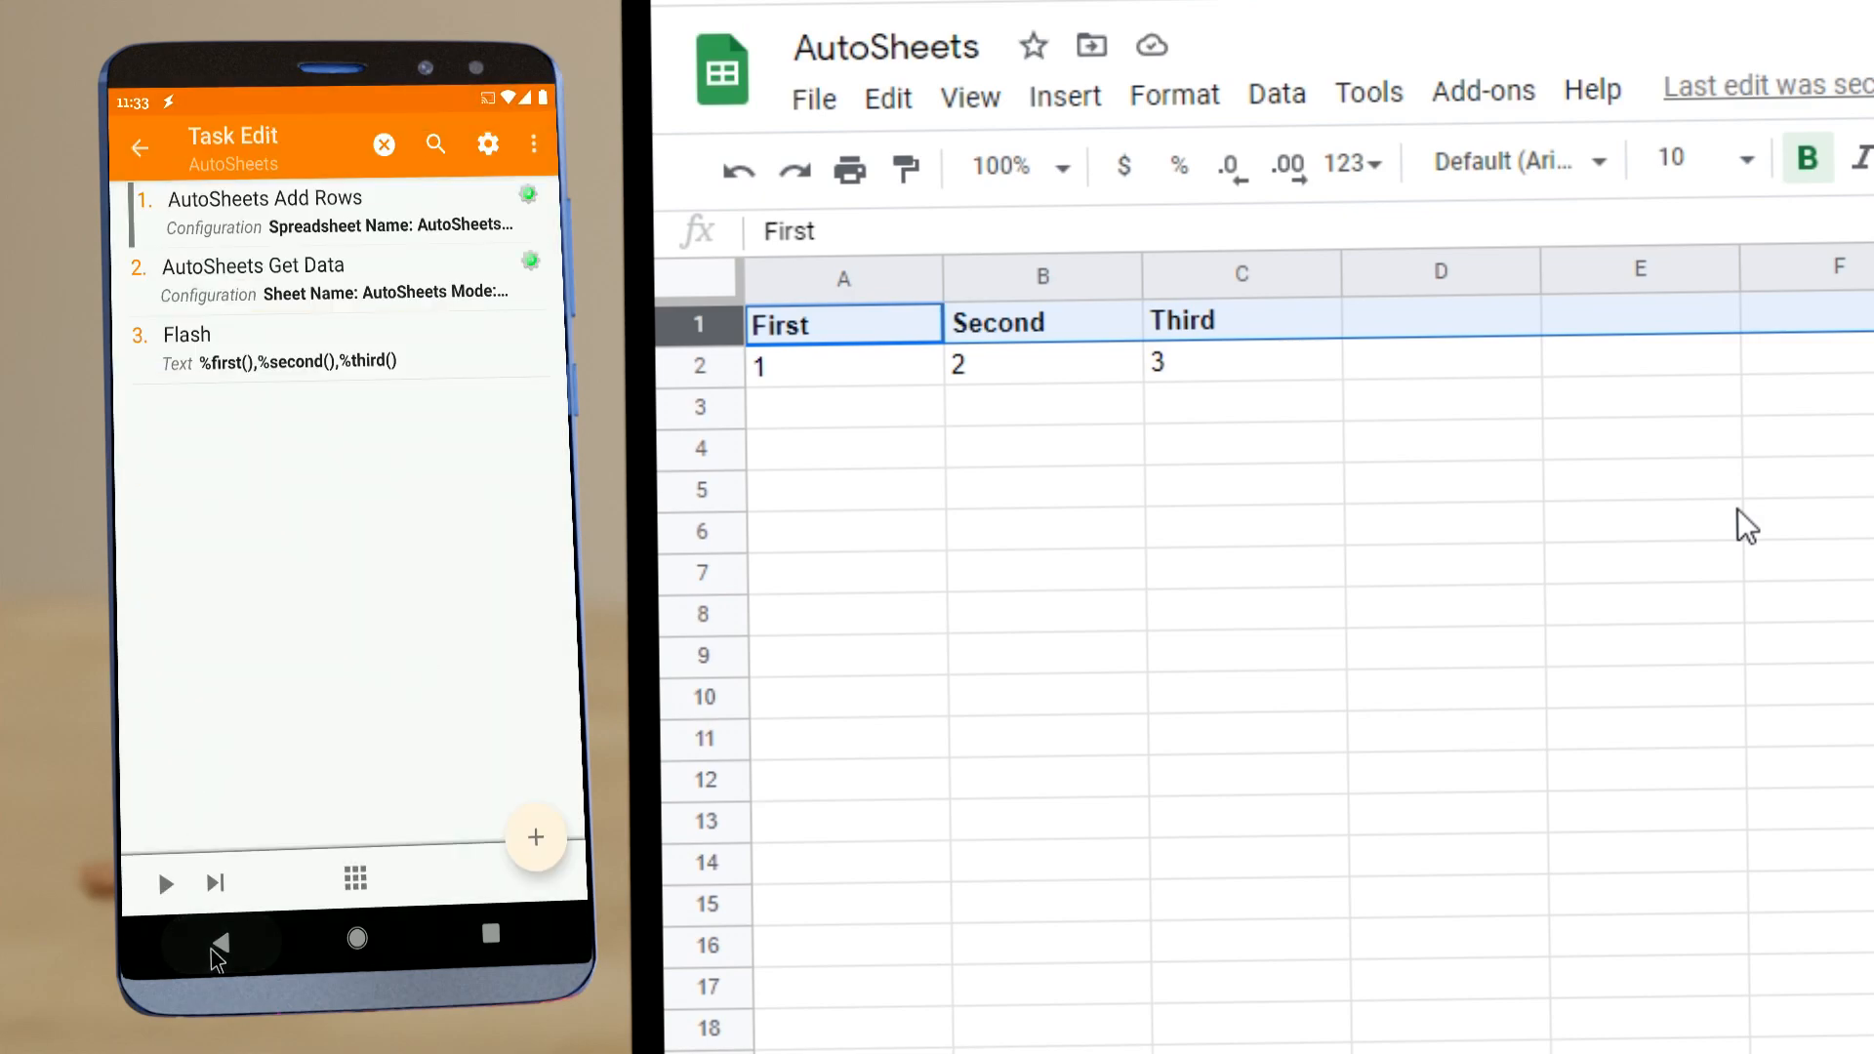
Step: Run the task repeatedly so 1, 2, 3 rows append and the flash reads First,1,Second,2,Third,3
left_click(164, 882)
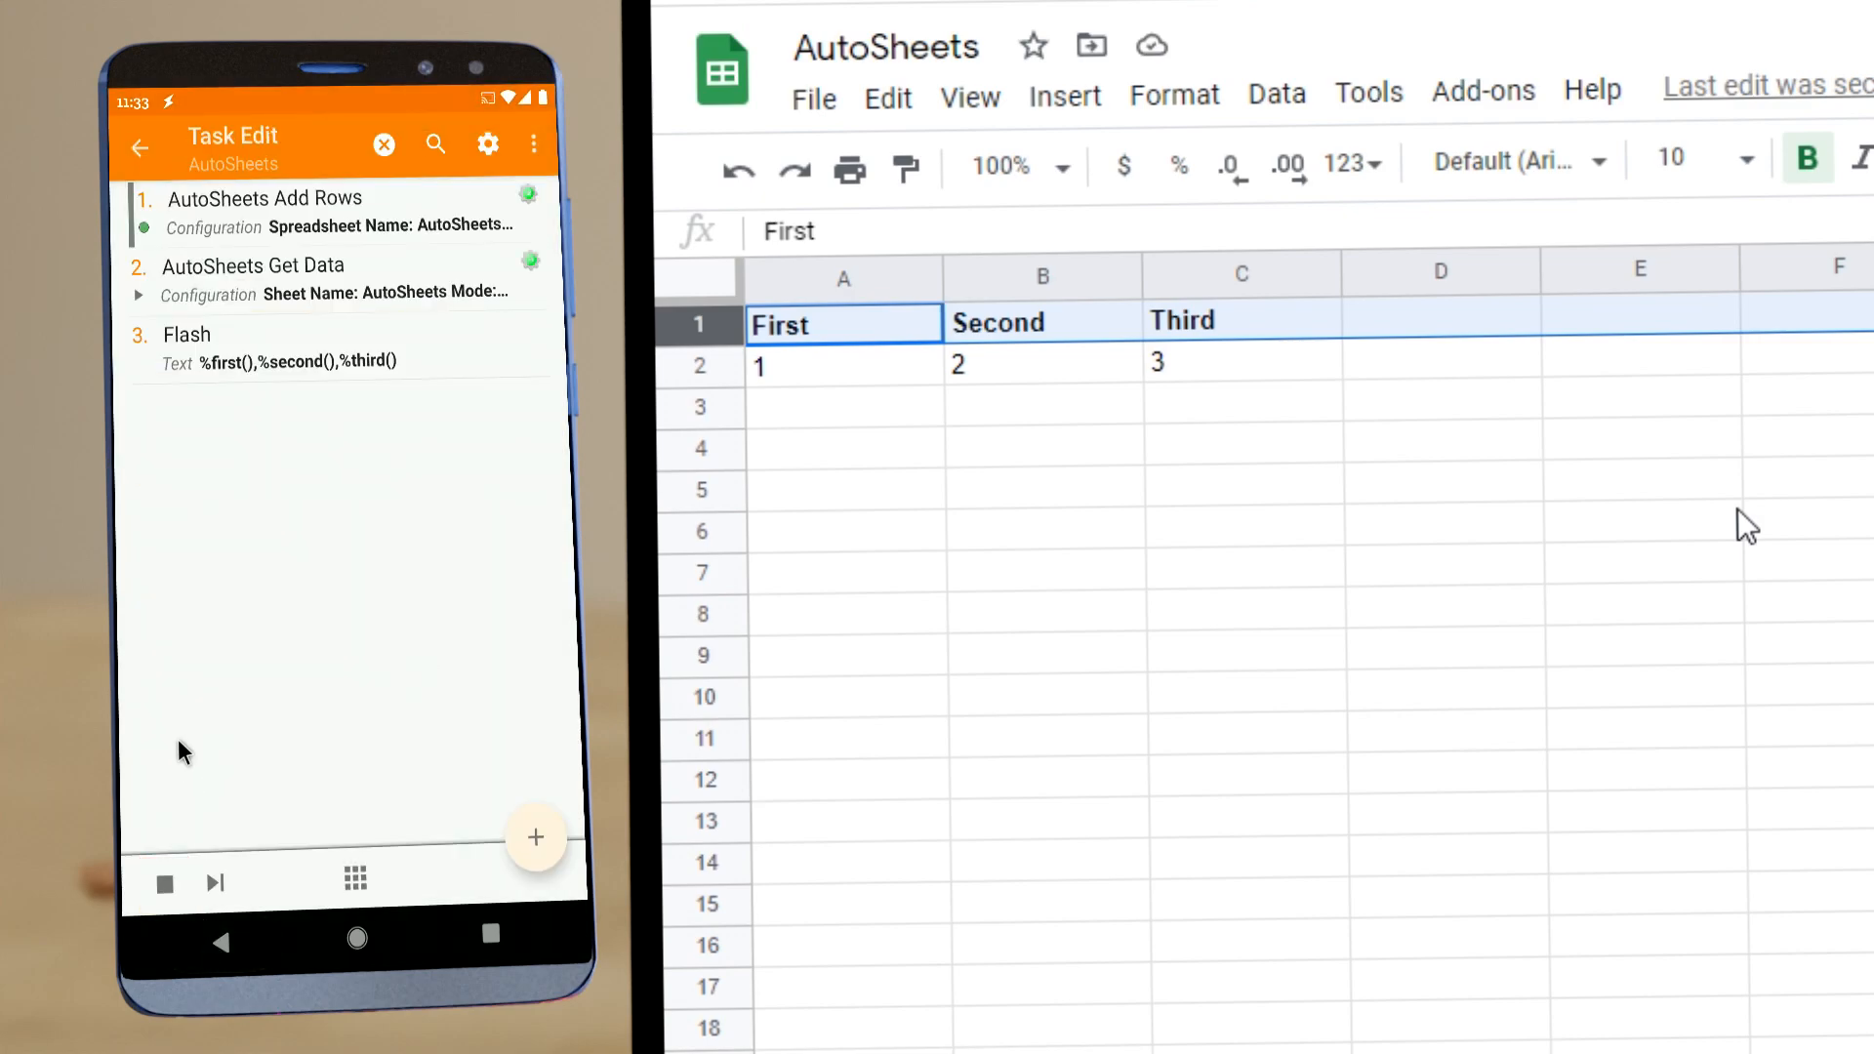
left_click(164, 882)
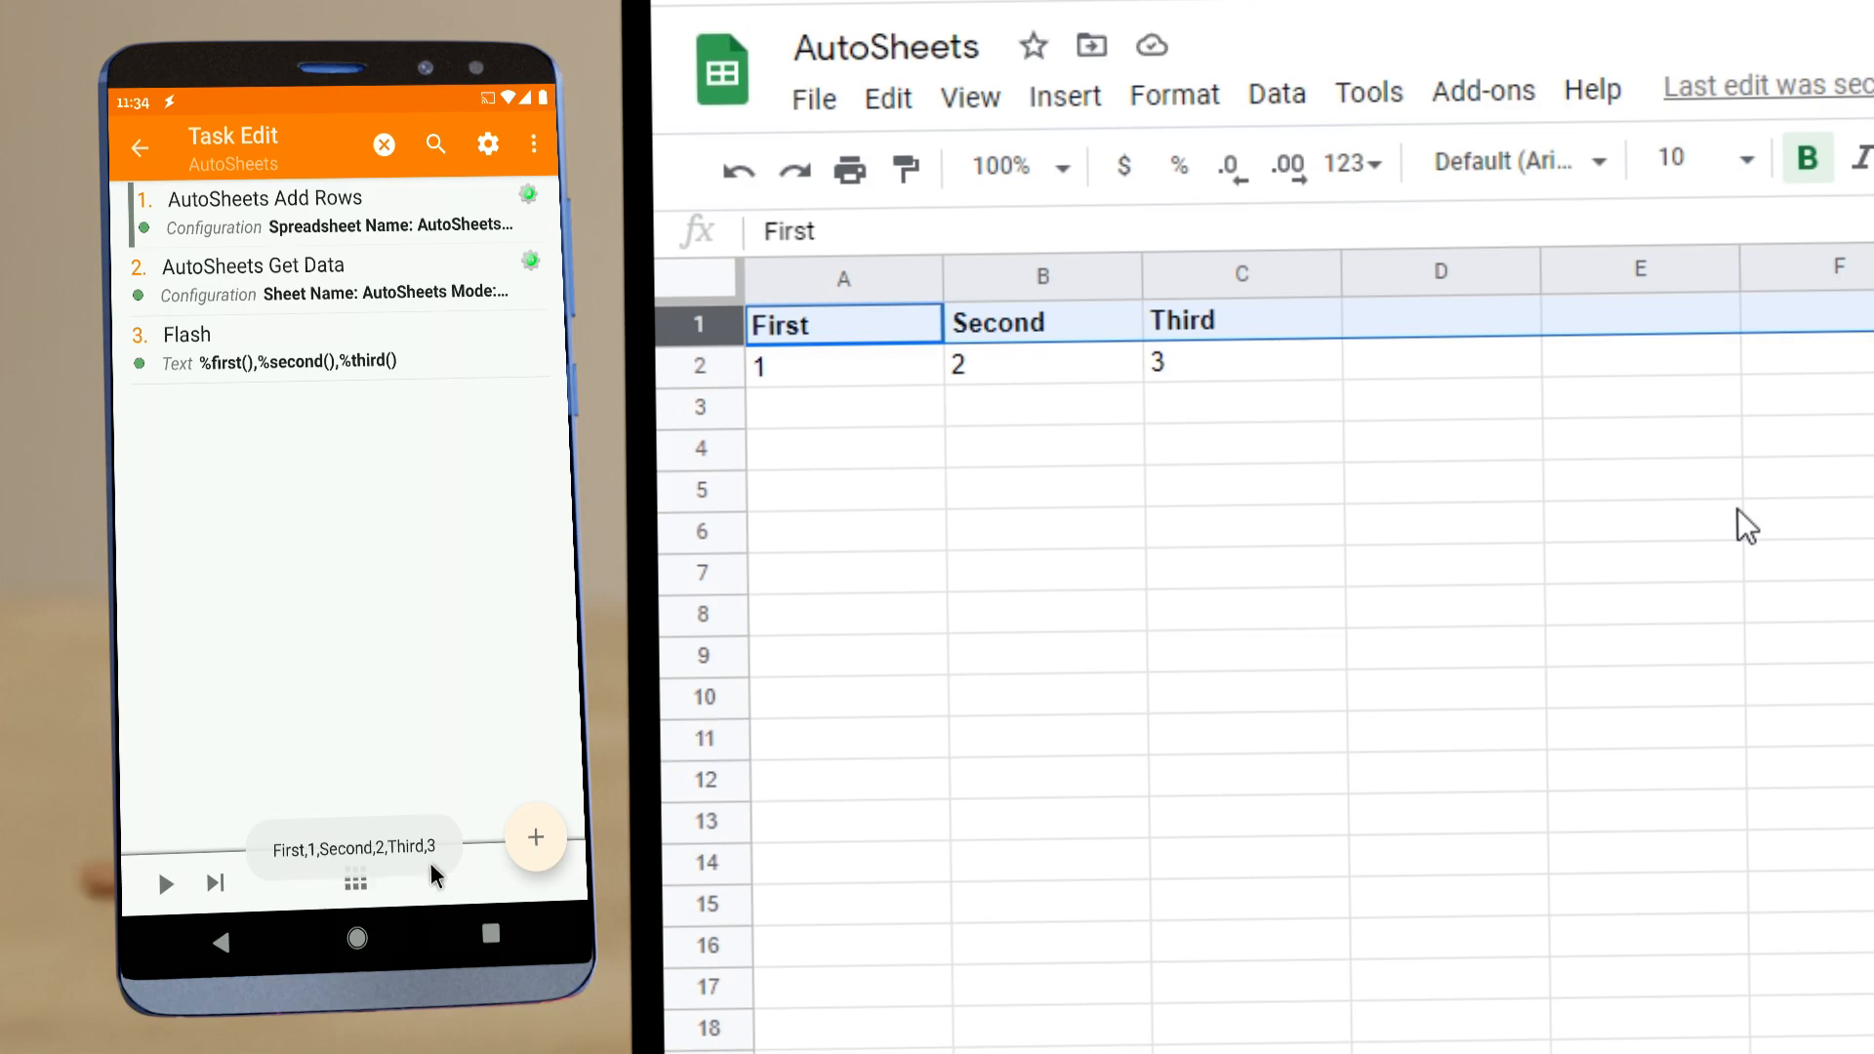
left_click(264, 199)
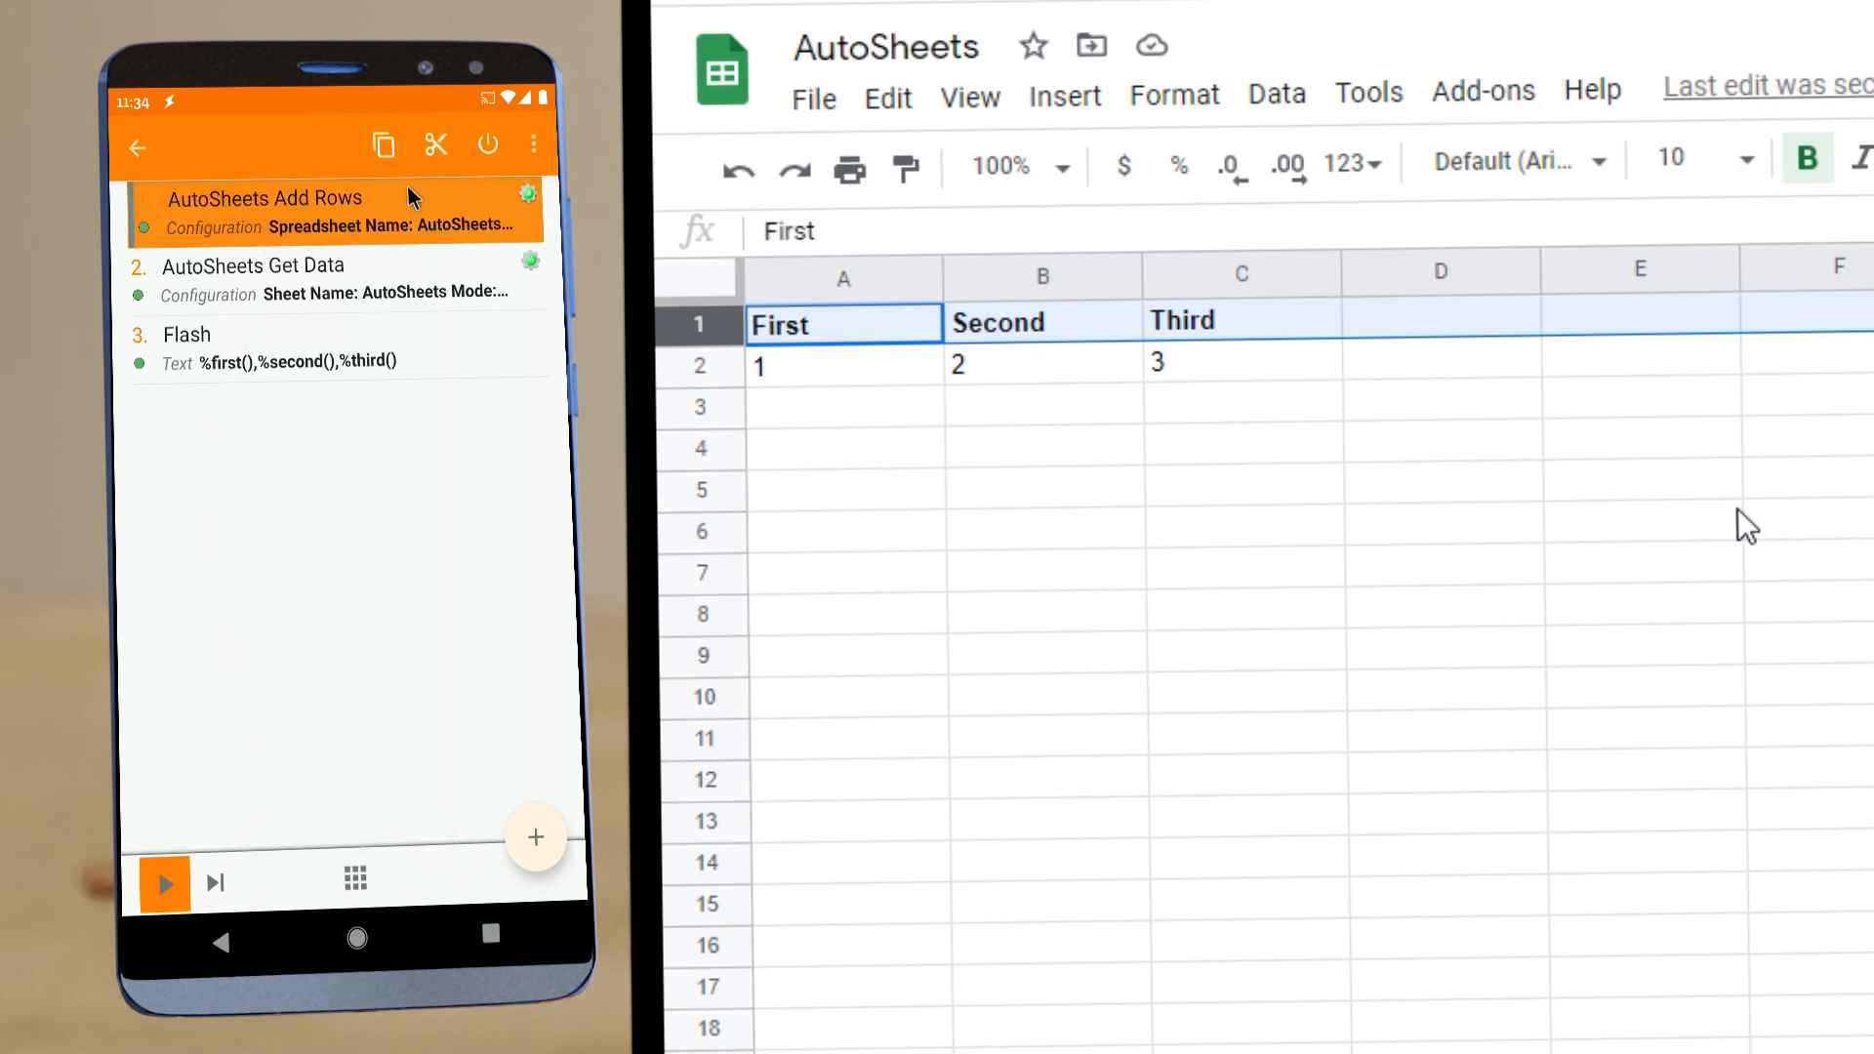
left_click(164, 885)
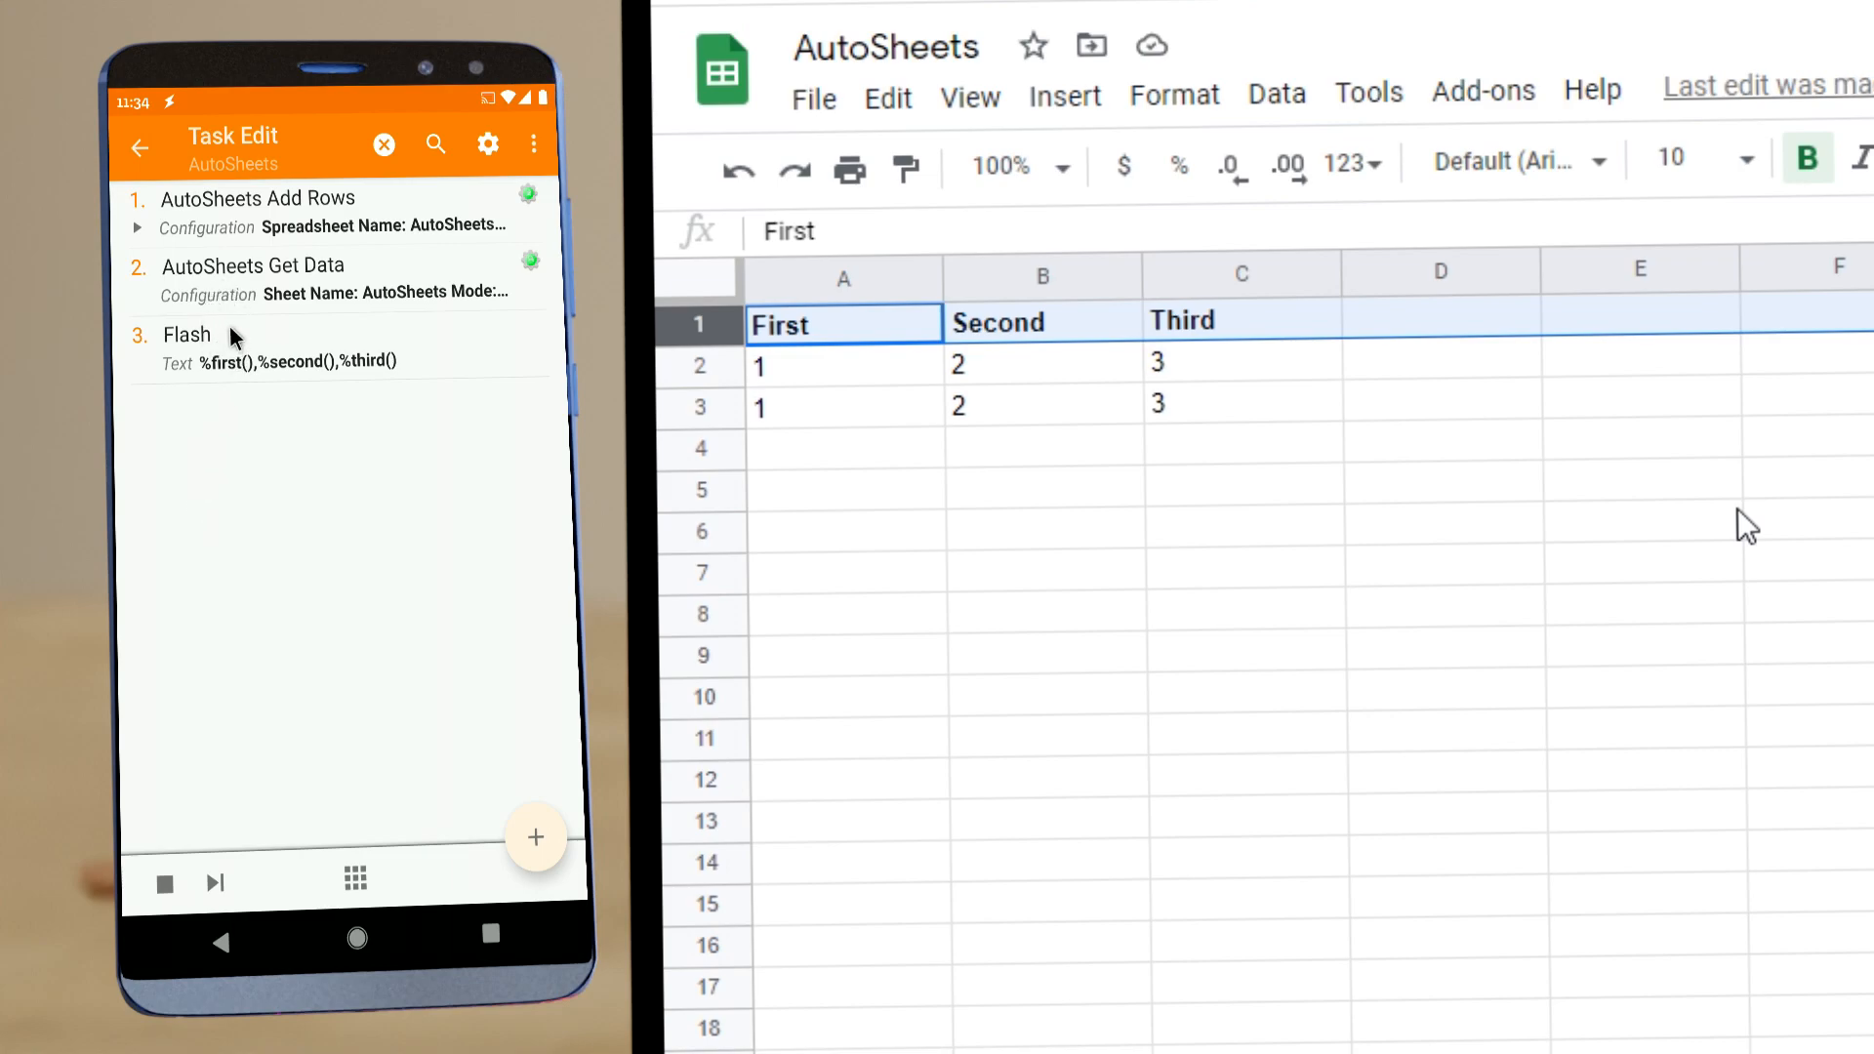
left_click(164, 884)
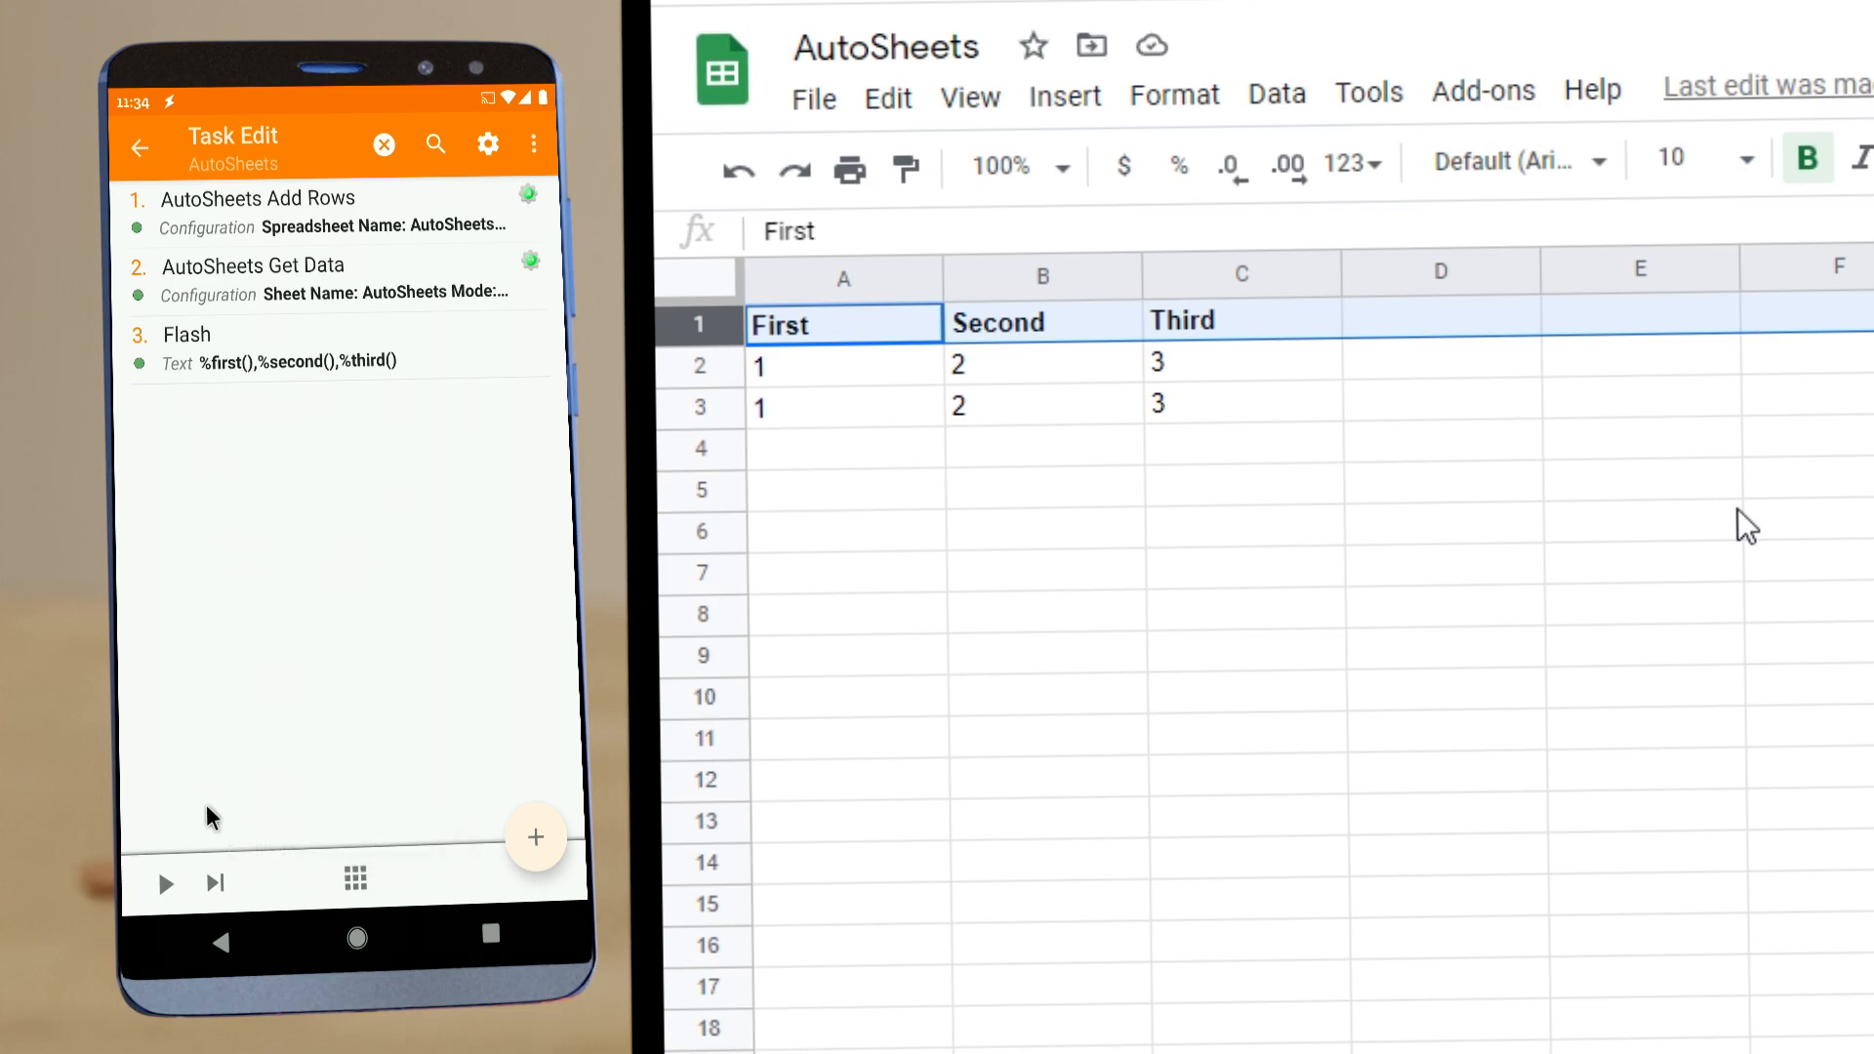
left_click(164, 883)
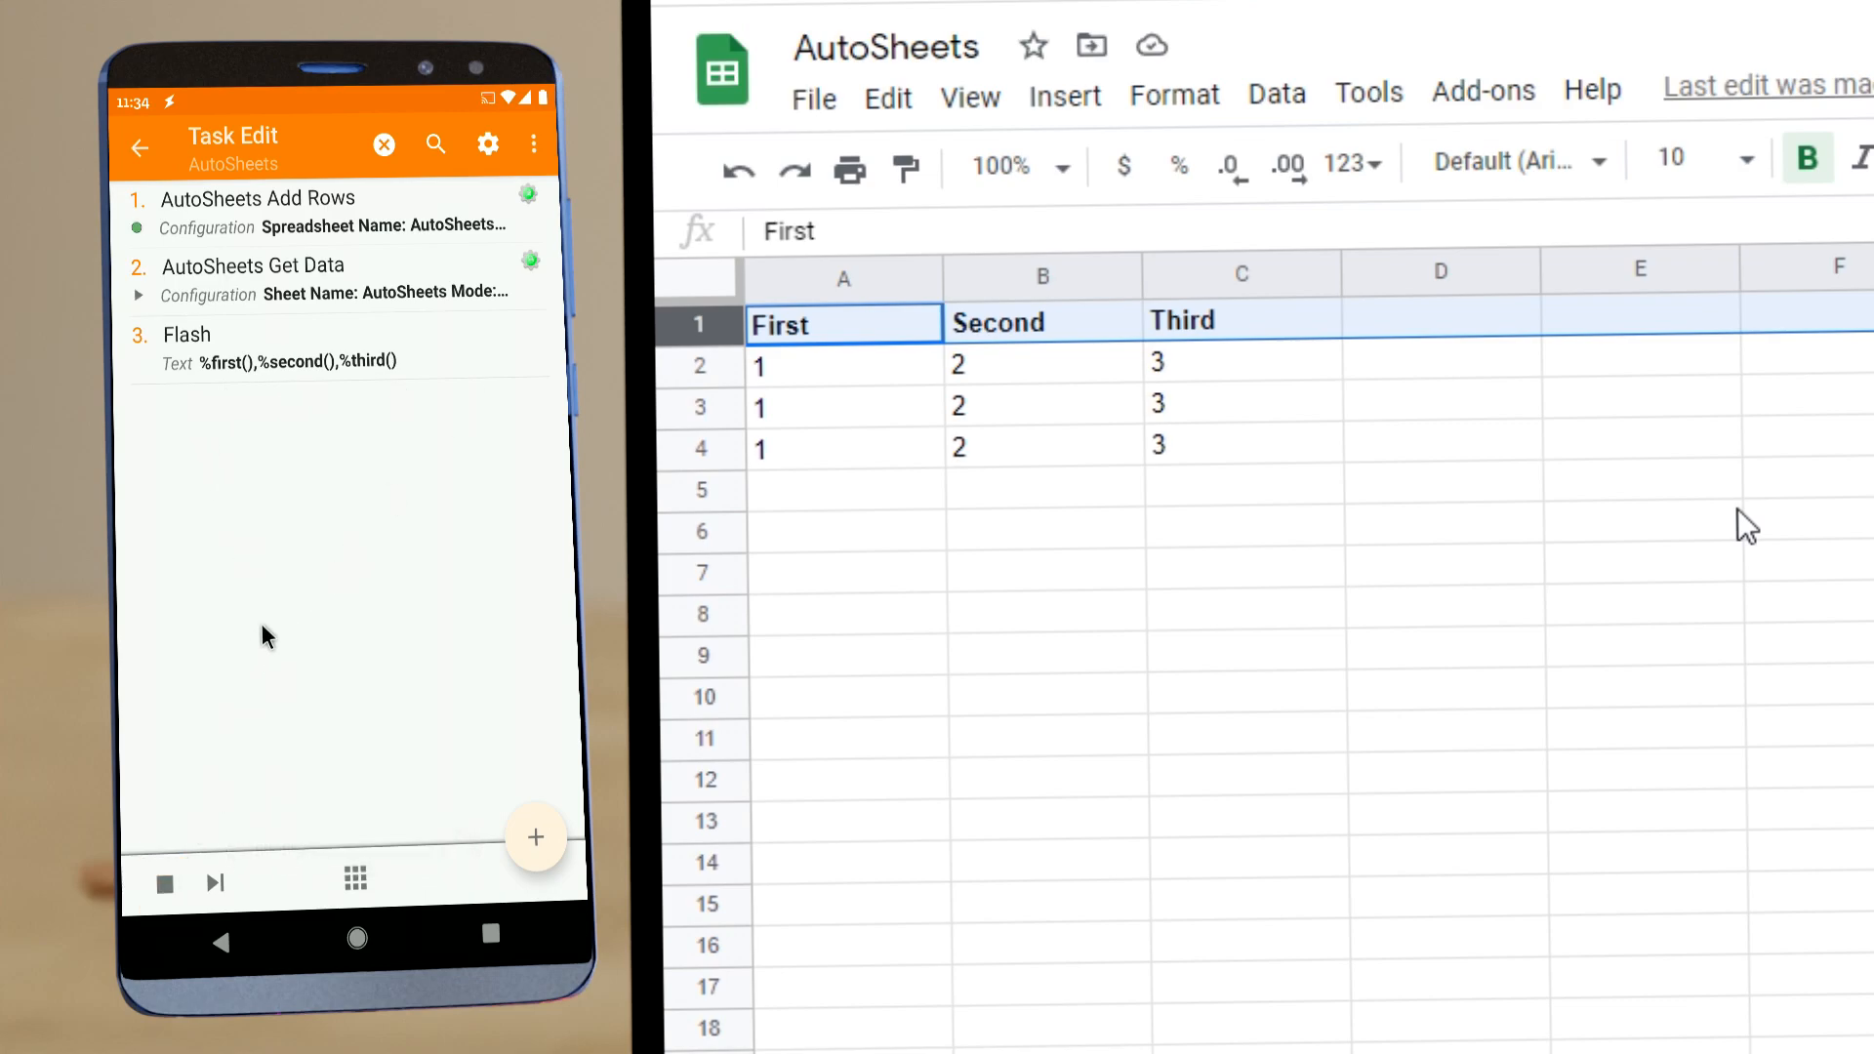